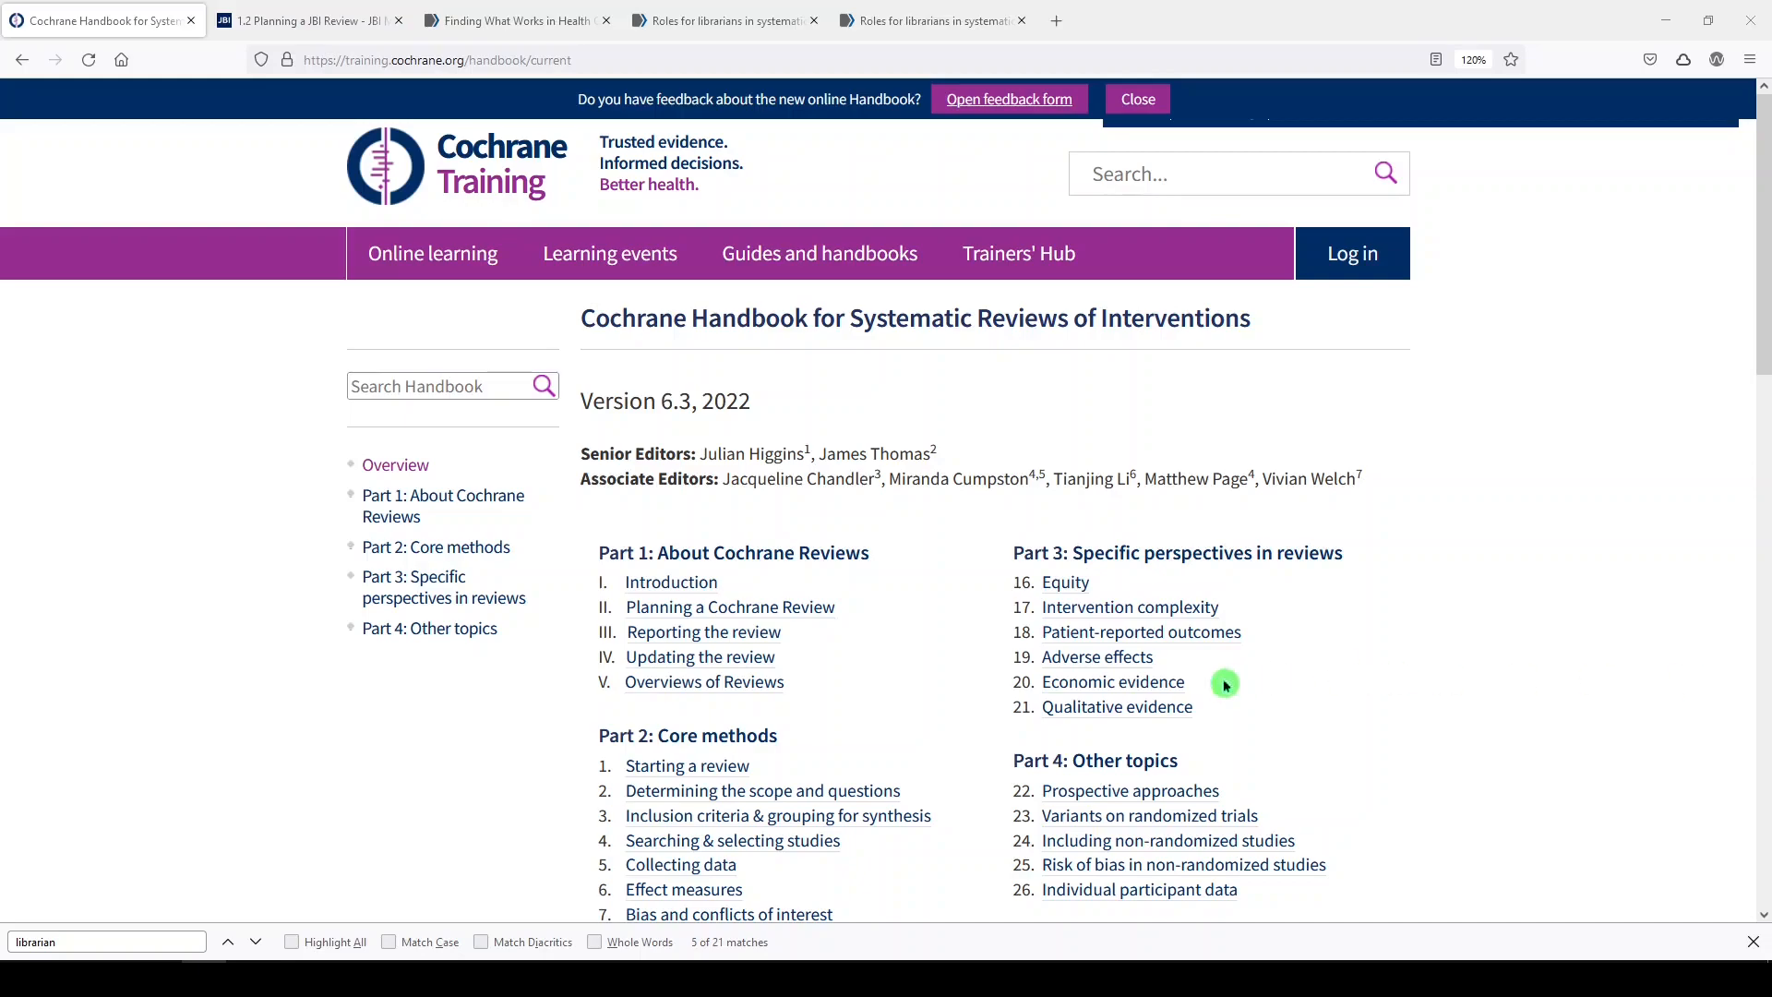
# Step: Open Chapter 4 'Searching for and selecting studies' and highlight its key point about librarians
pyautogui.scroll(-3)
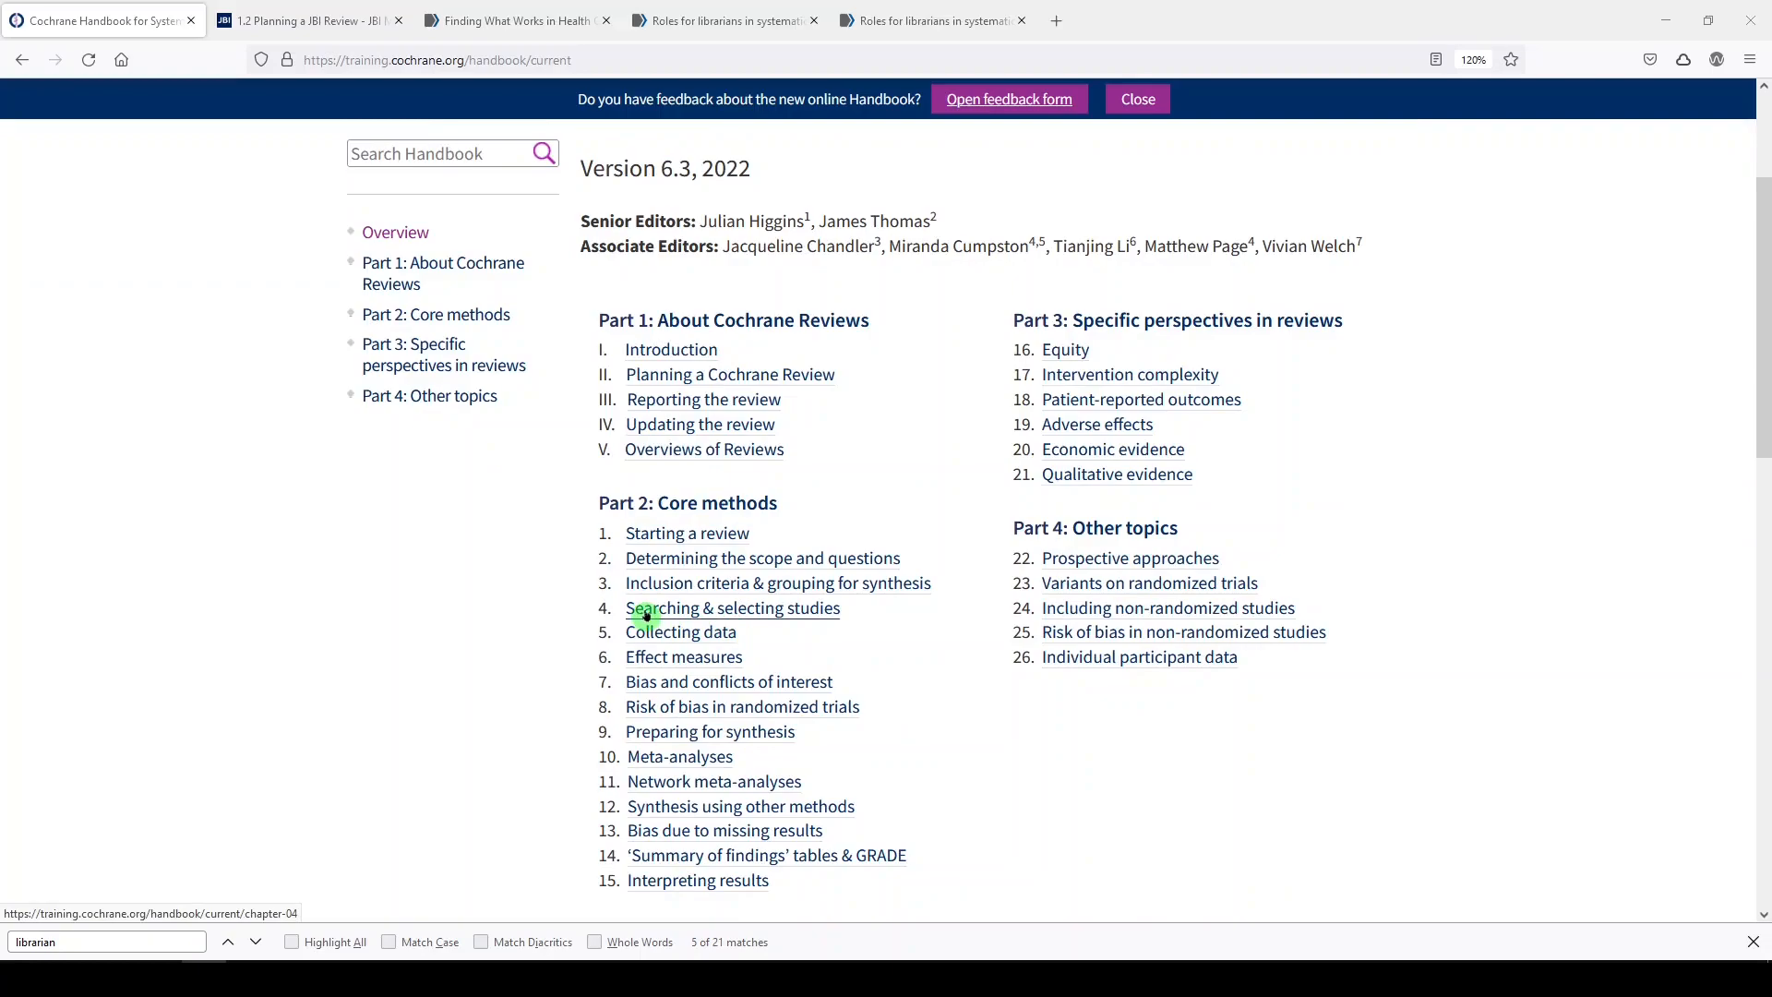
pyautogui.click(731, 608)
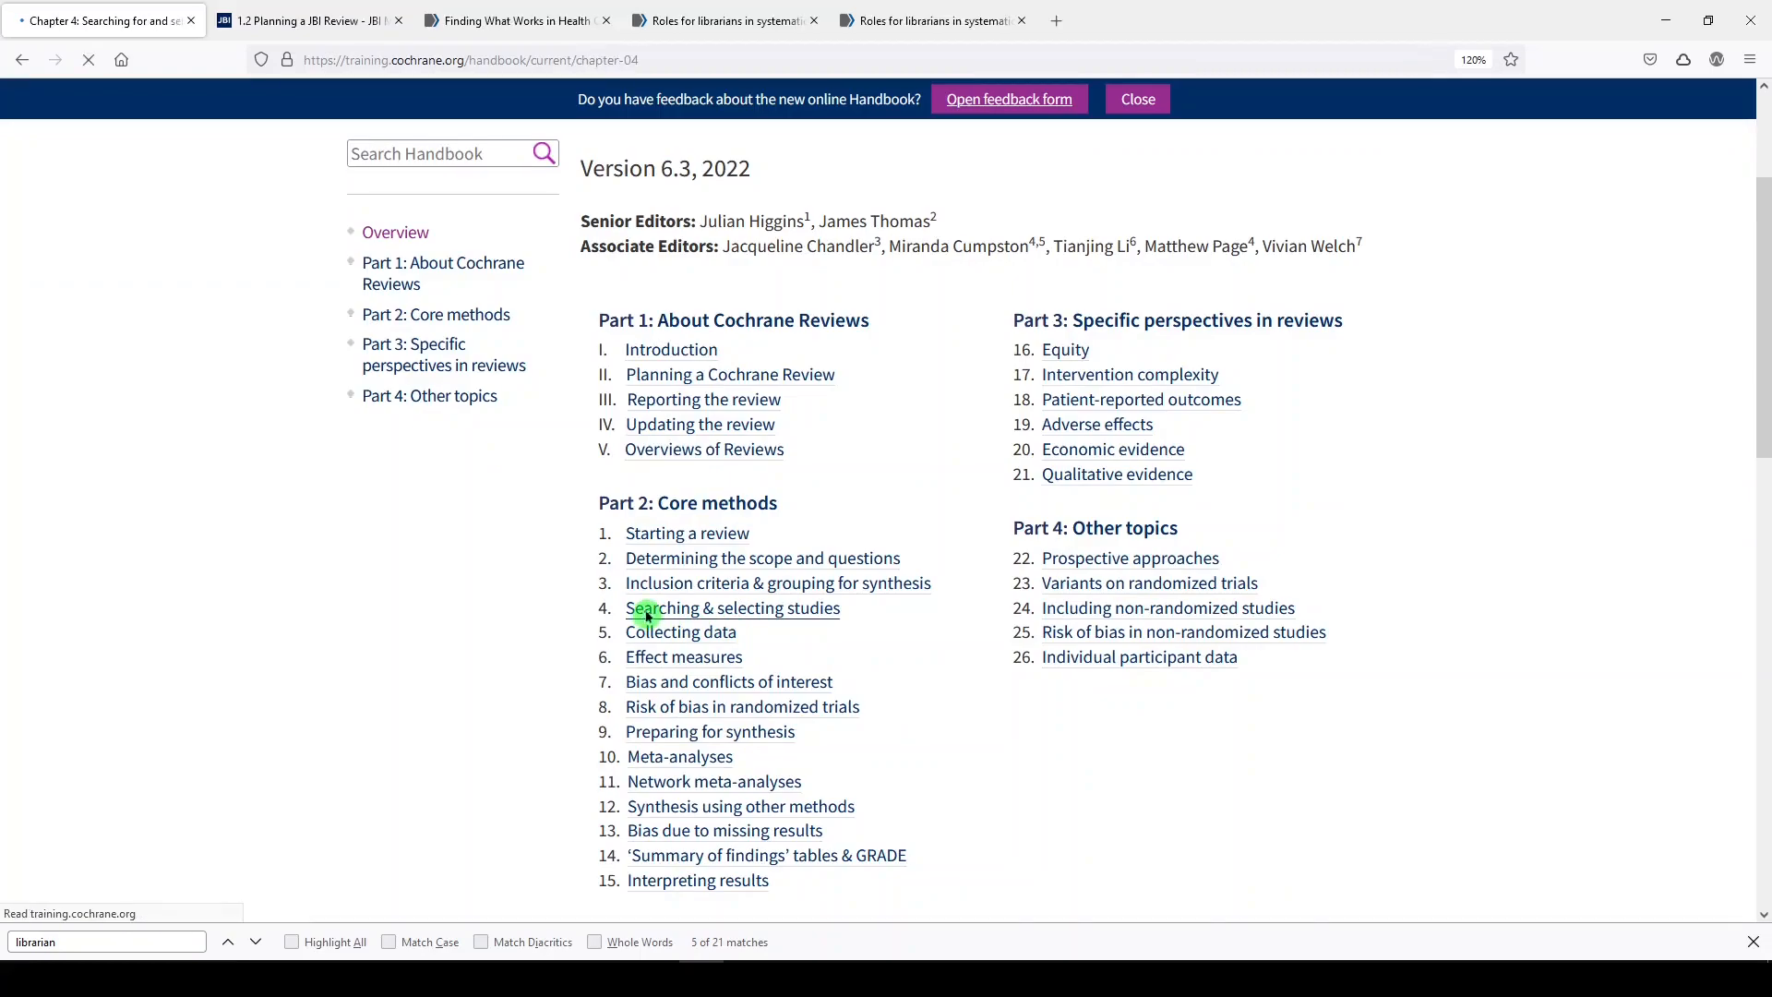
pyautogui.click(734, 608)
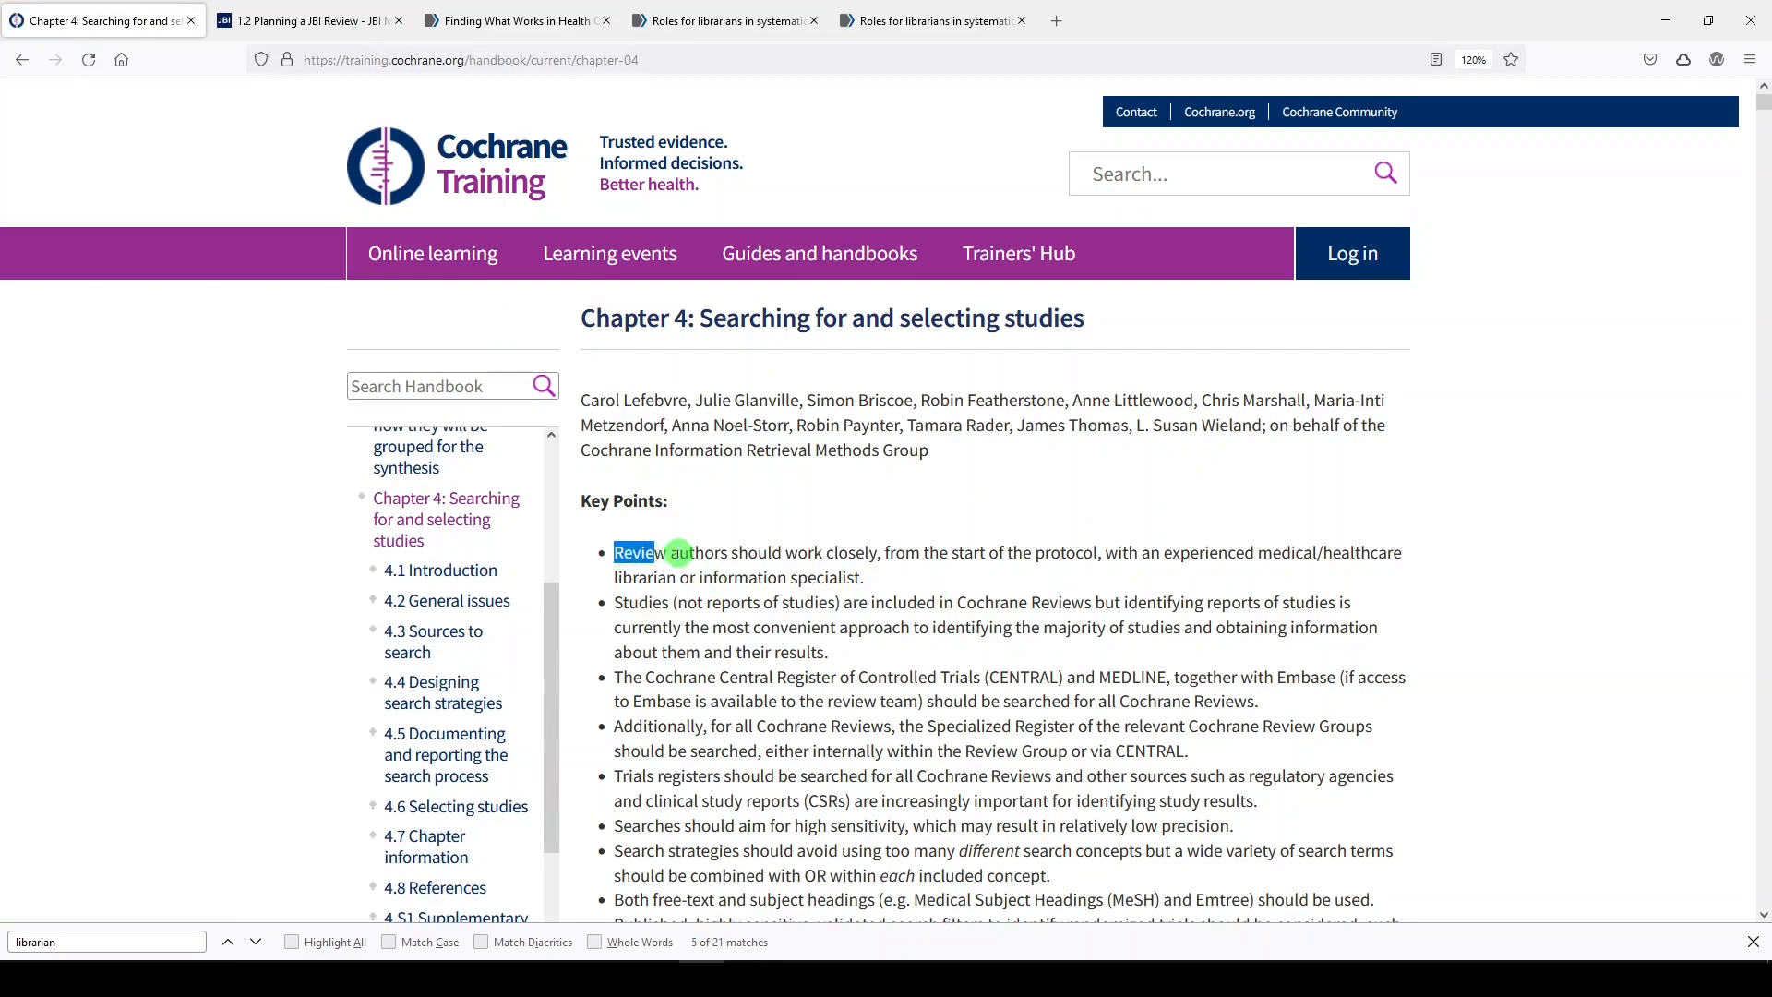
pyautogui.moveTo(633, 553); pyautogui.dragTo(845, 553)
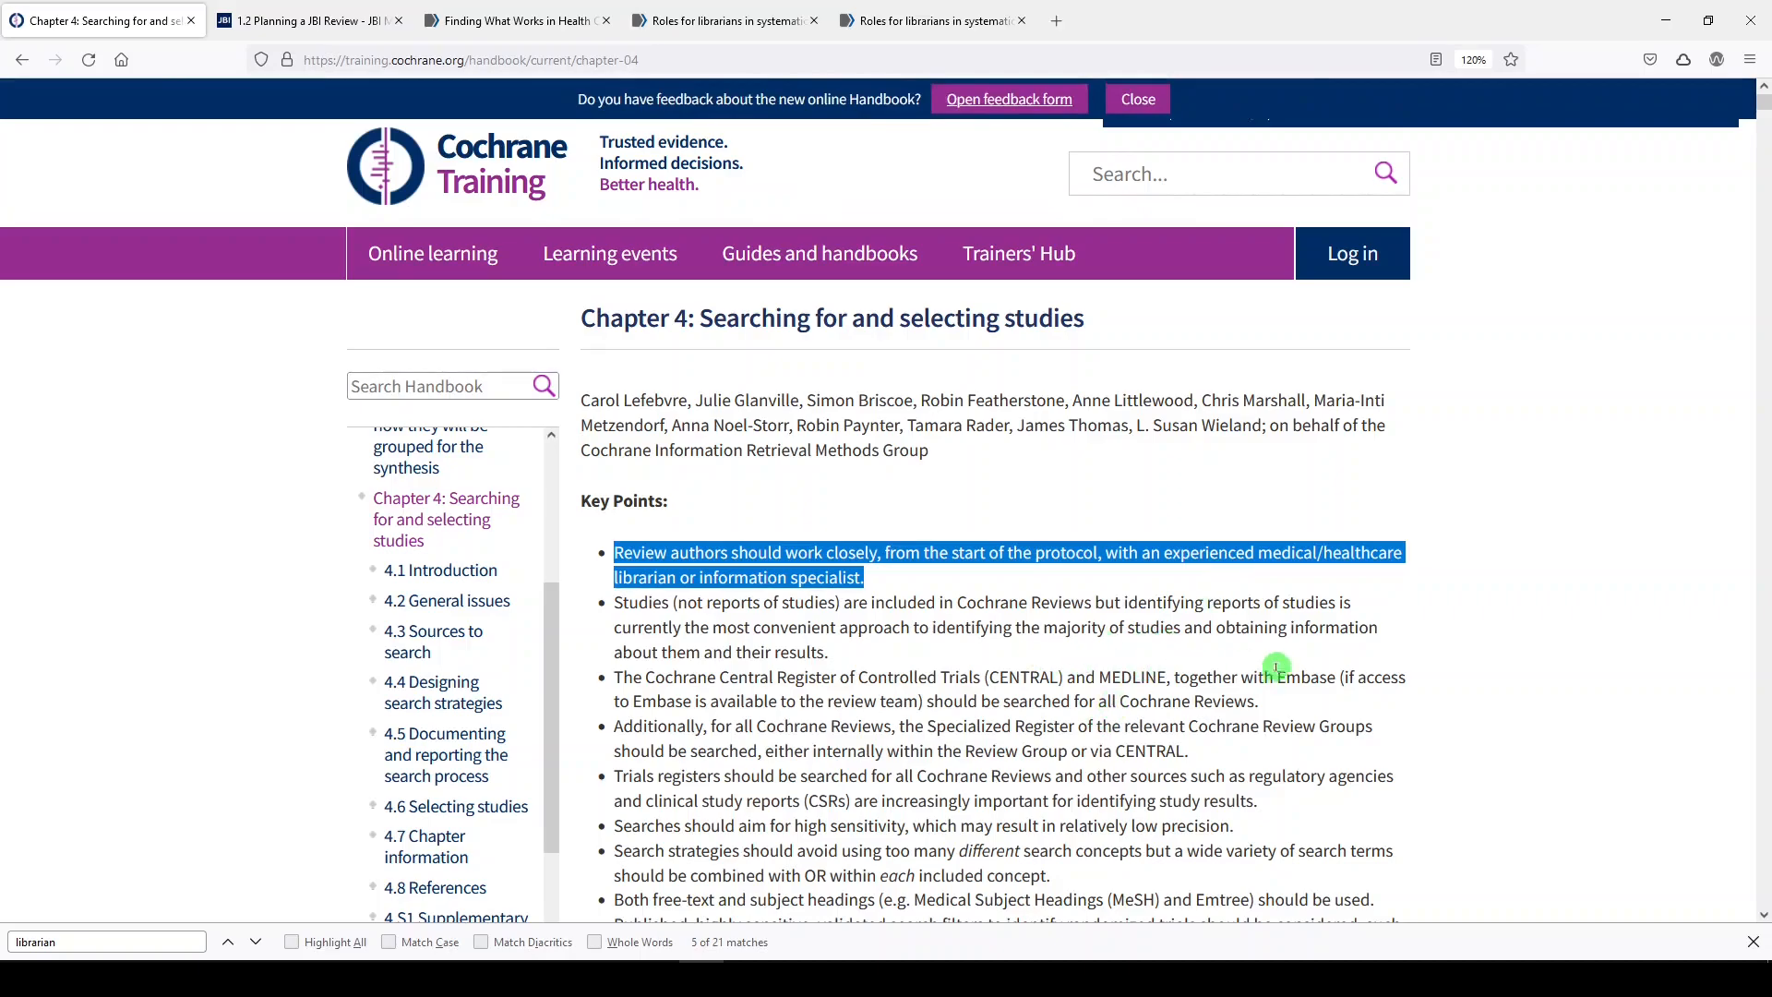
# Step: In section 4.2.1, highlight the collating-results task, Methodological Expectations reference and 'reference management'
pyautogui.scroll(-3)
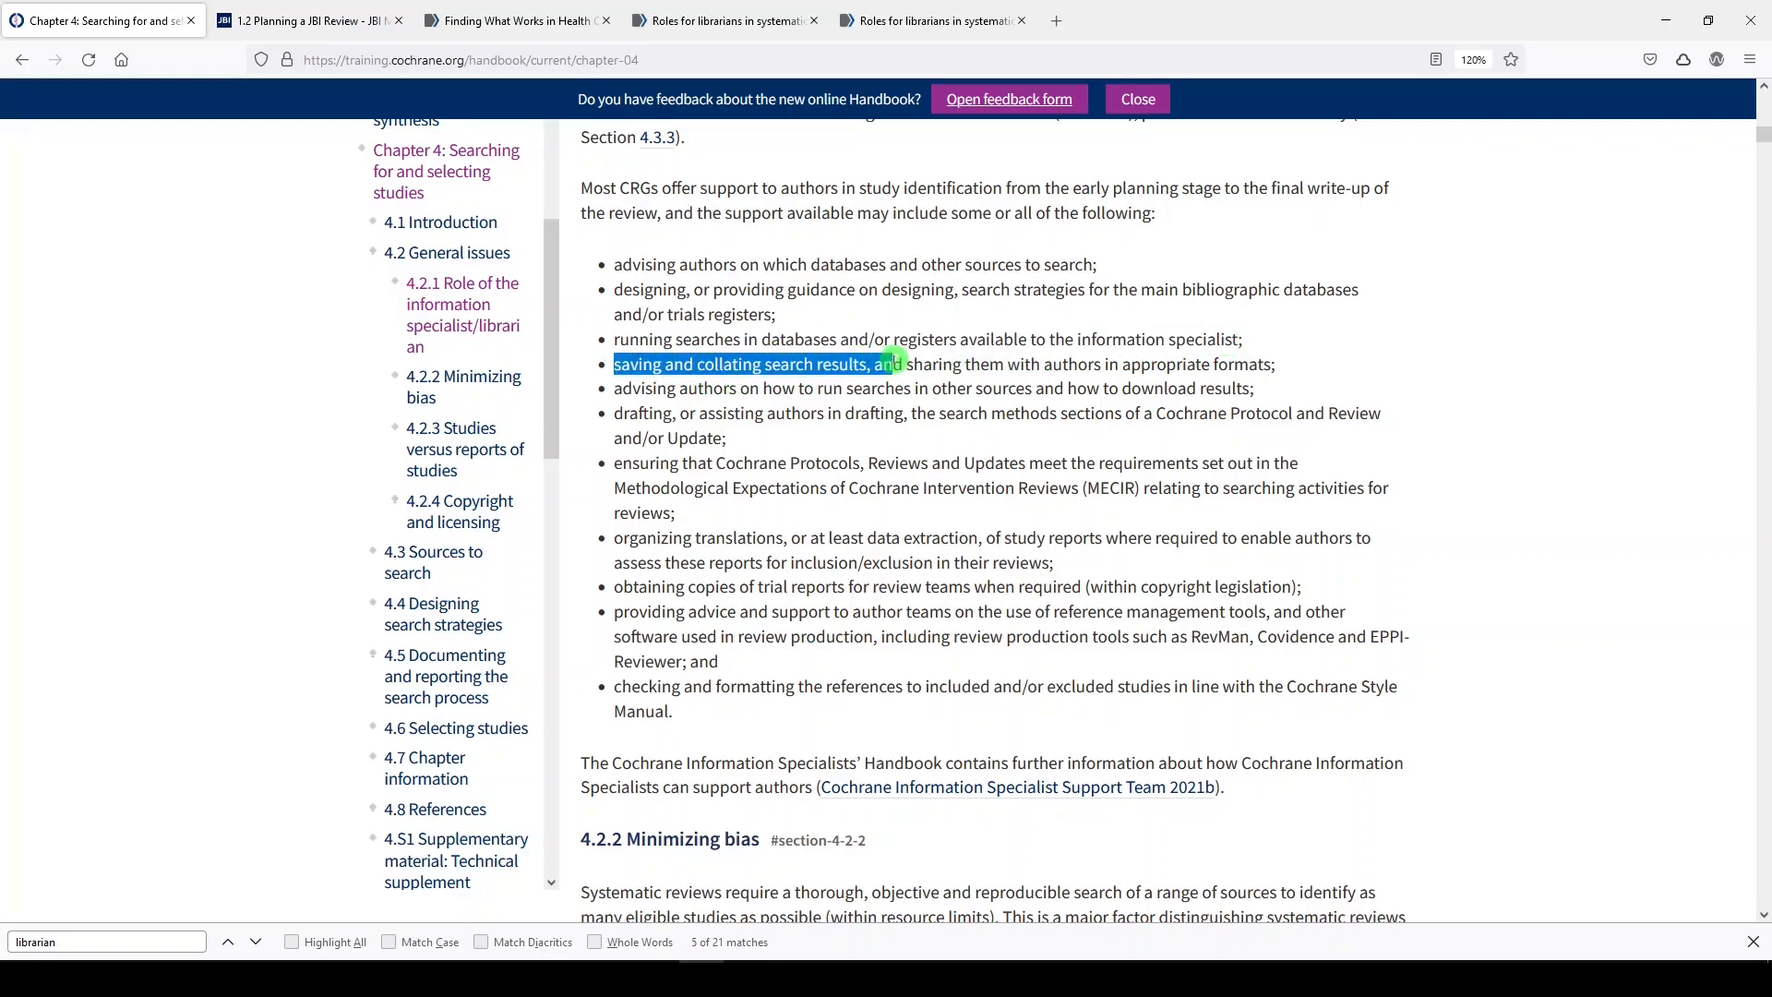
pyautogui.moveTo(892, 363); pyautogui.dragTo(1193, 363)
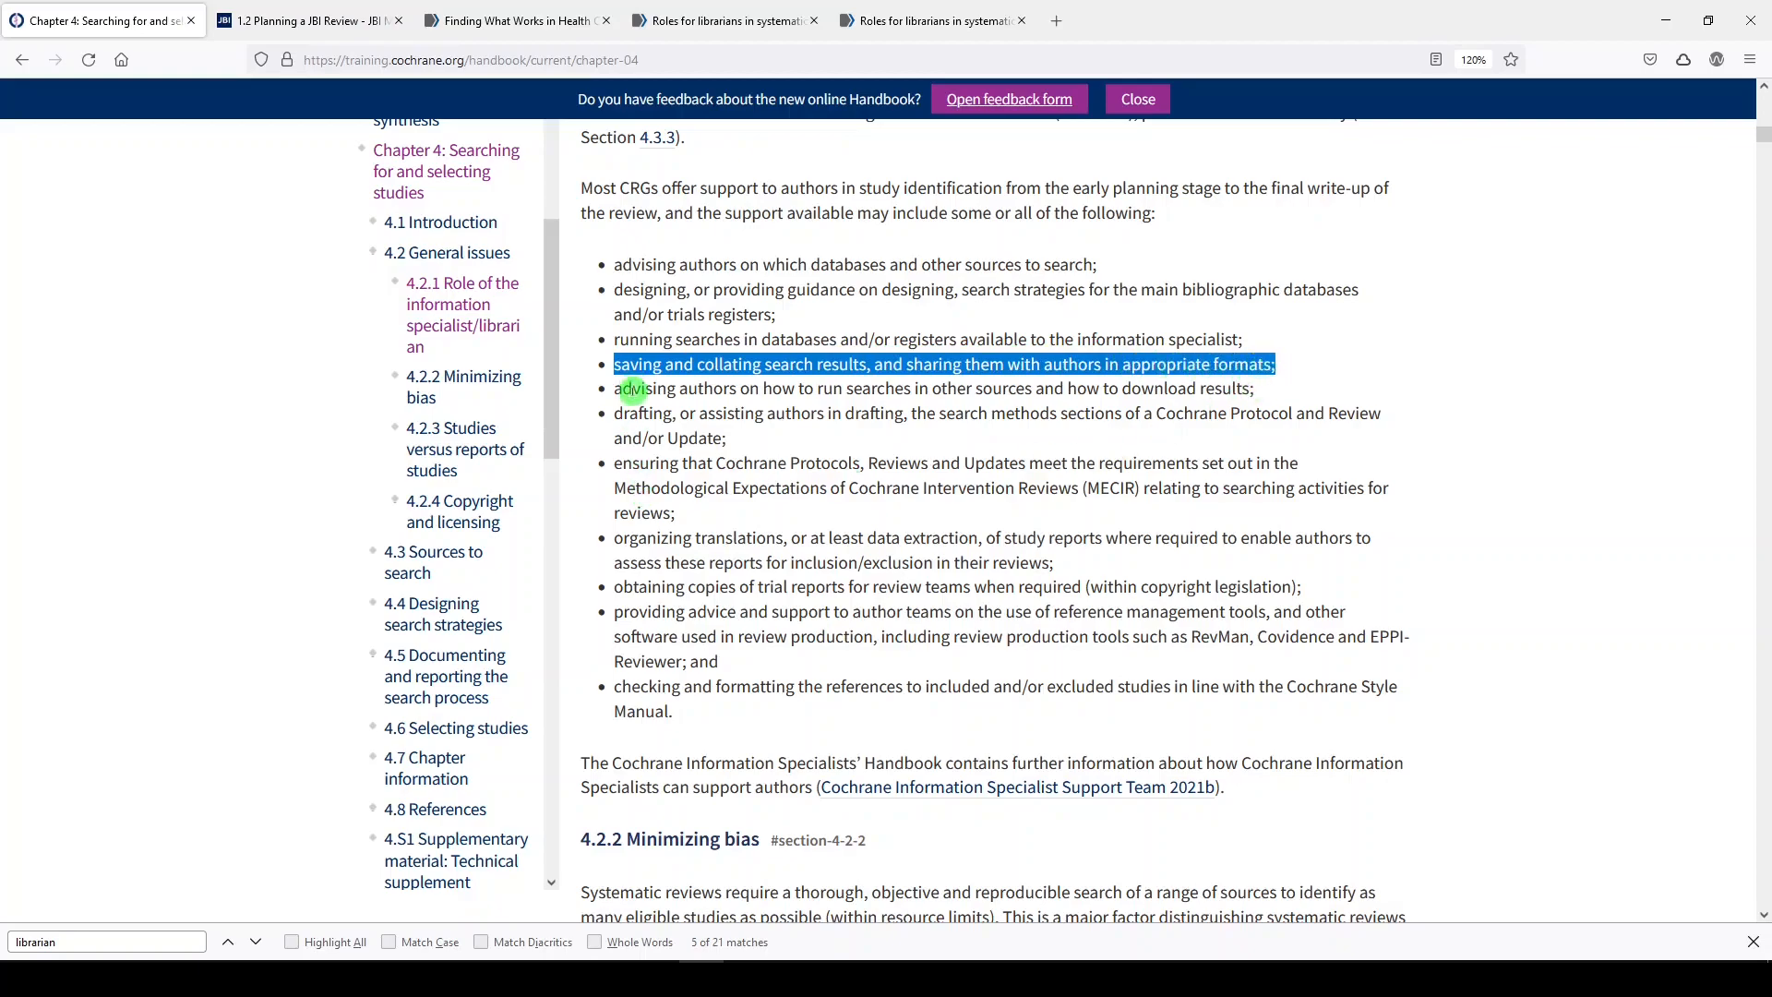
pyautogui.click(255, 942)
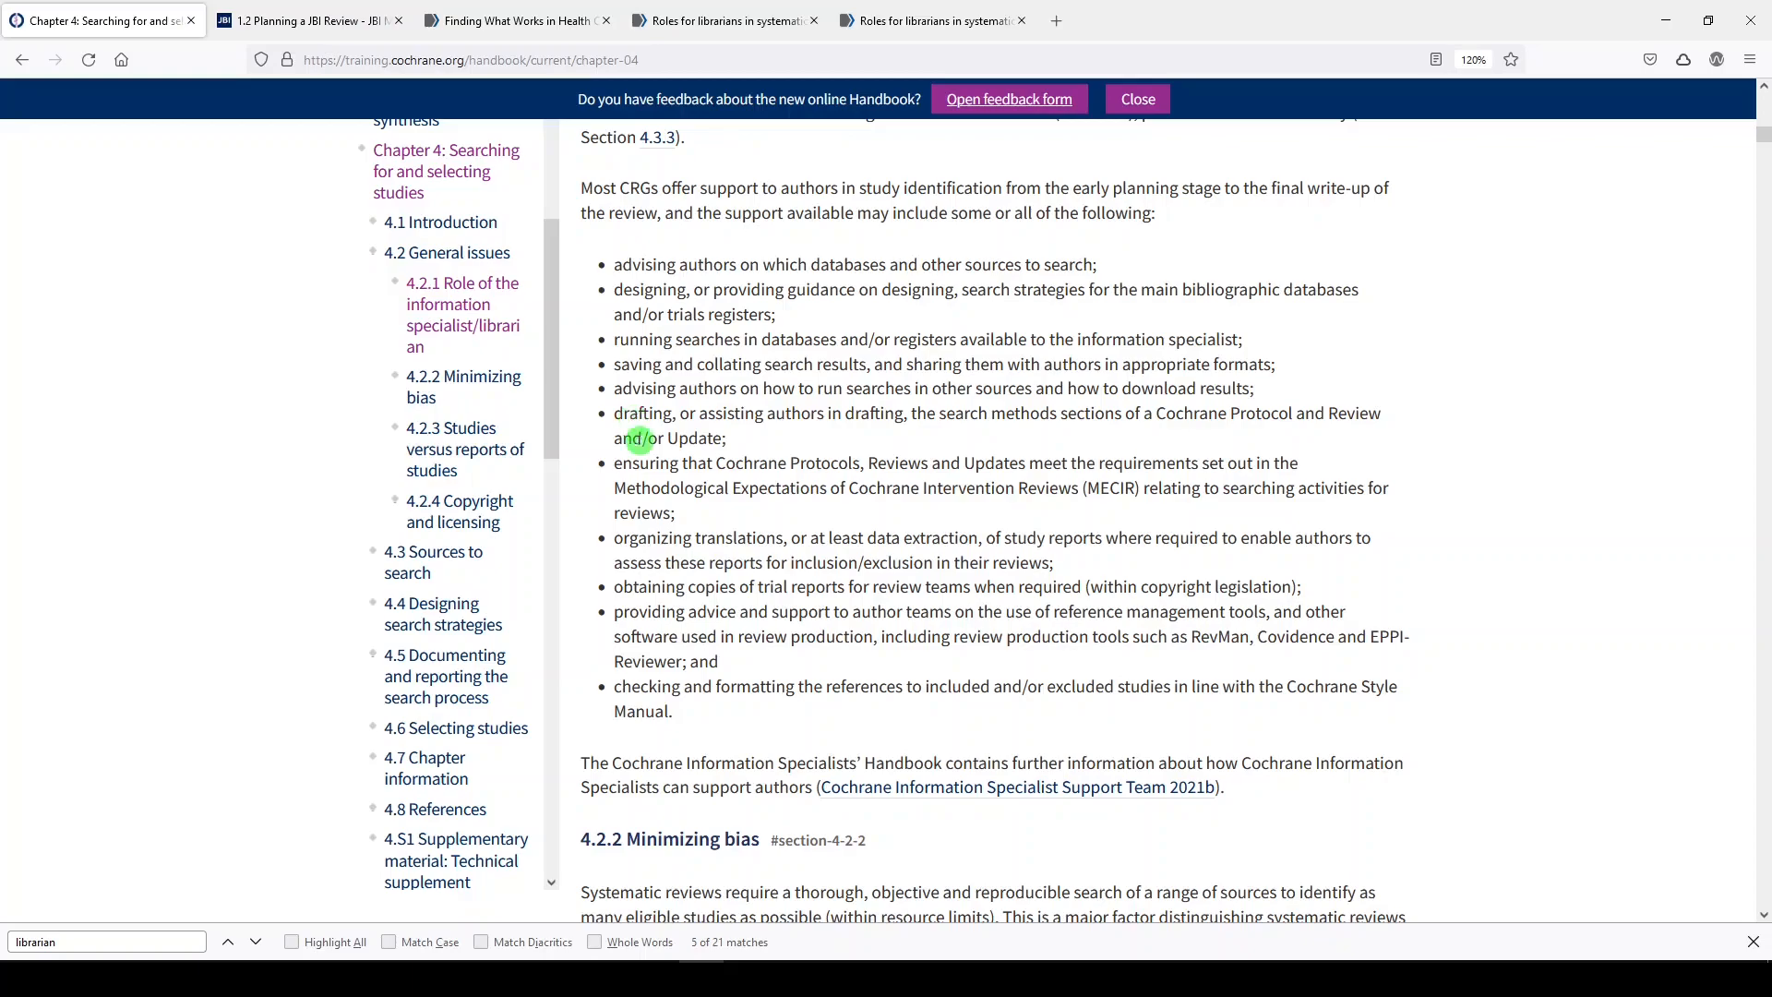
pyautogui.moveTo(645, 472)
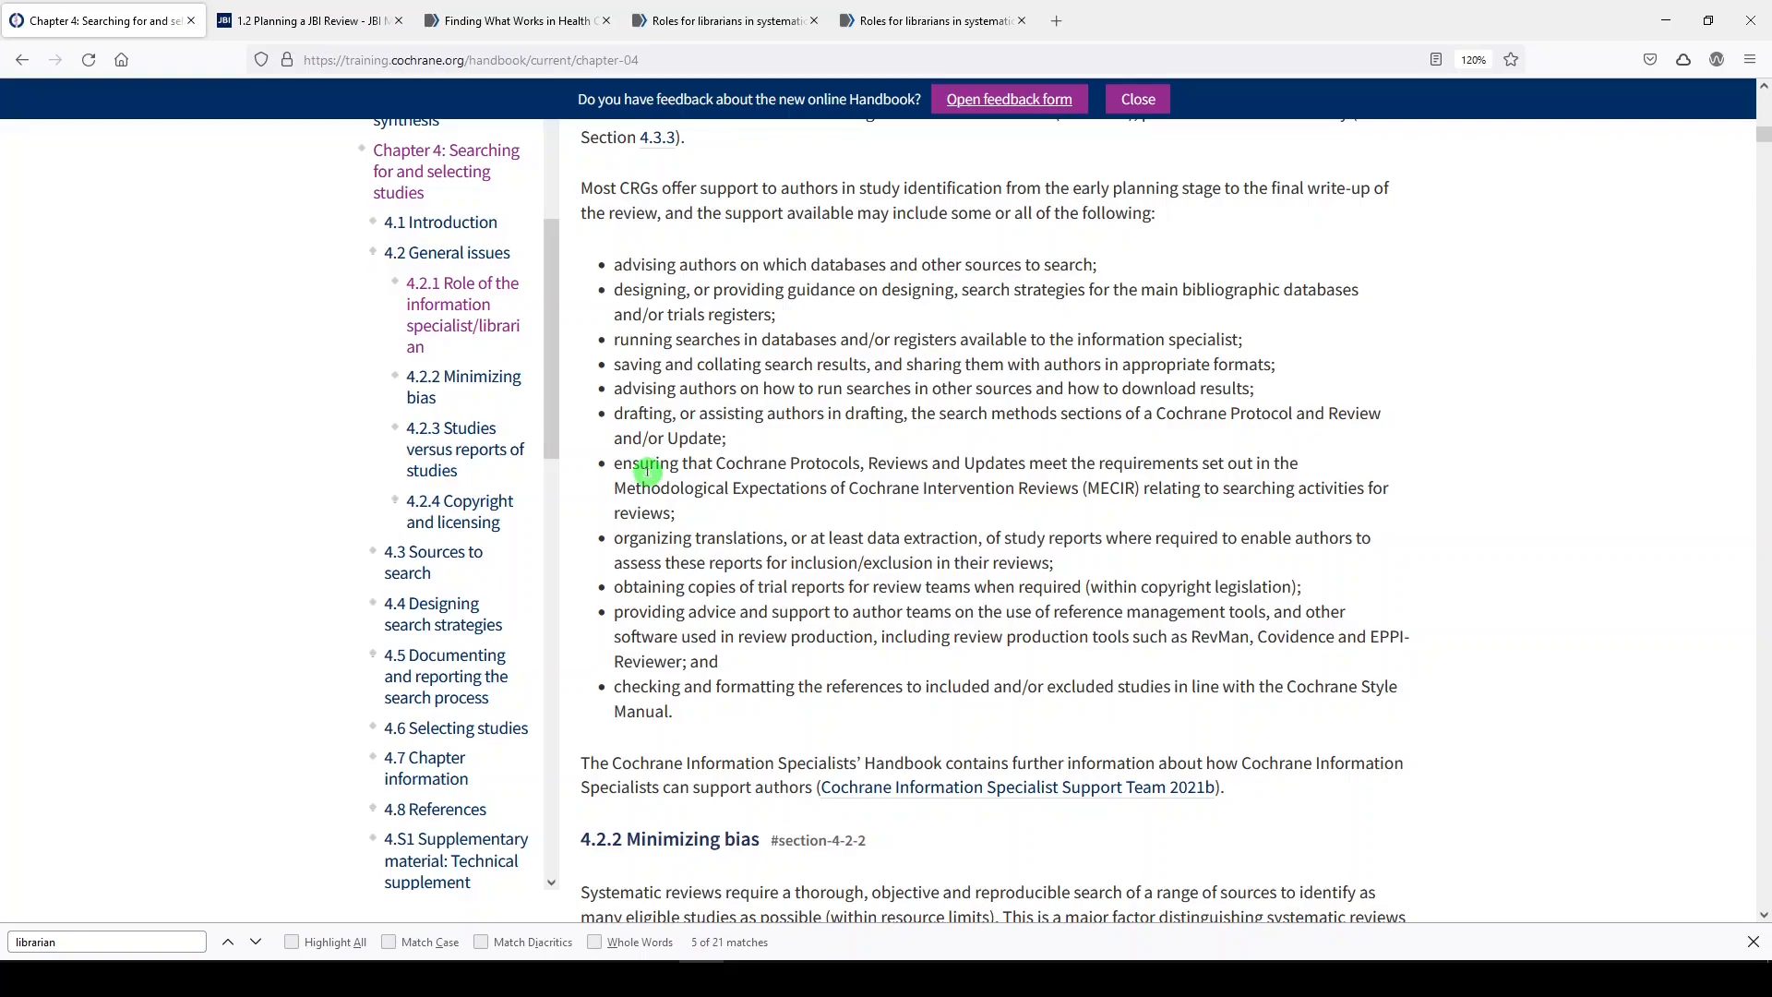
pyautogui.moveTo(614, 487); pyautogui.dragTo(802, 487)
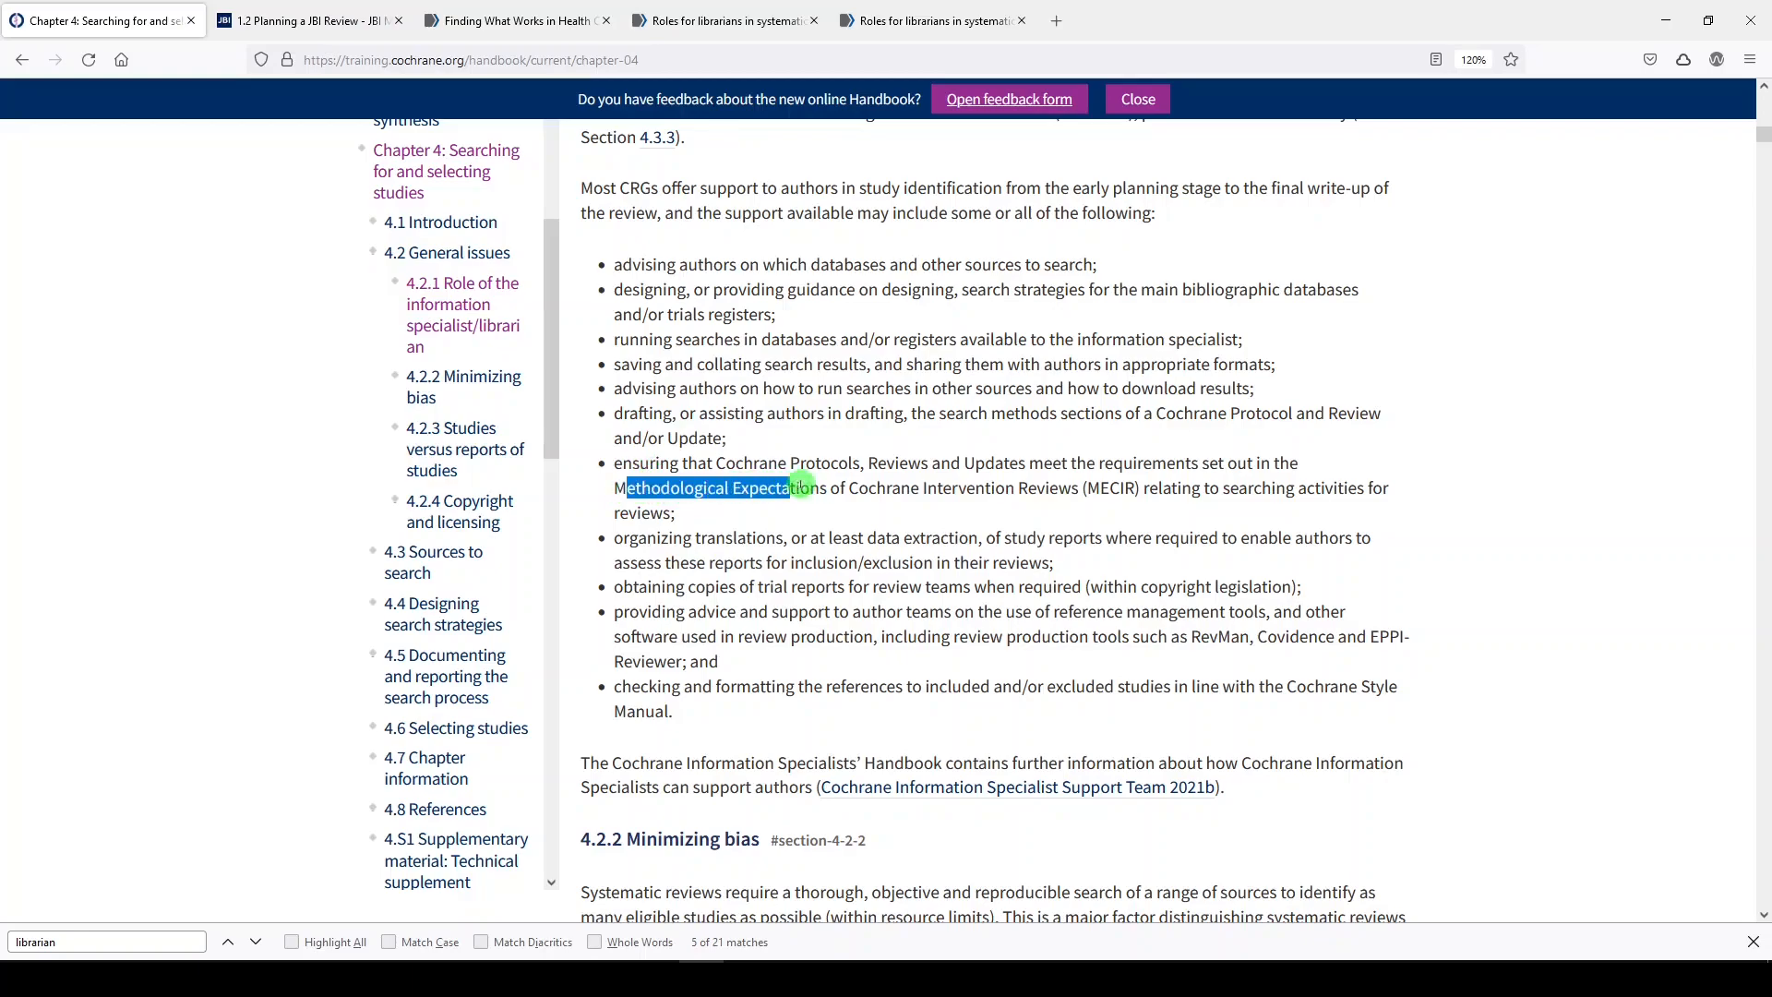
pyautogui.moveTo(791, 487); pyautogui.dragTo(1079, 487)
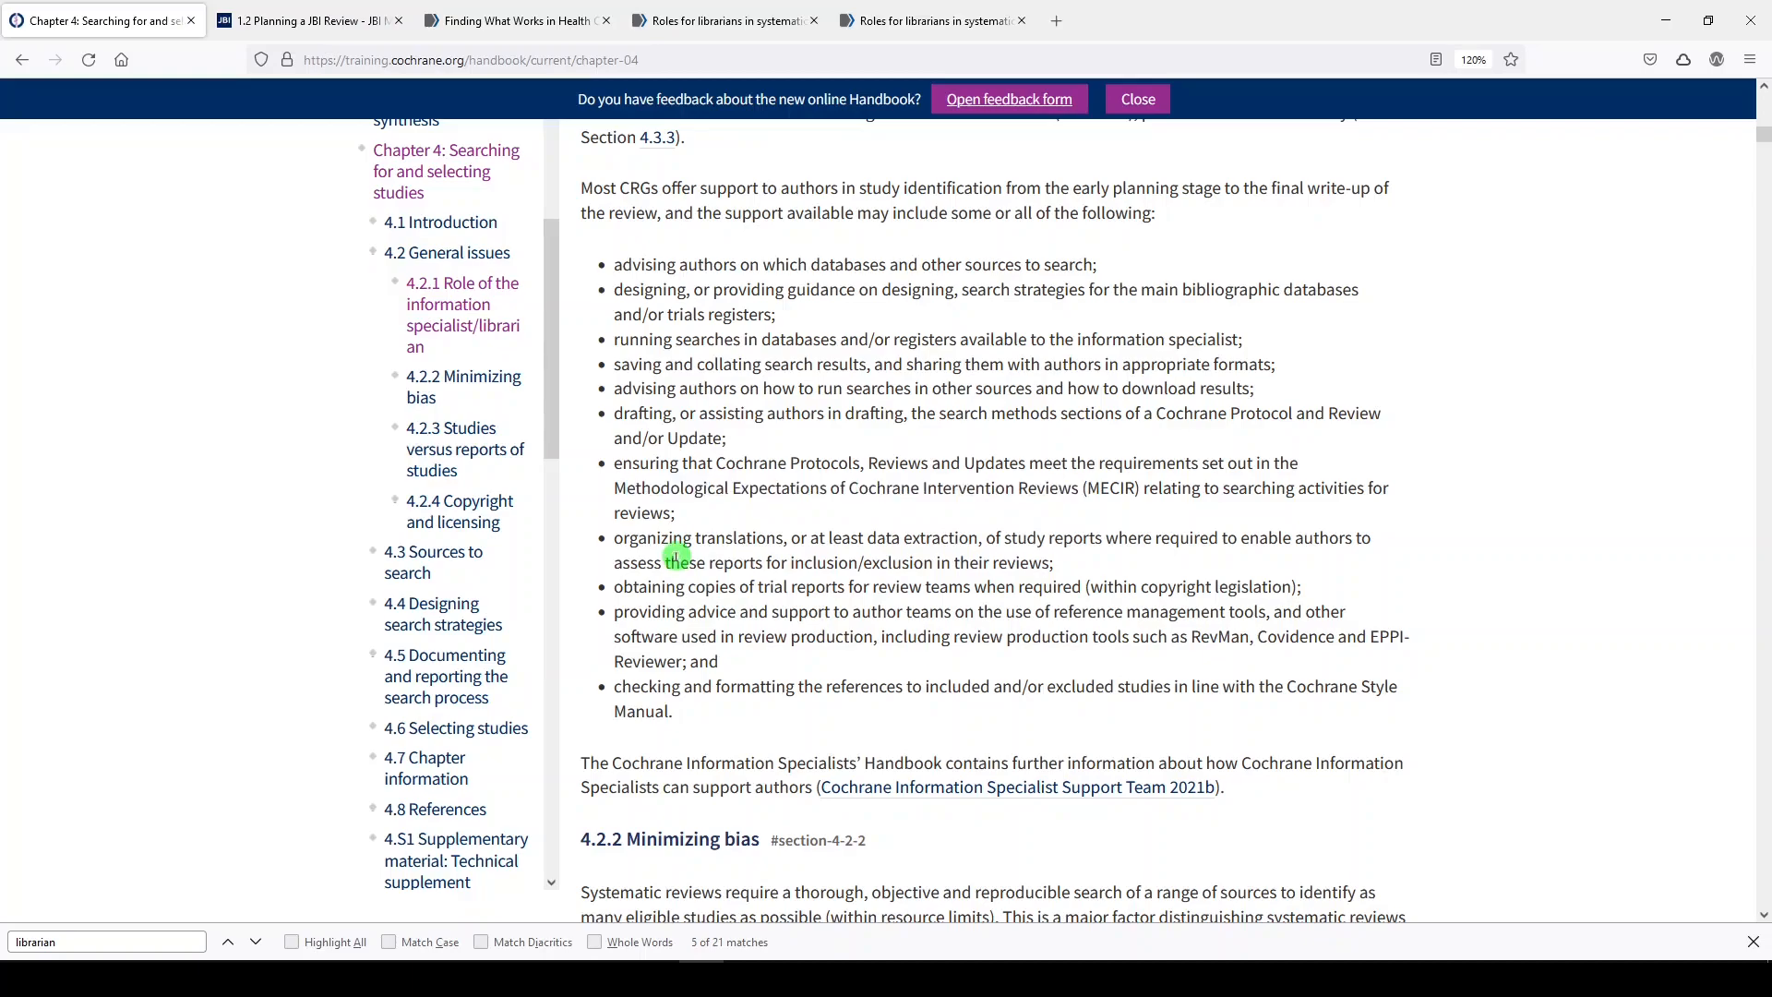
pyautogui.moveTo(1134, 562)
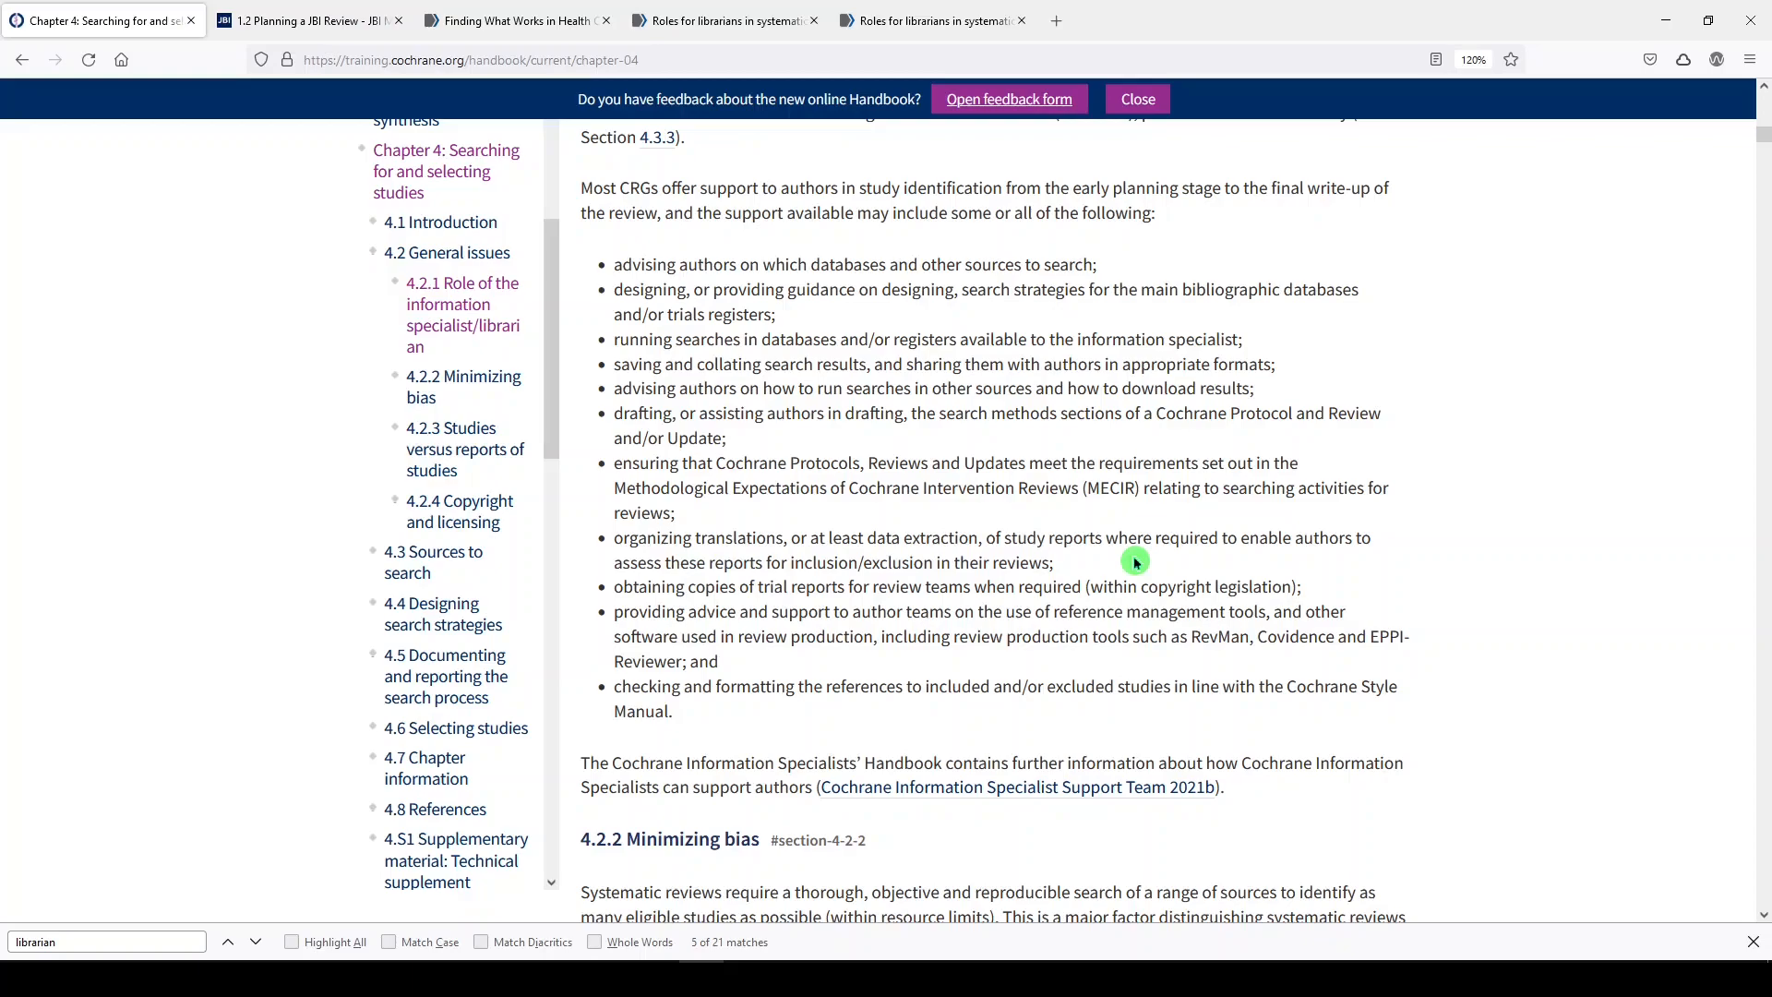
pyautogui.doubleClick(1072, 611)
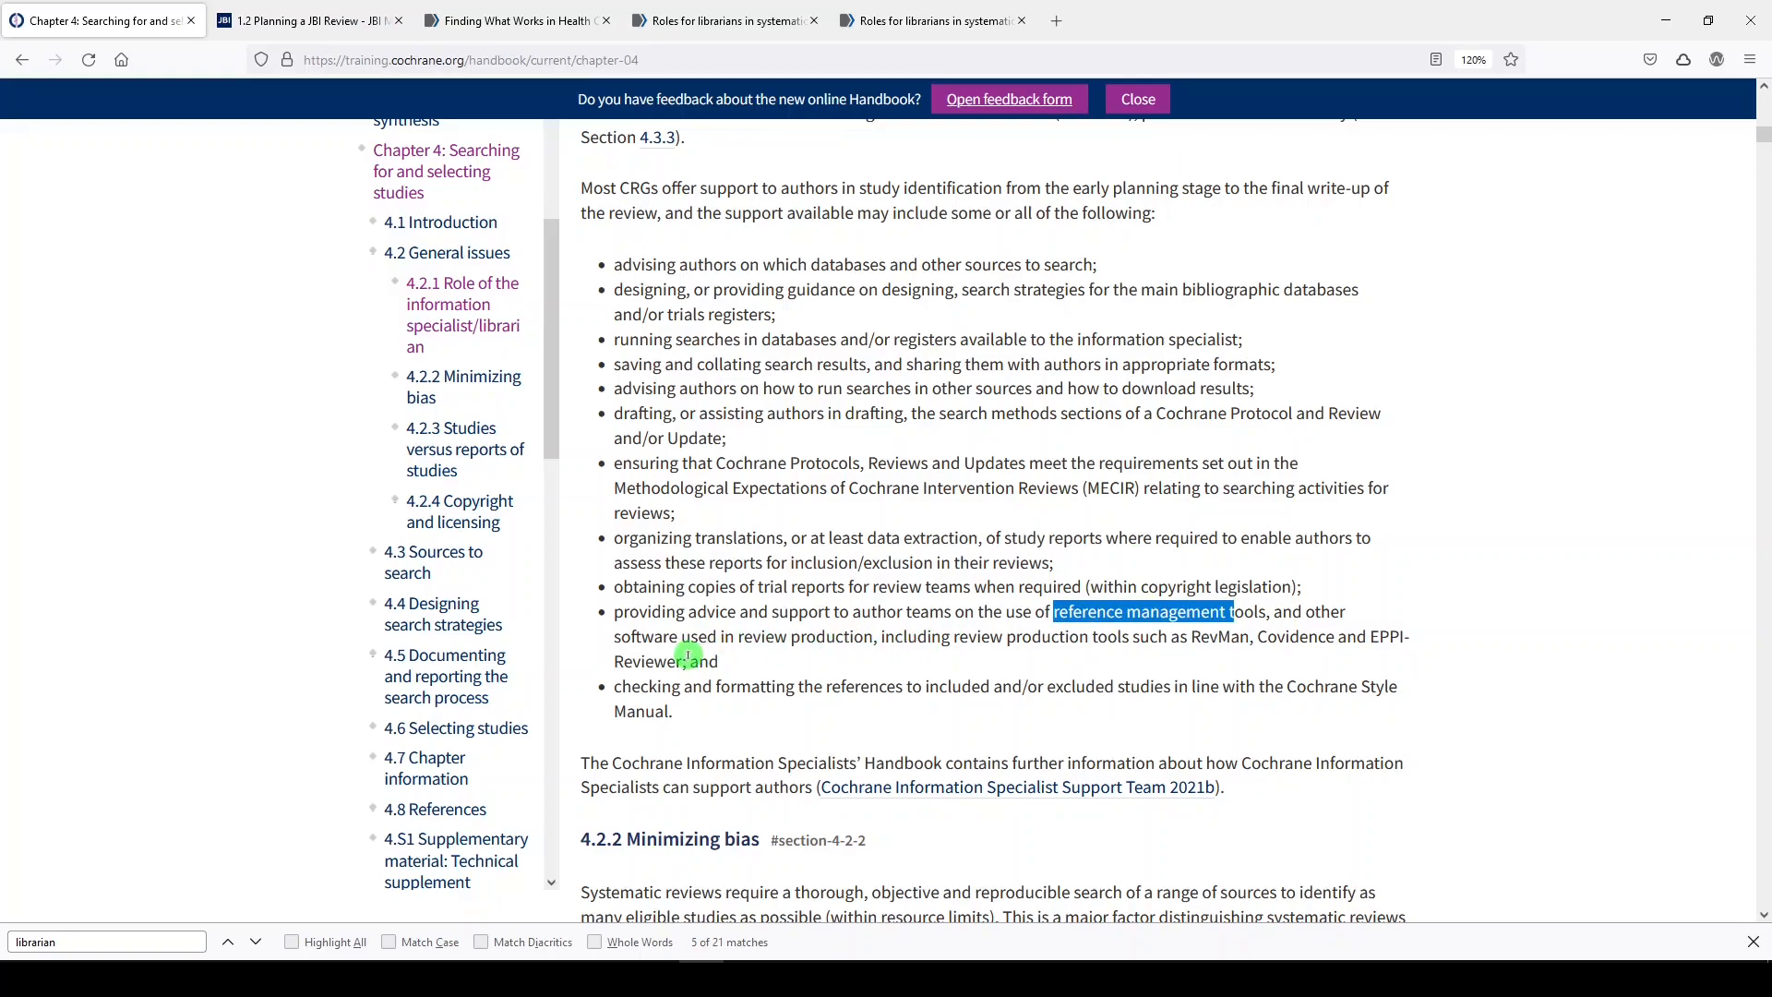
pyautogui.moveTo(1030, 648)
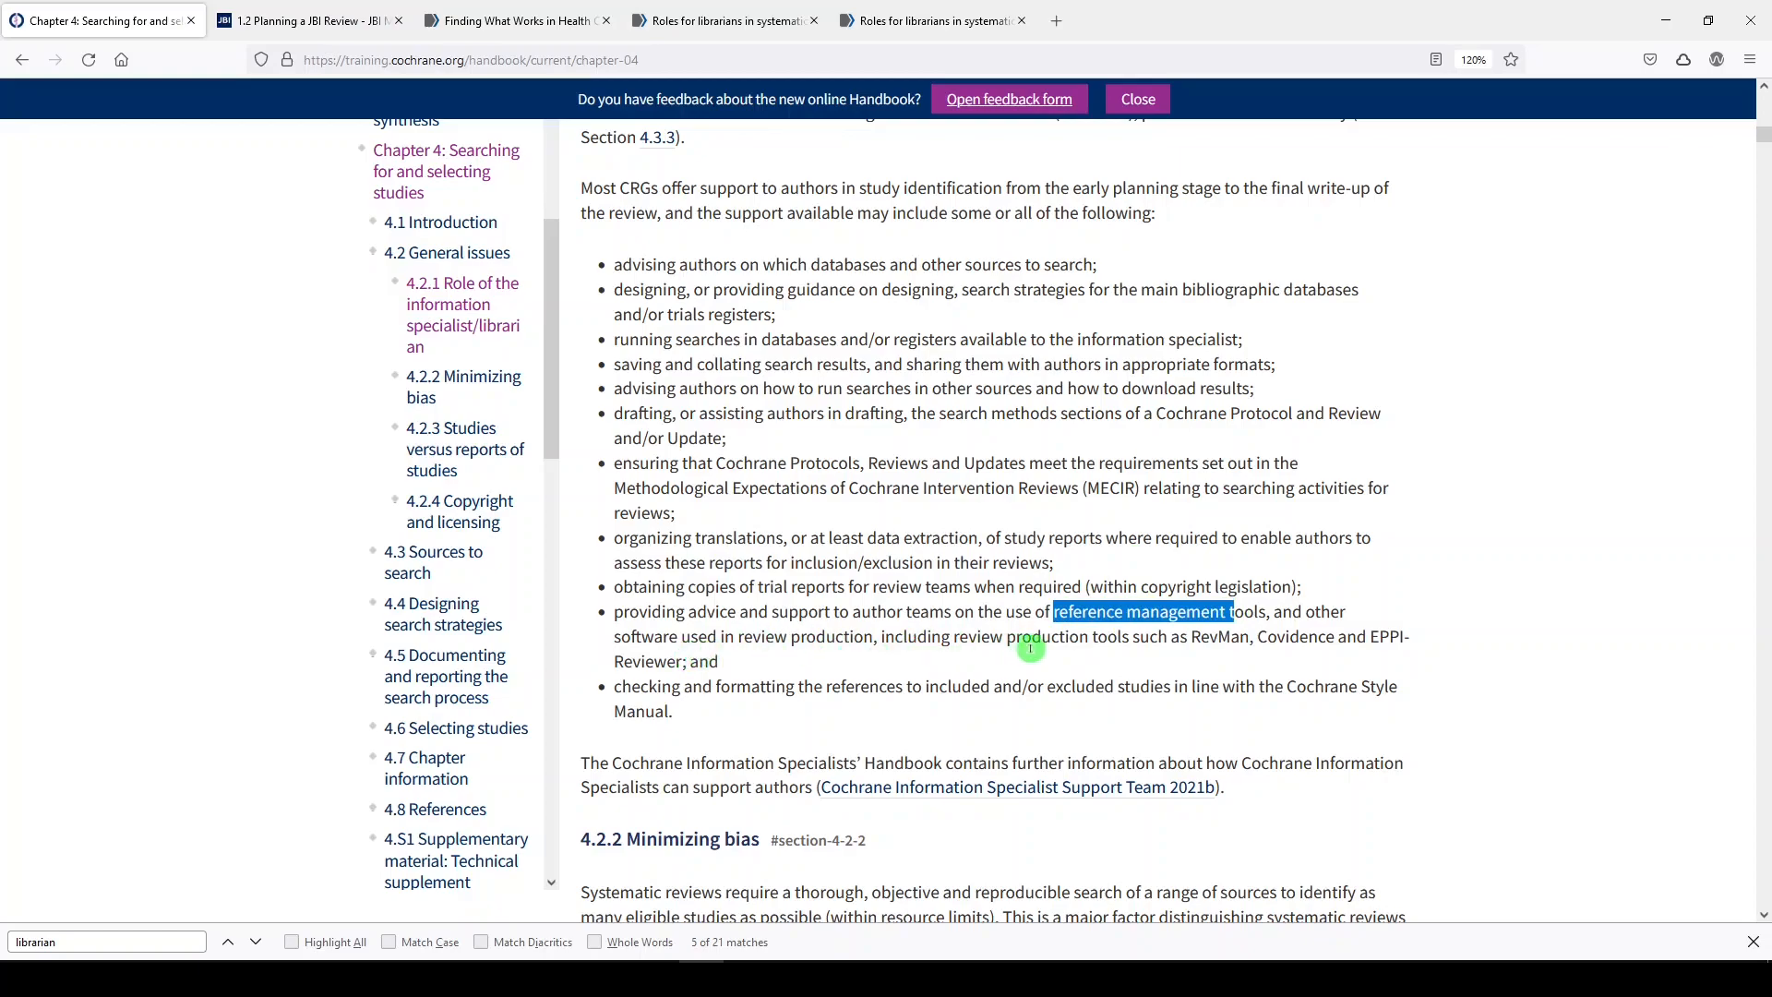
pyautogui.moveTo(1223, 674)
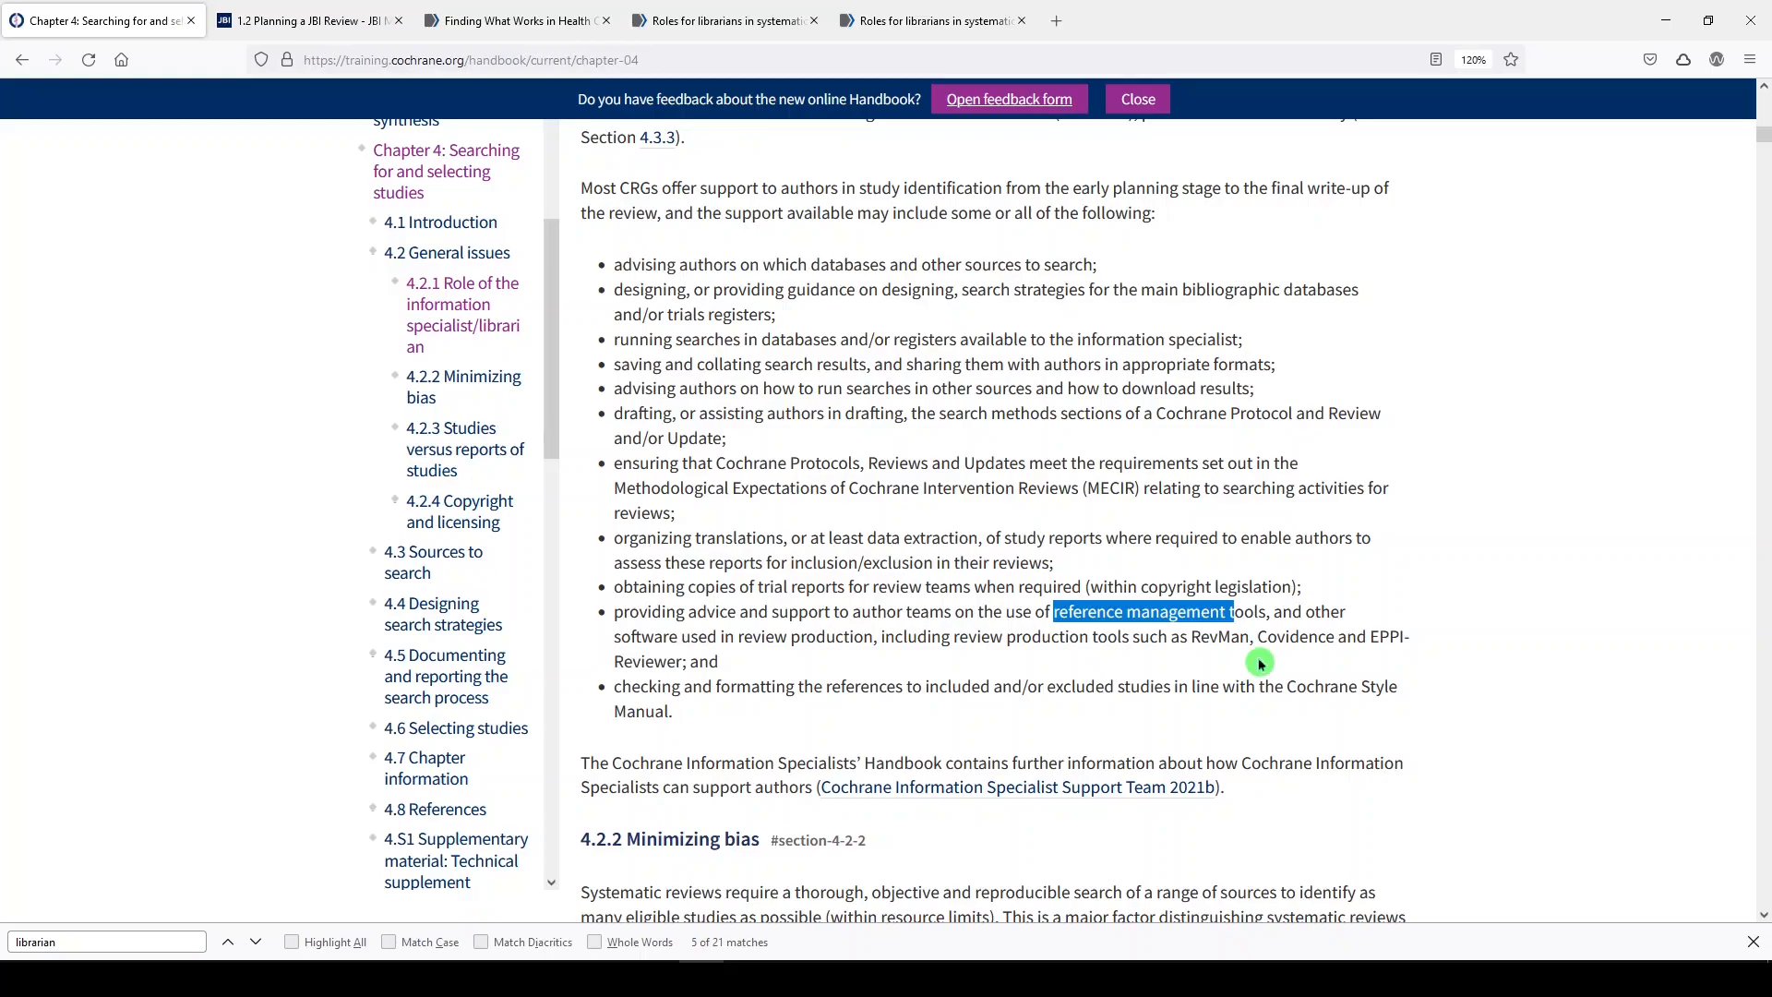
pyautogui.moveTo(745, 691)
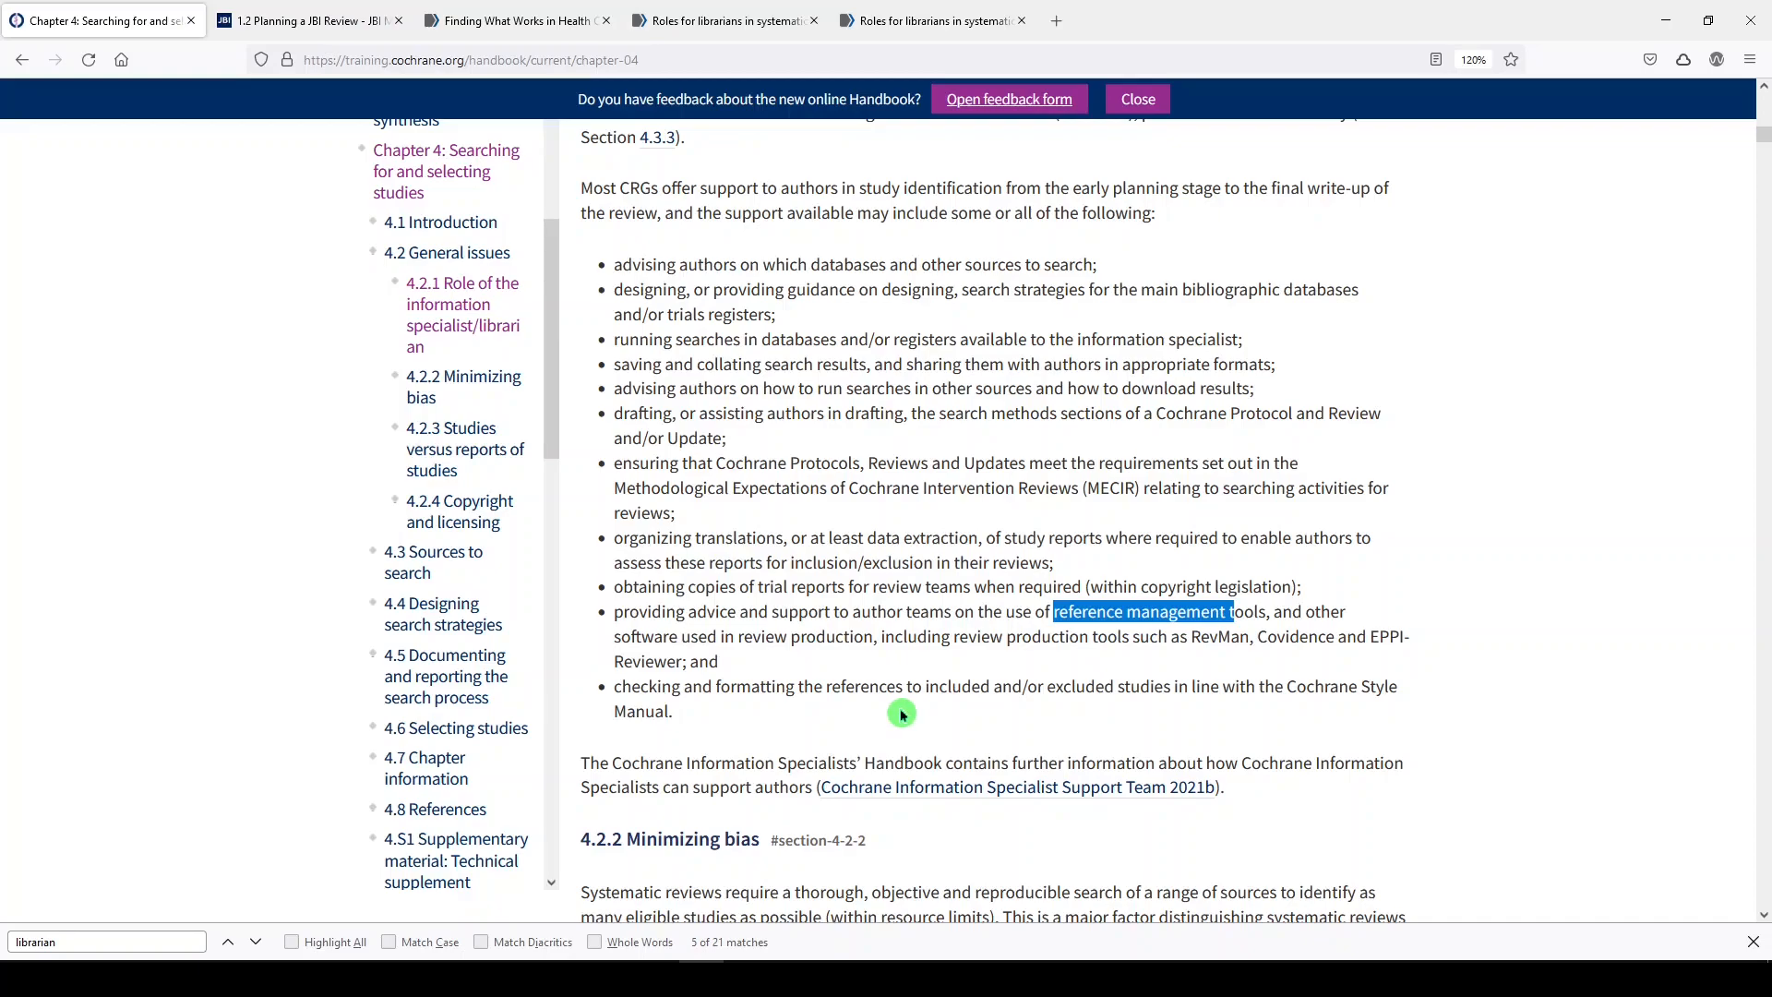
pyautogui.moveTo(766, 720)
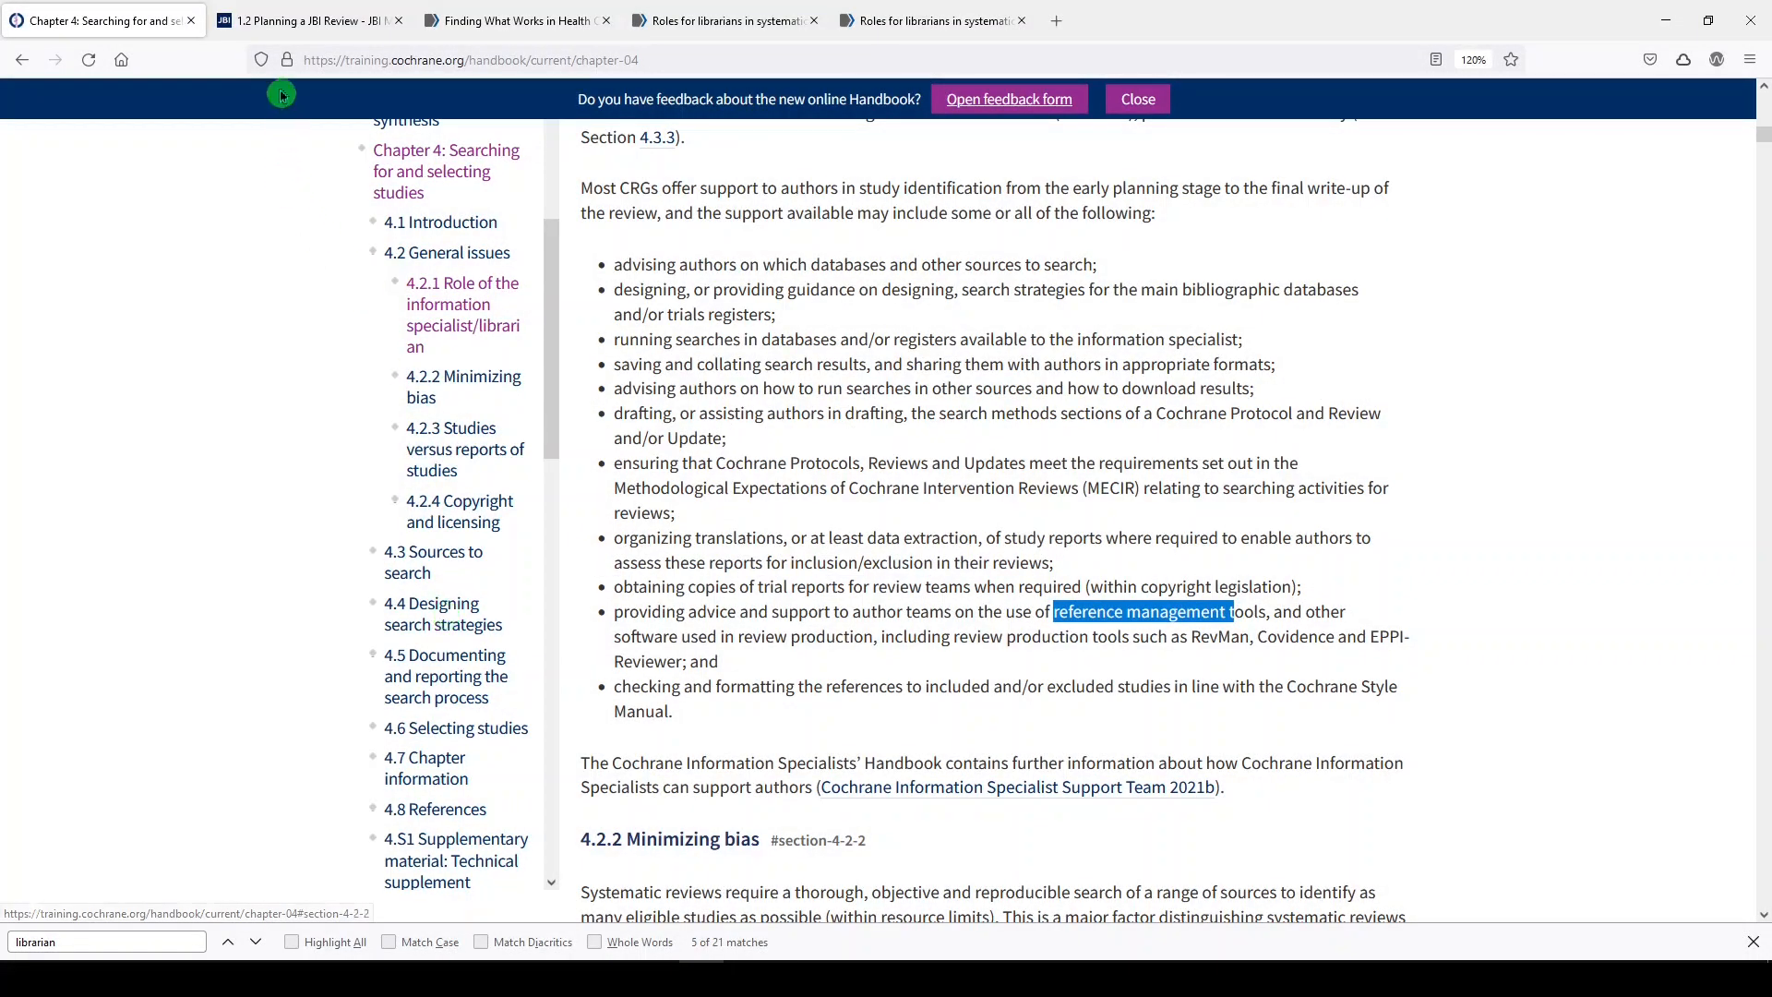
# Step: On the '1.2 Planning a JBI Review' tab, highlight the research librarian team-member bullet
pyautogui.click(311, 20)
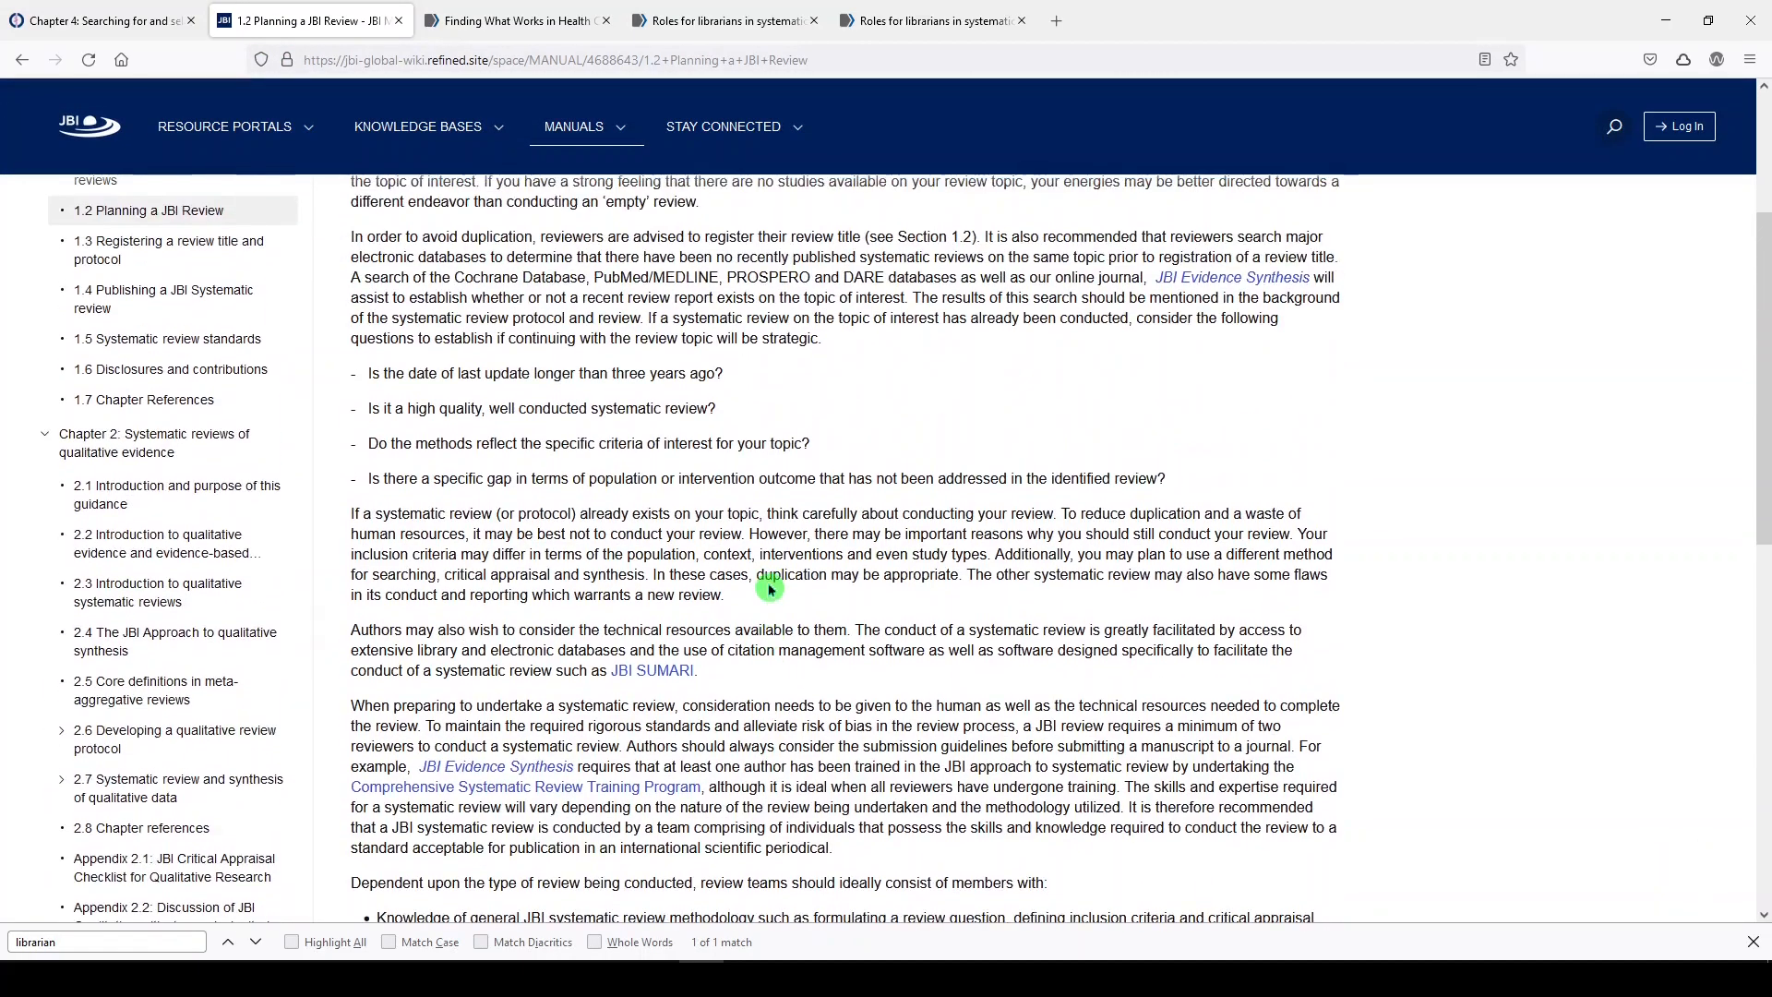
pyautogui.moveTo(314, 334)
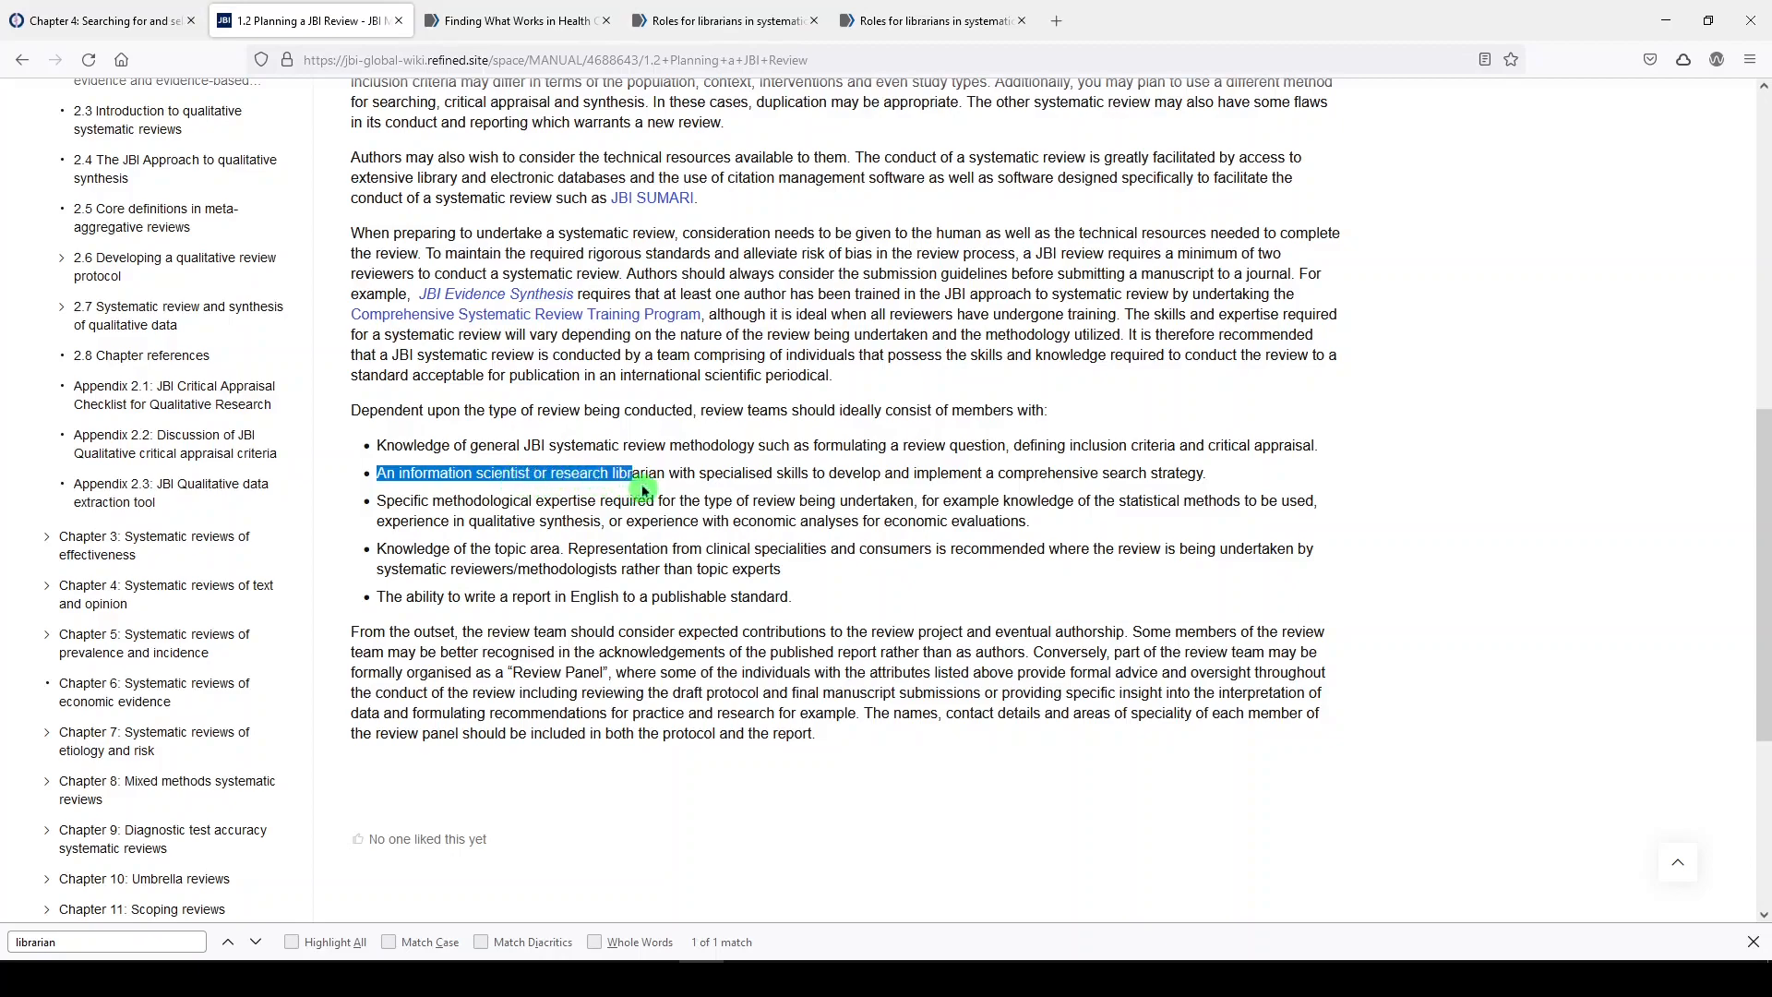
pyautogui.moveTo(639, 473); pyautogui.dragTo(1158, 473)
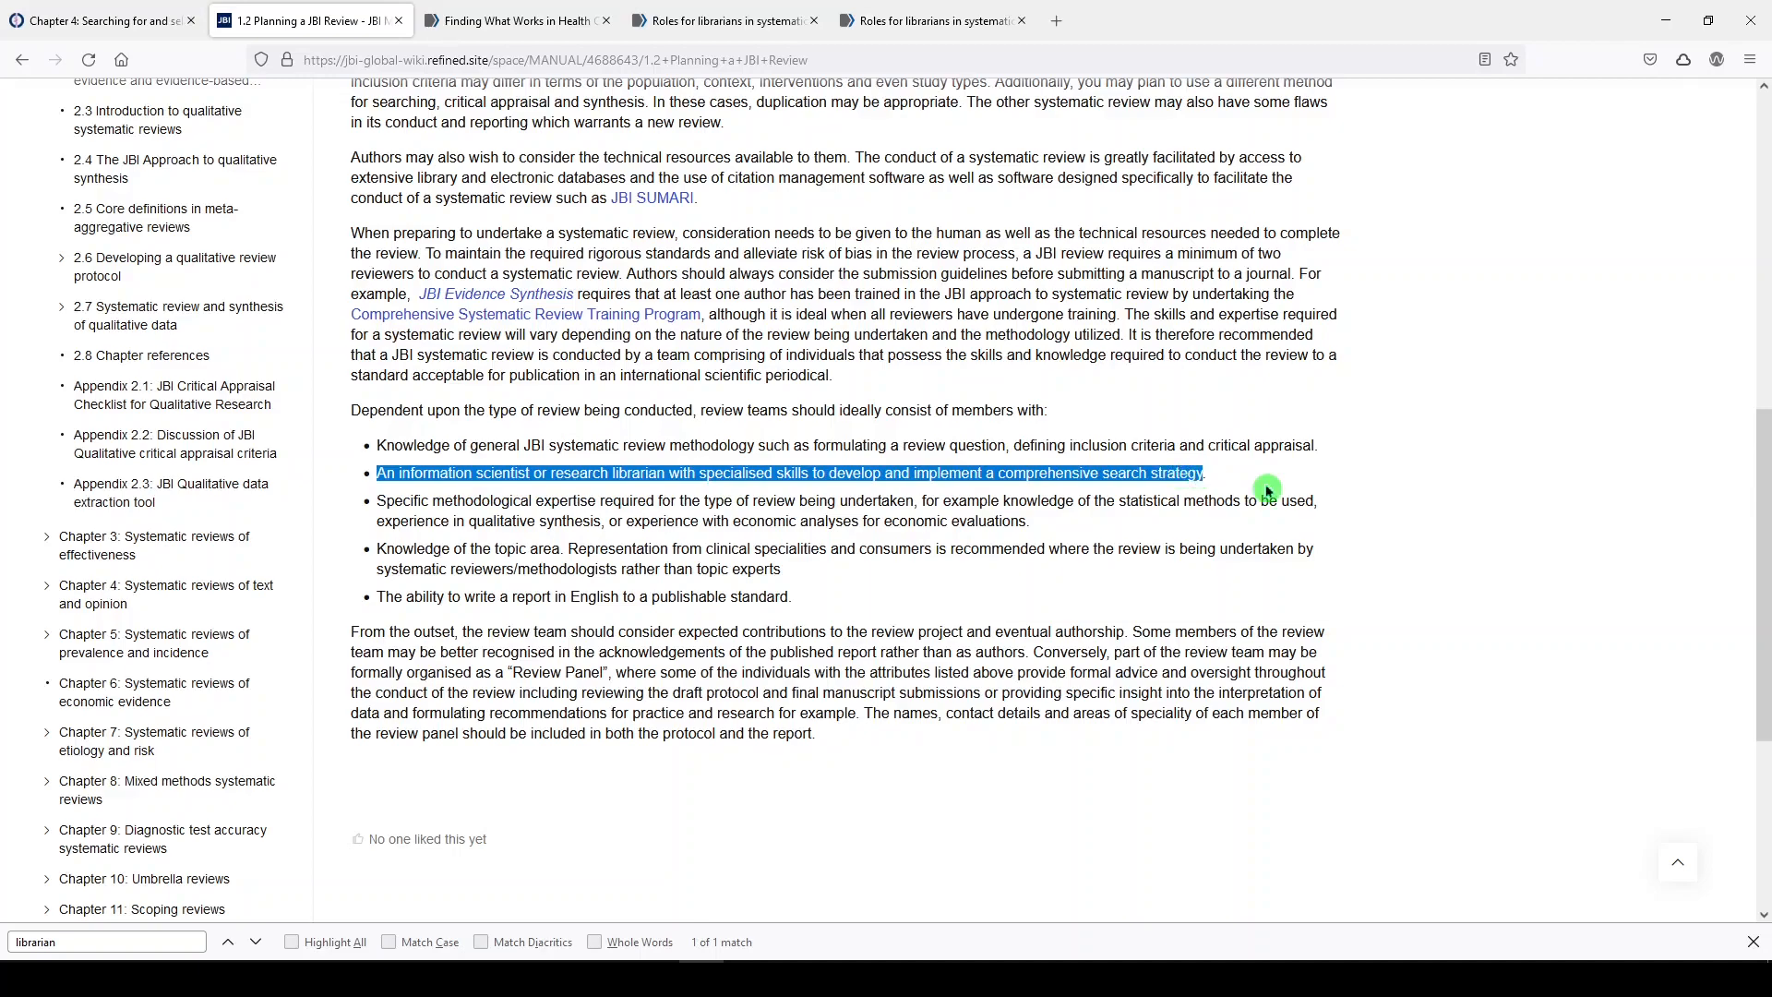
pyautogui.moveTo(1213, 494)
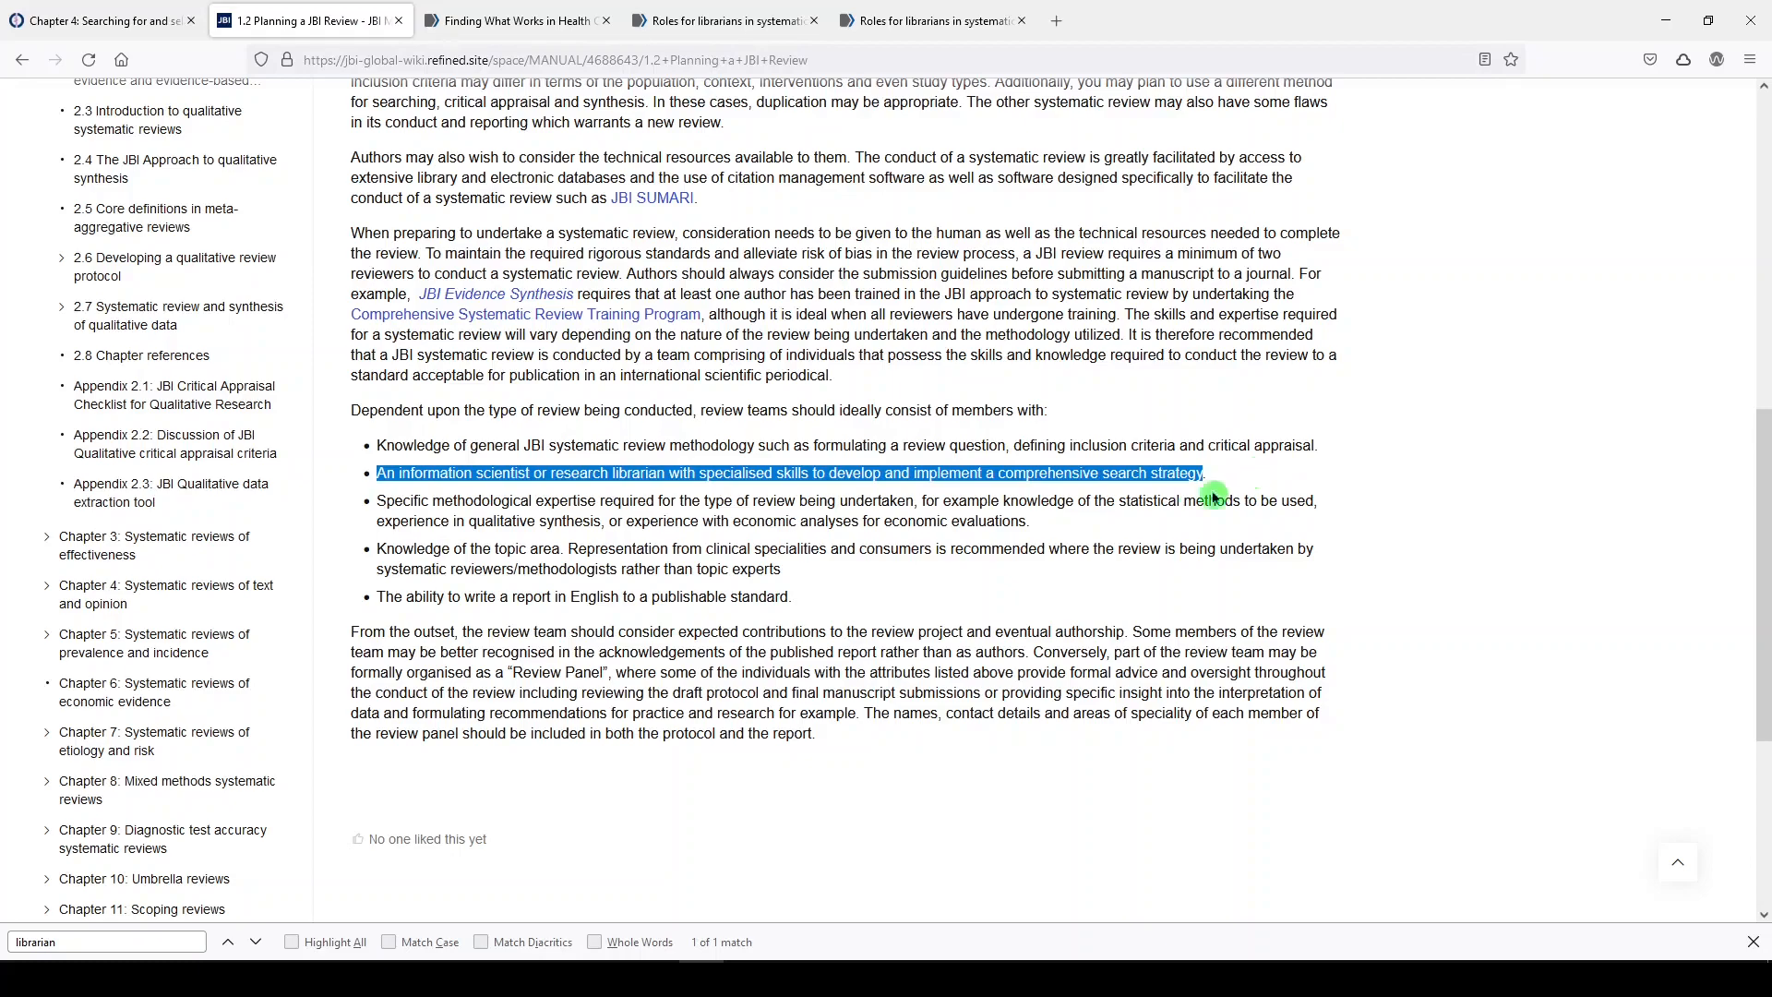
pyautogui.moveTo(729, 514)
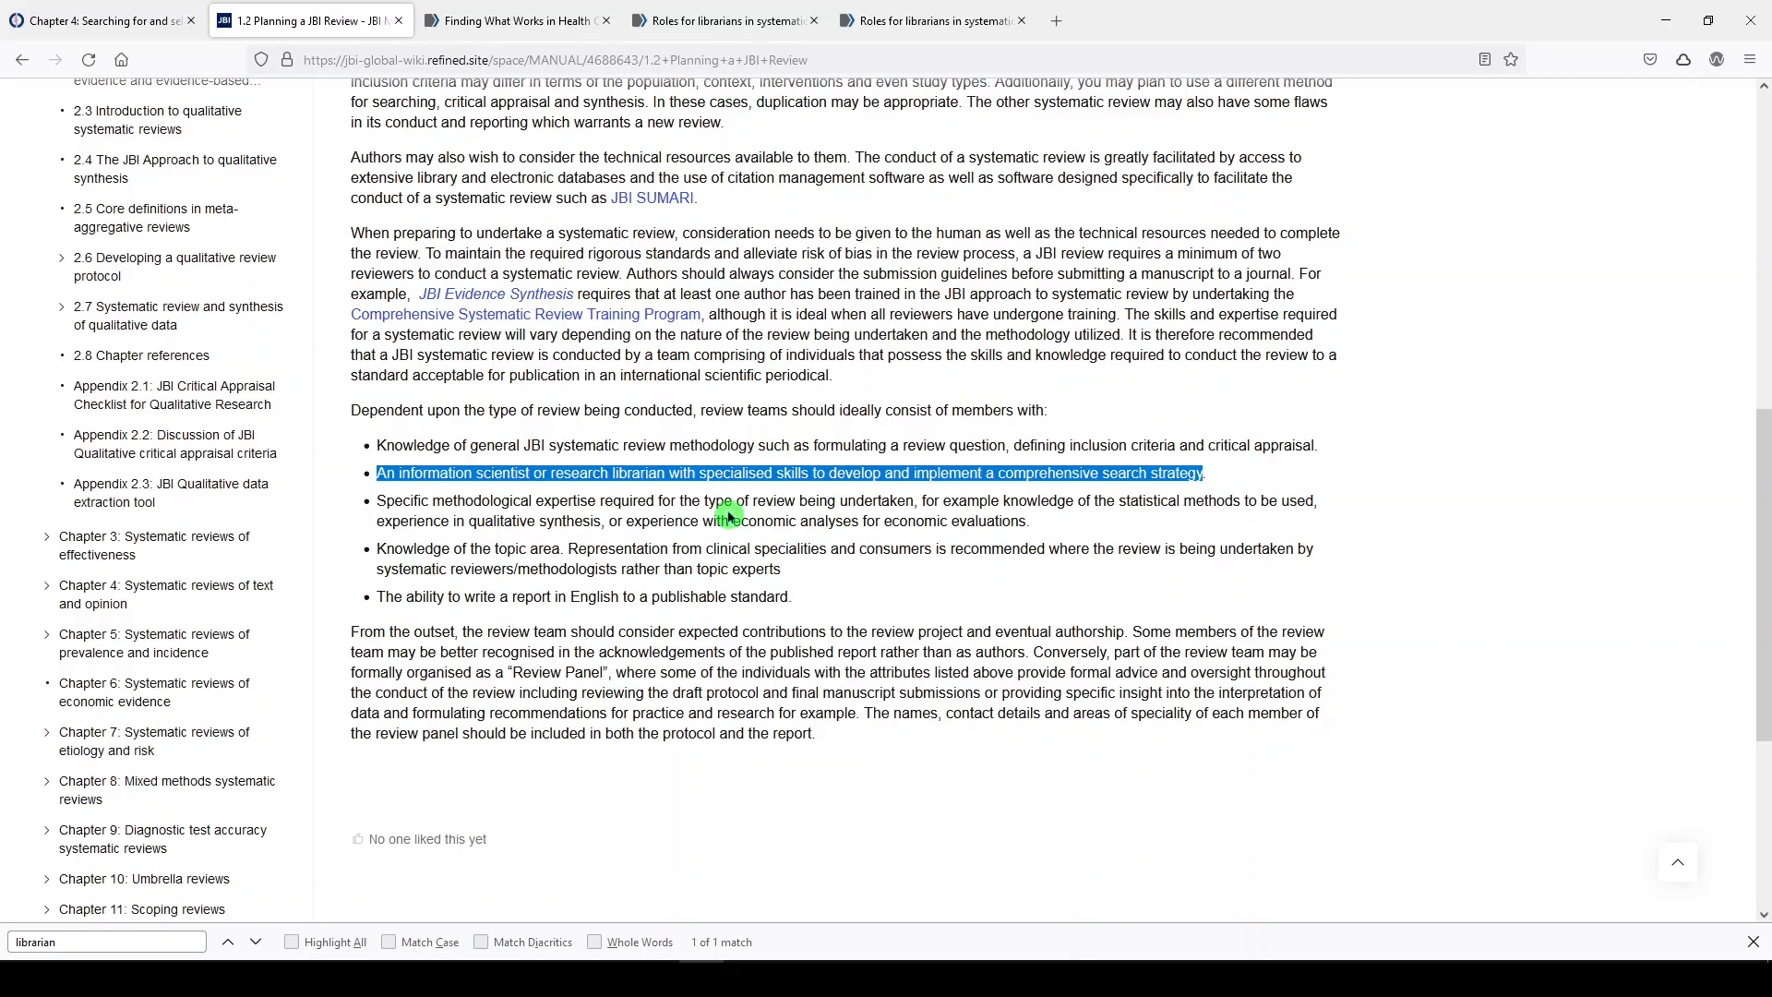
pyautogui.click(514, 21)
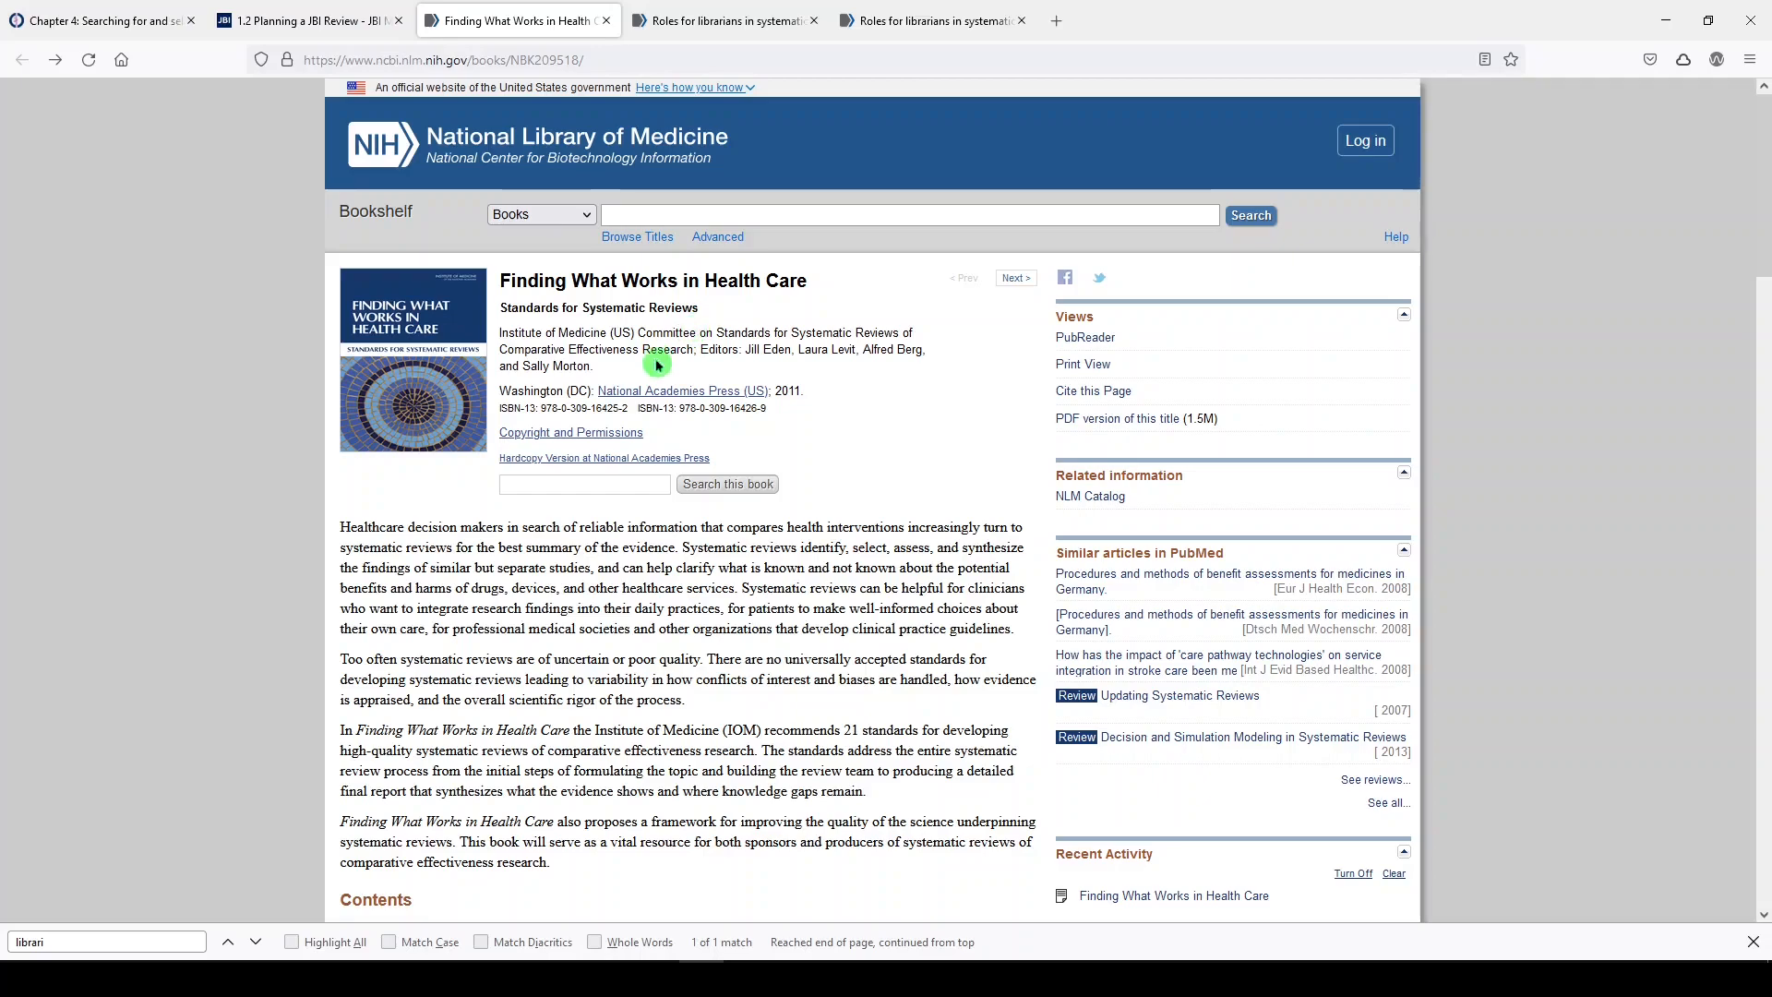
# Step: Open 'Establishing the Review Team' under chapter 2 of Finding What Works in Health Care
pyautogui.scroll(-3)
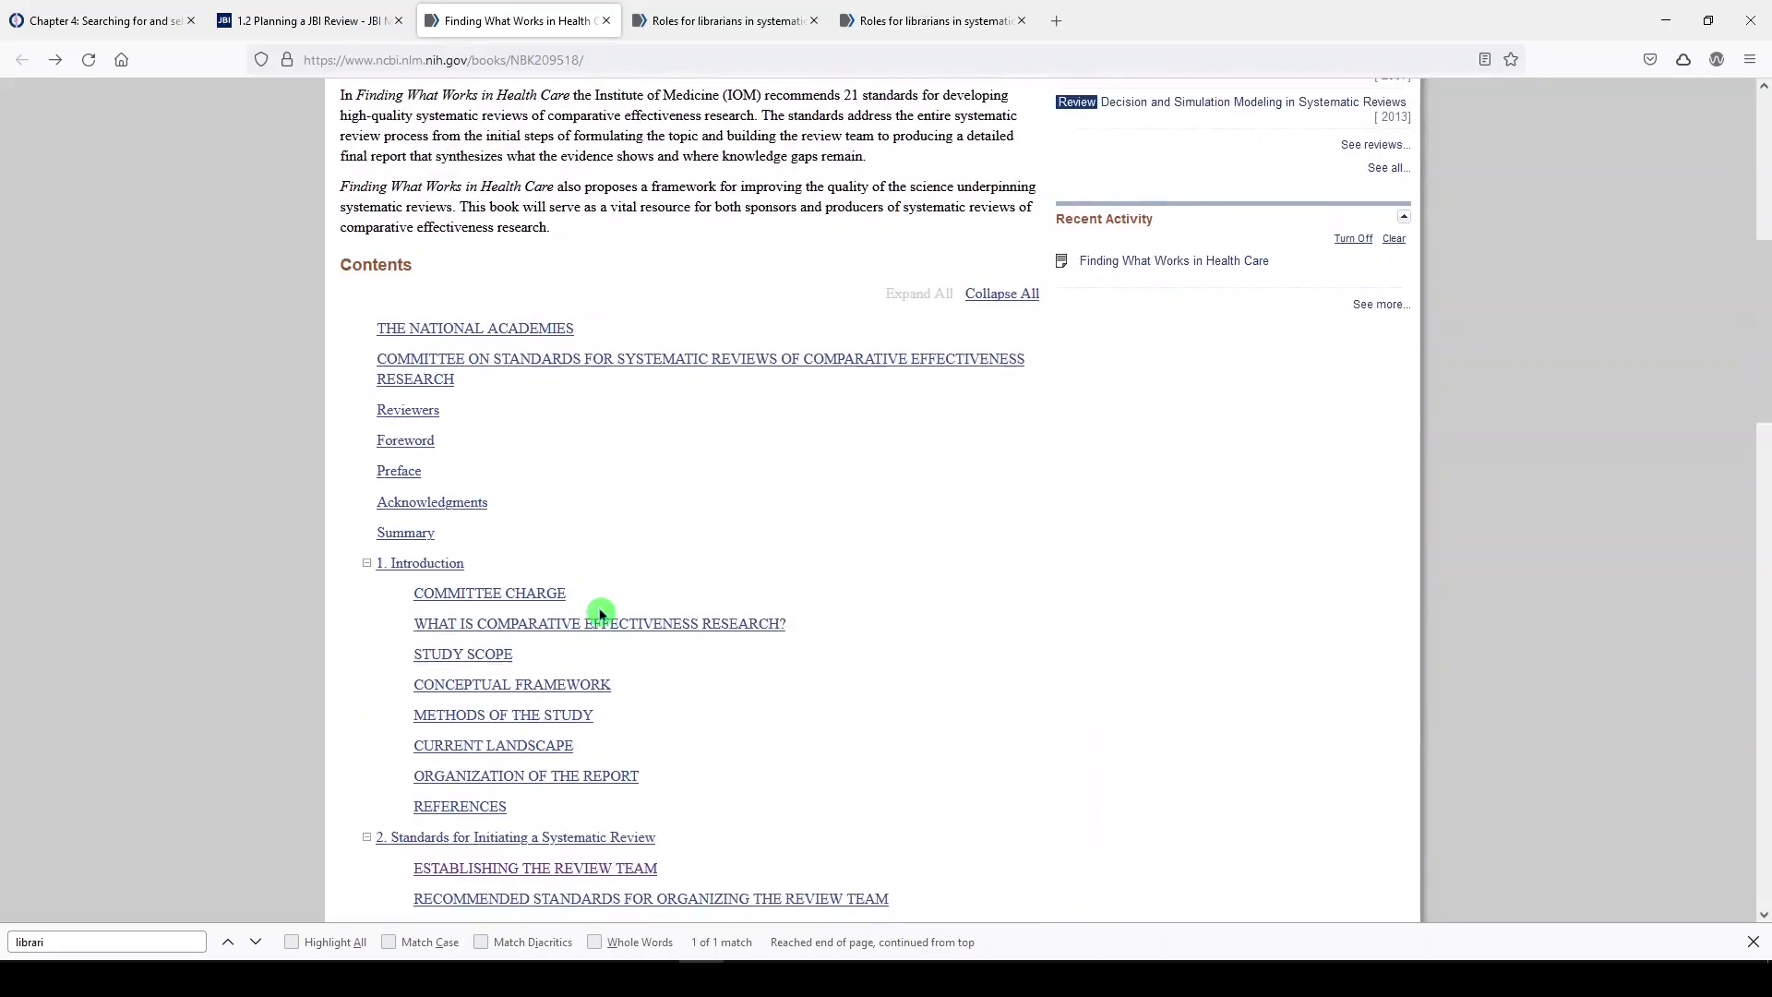
pyautogui.scroll(-3)
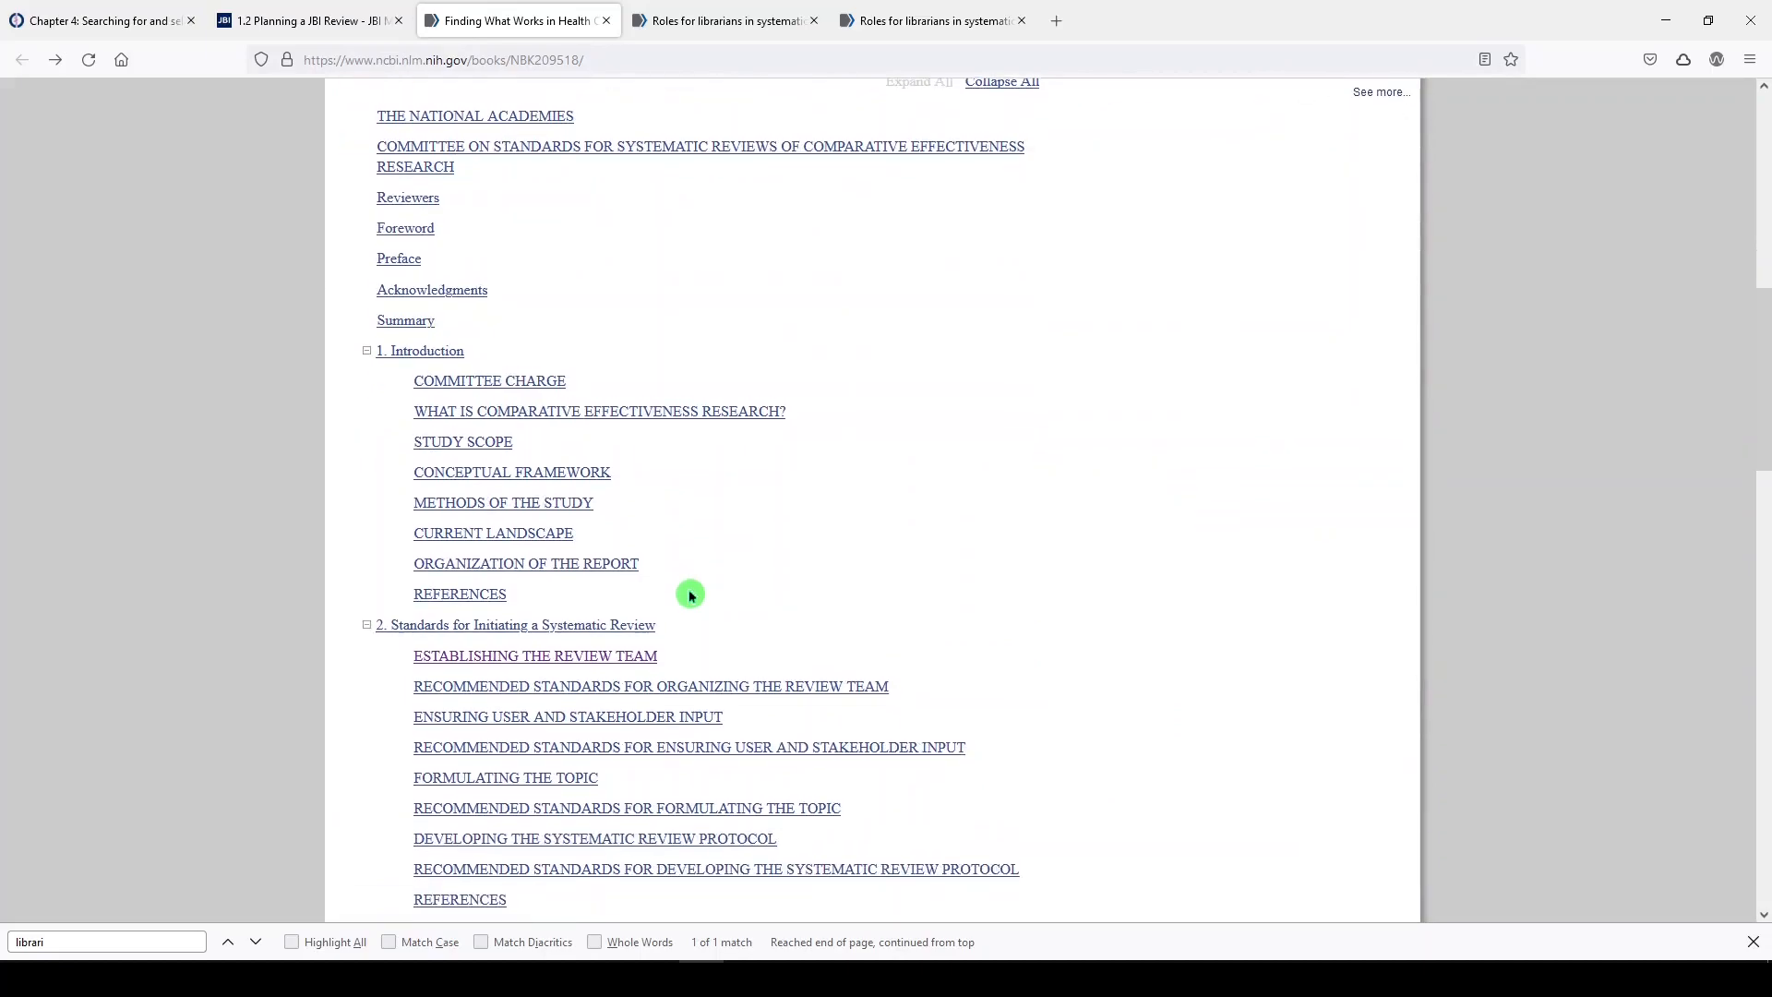
pyautogui.moveTo(593, 655)
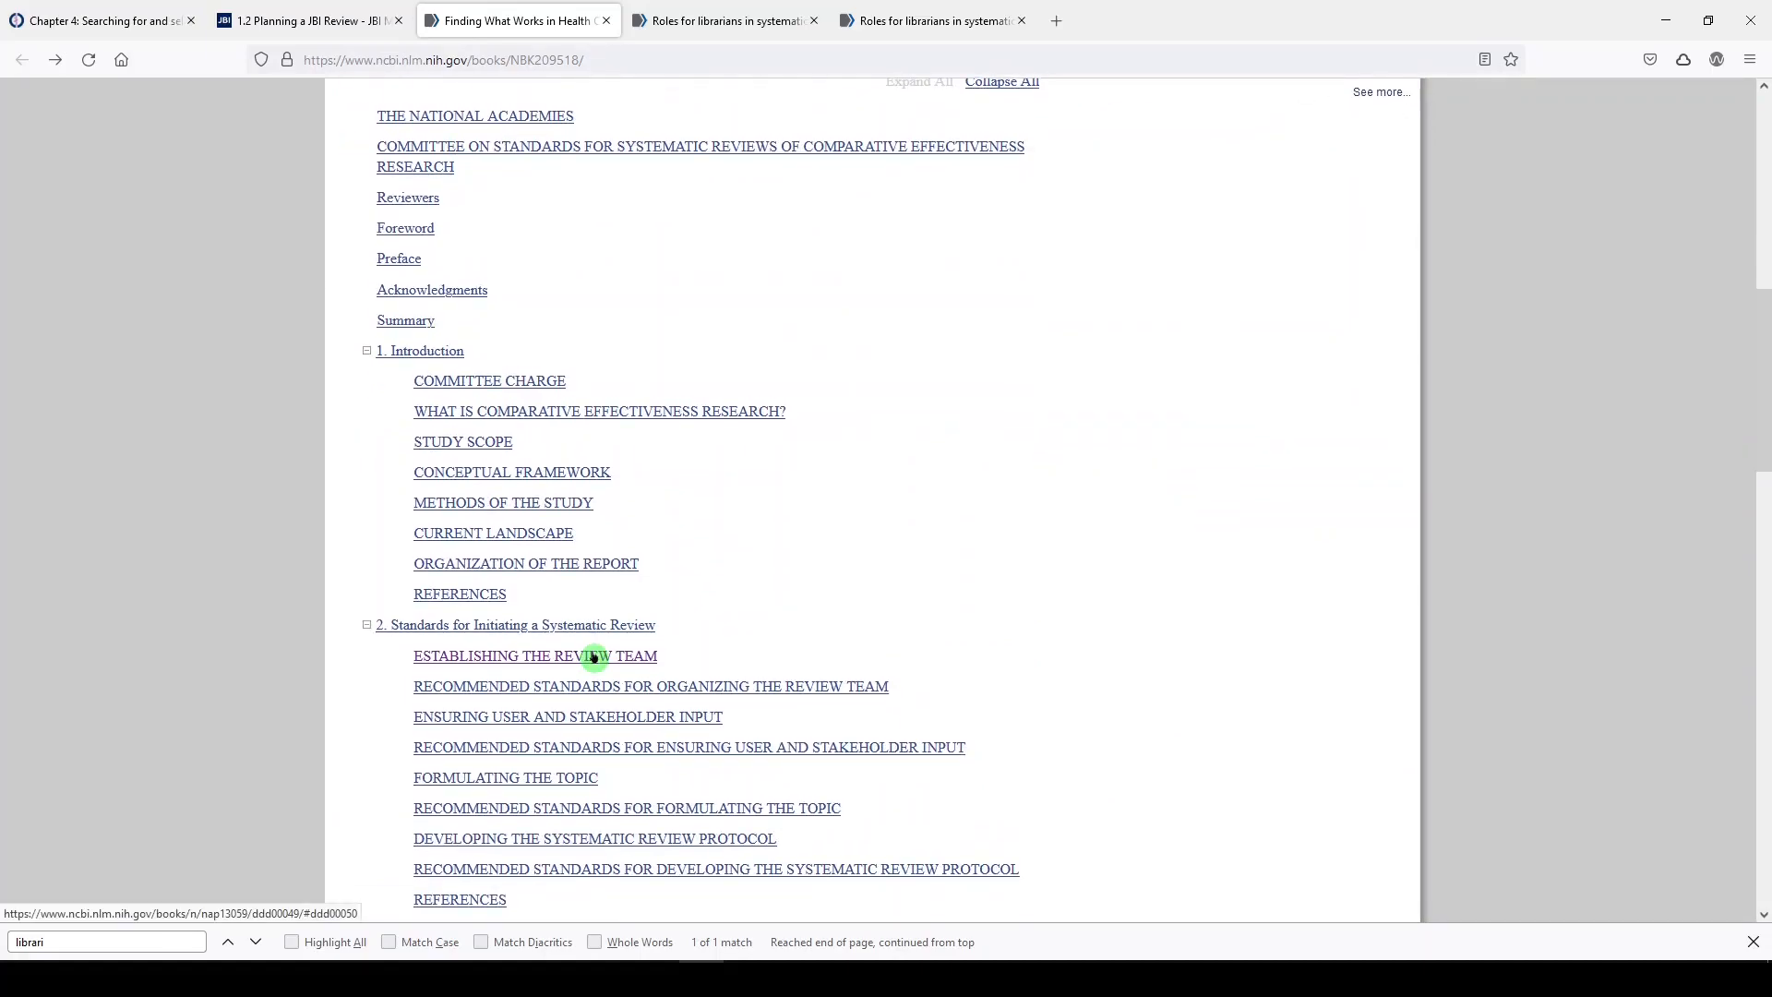
pyautogui.click(534, 655)
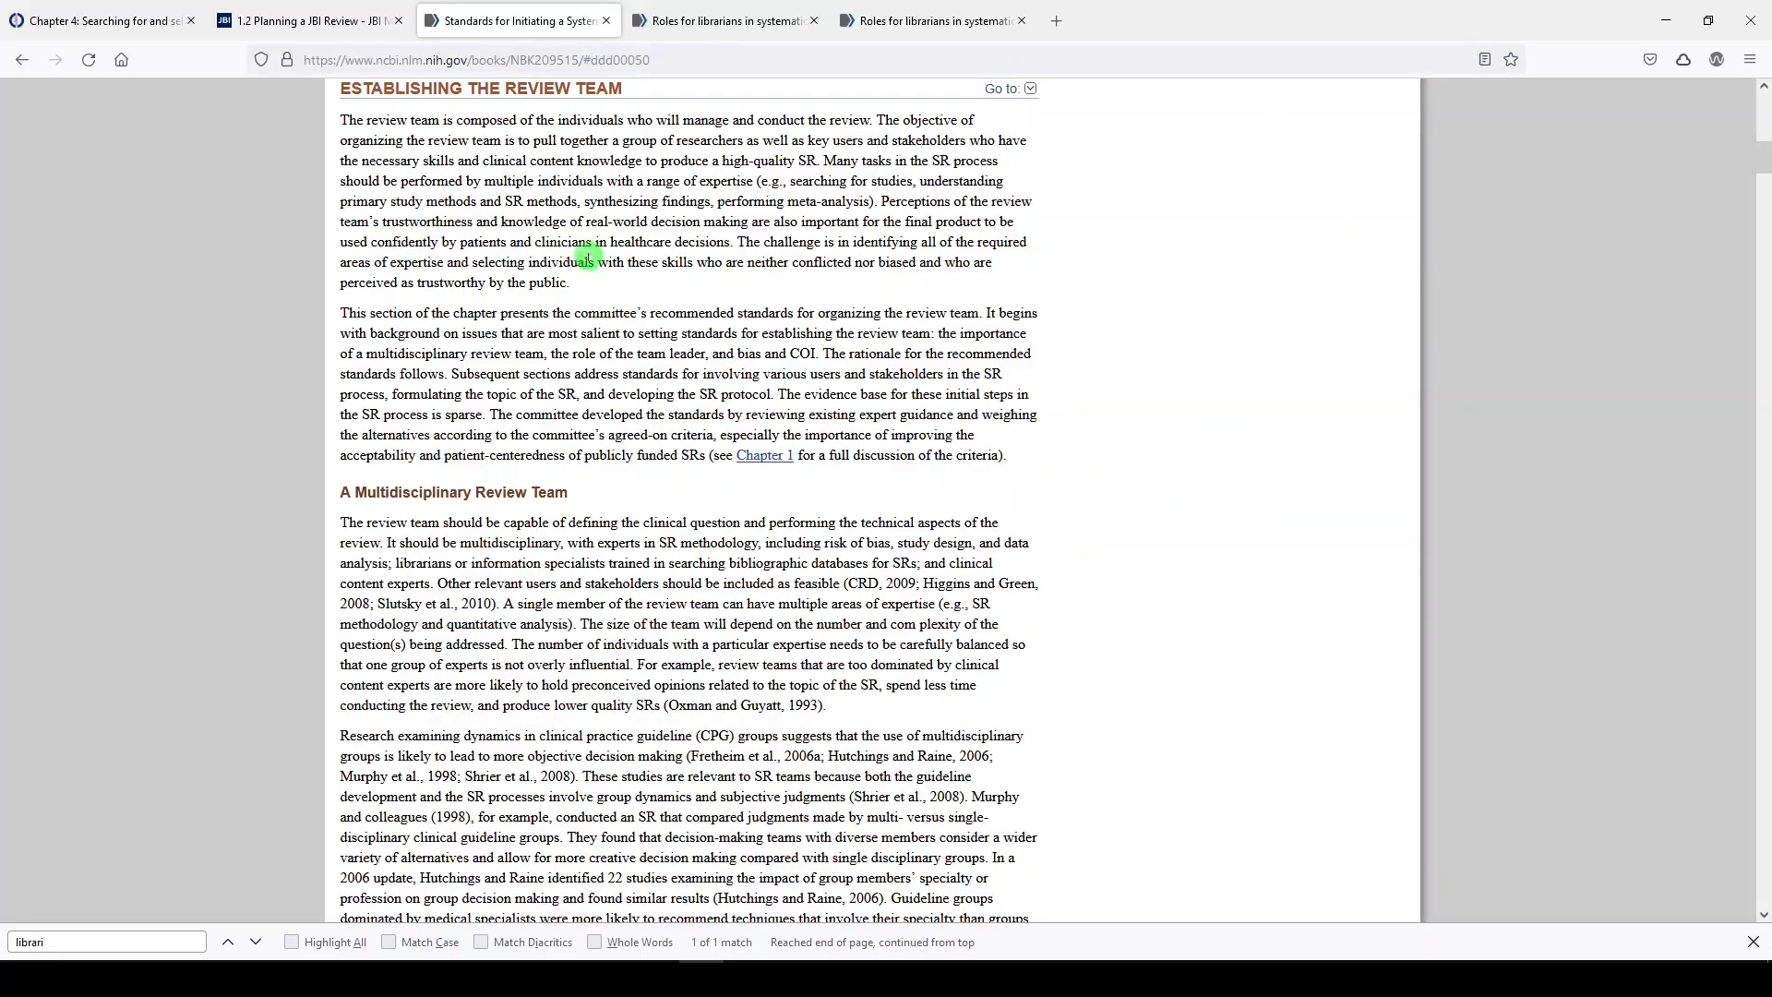
pyautogui.scroll(-3)
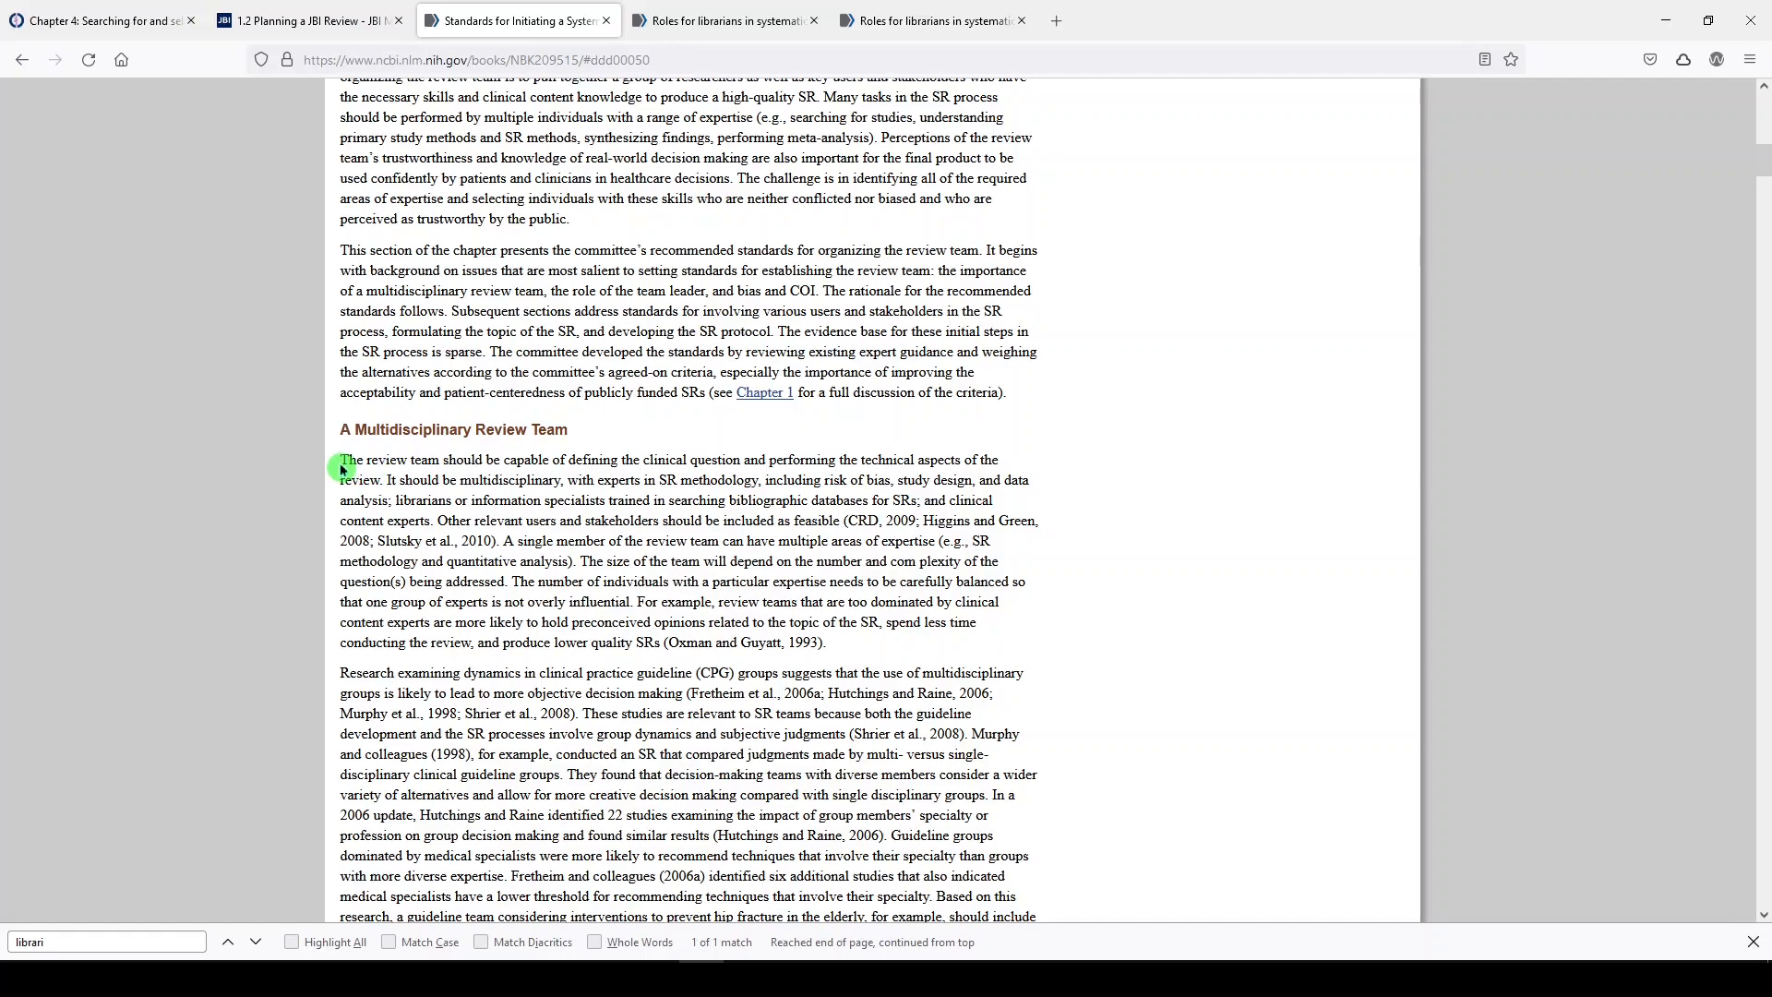
pyautogui.moveTo(603, 475)
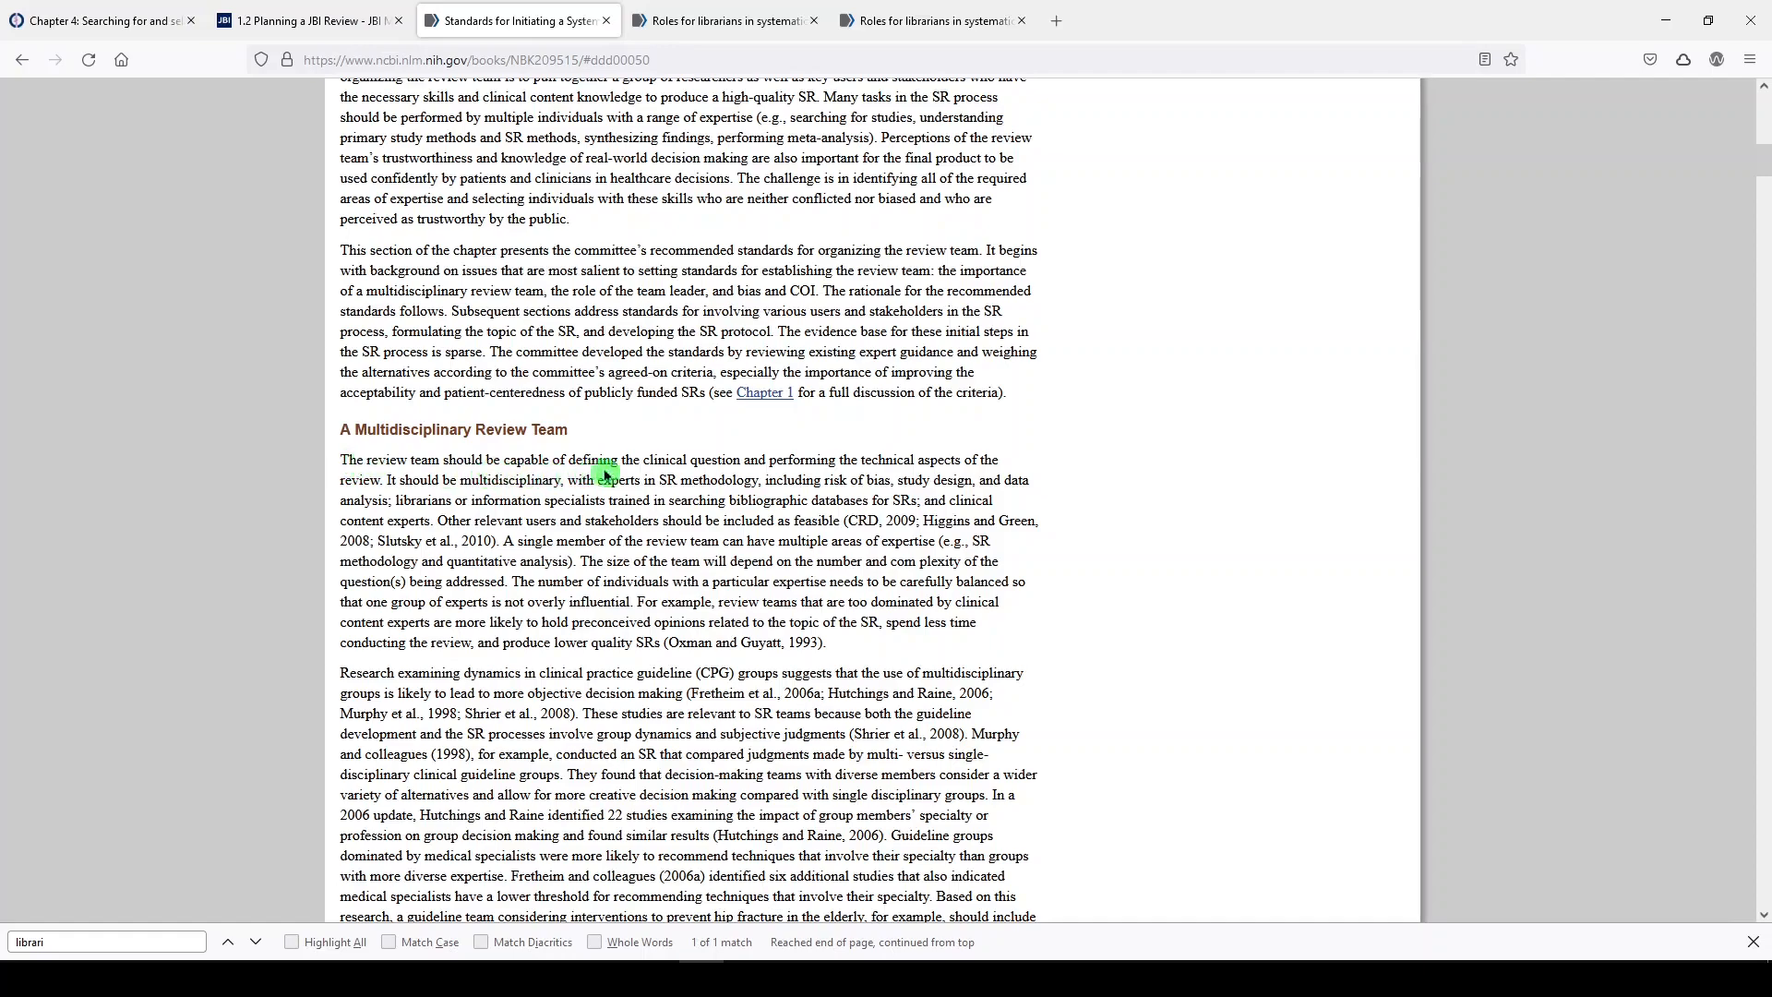
pyautogui.moveTo(628, 473)
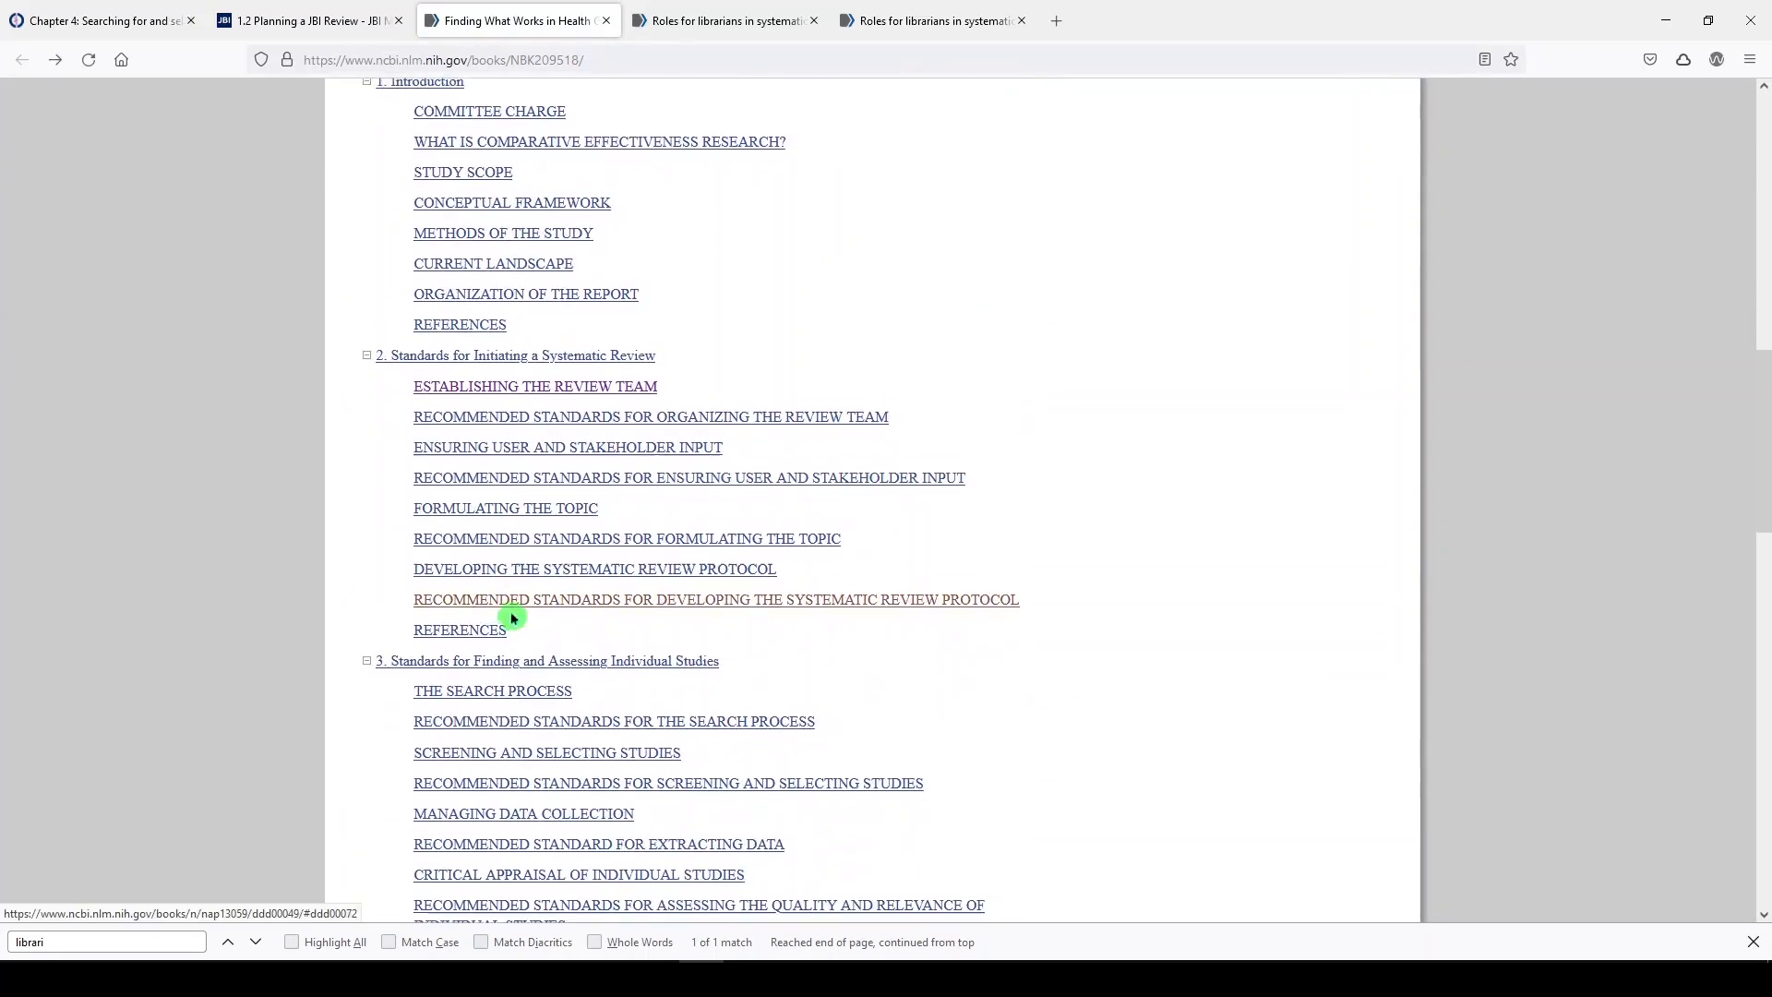
# Step: Go from PubMed to the PMC full text of 'Roles for librarians in systematic reviews: a scoping review'
pyautogui.scroll(-3)
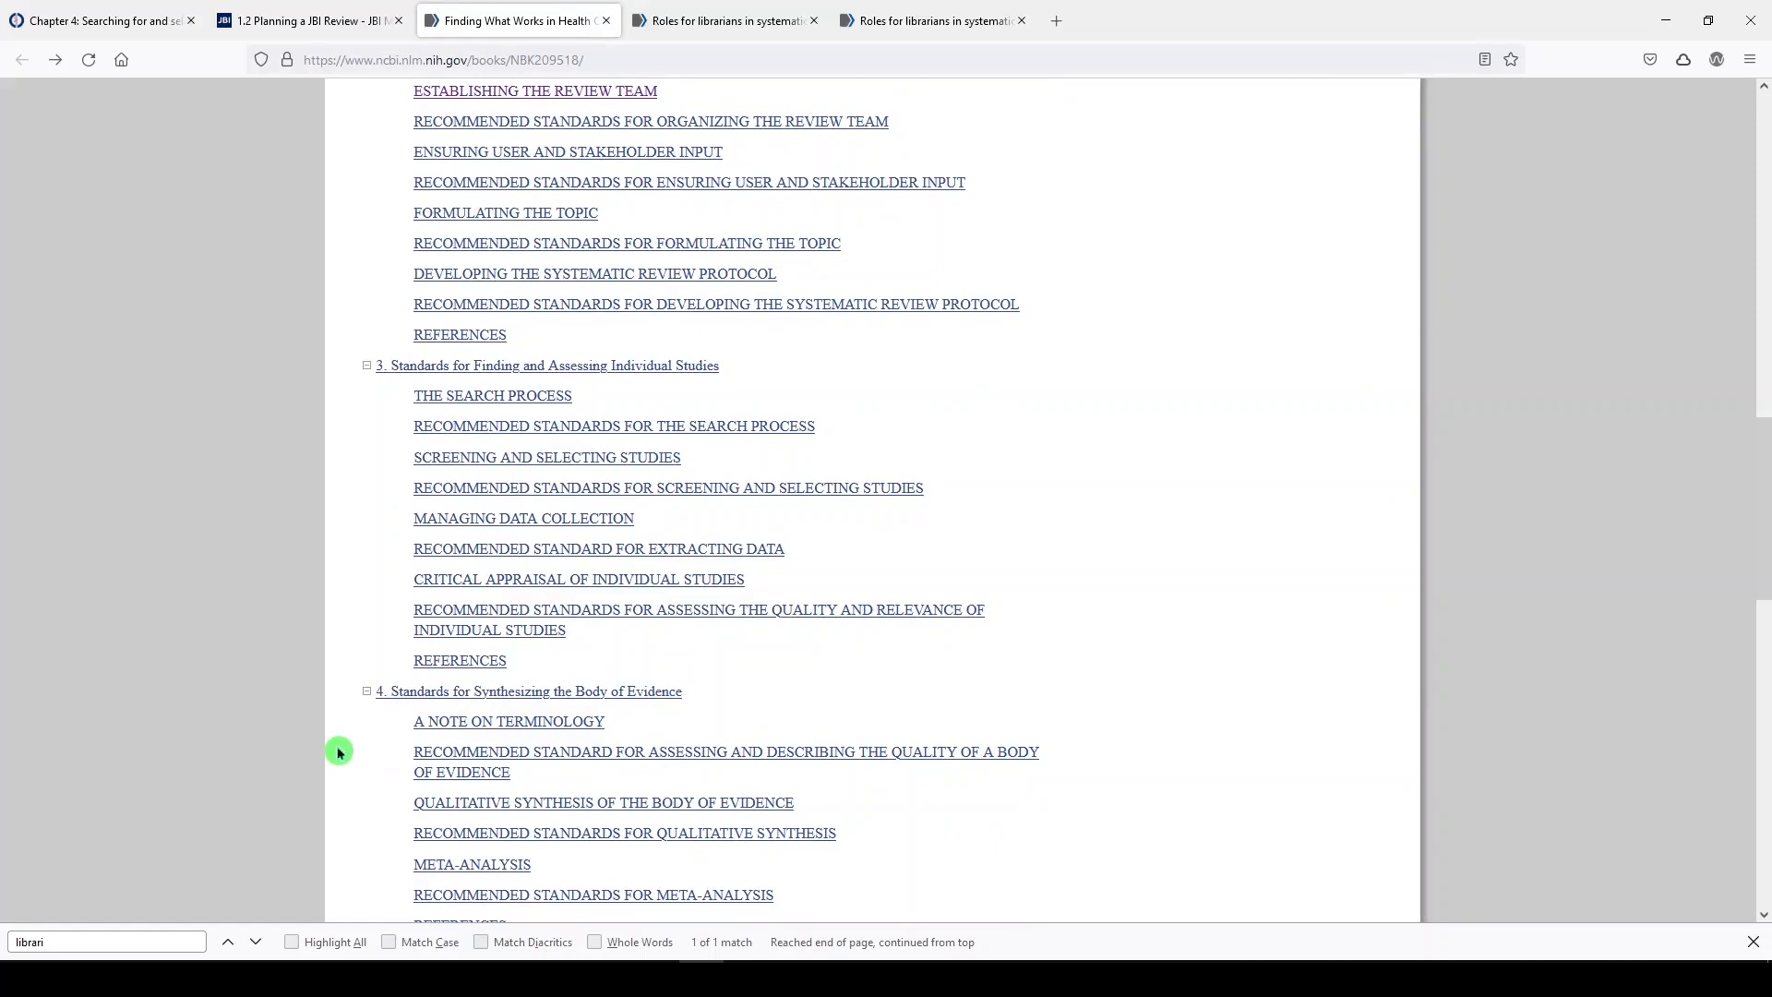
pyautogui.click(723, 21)
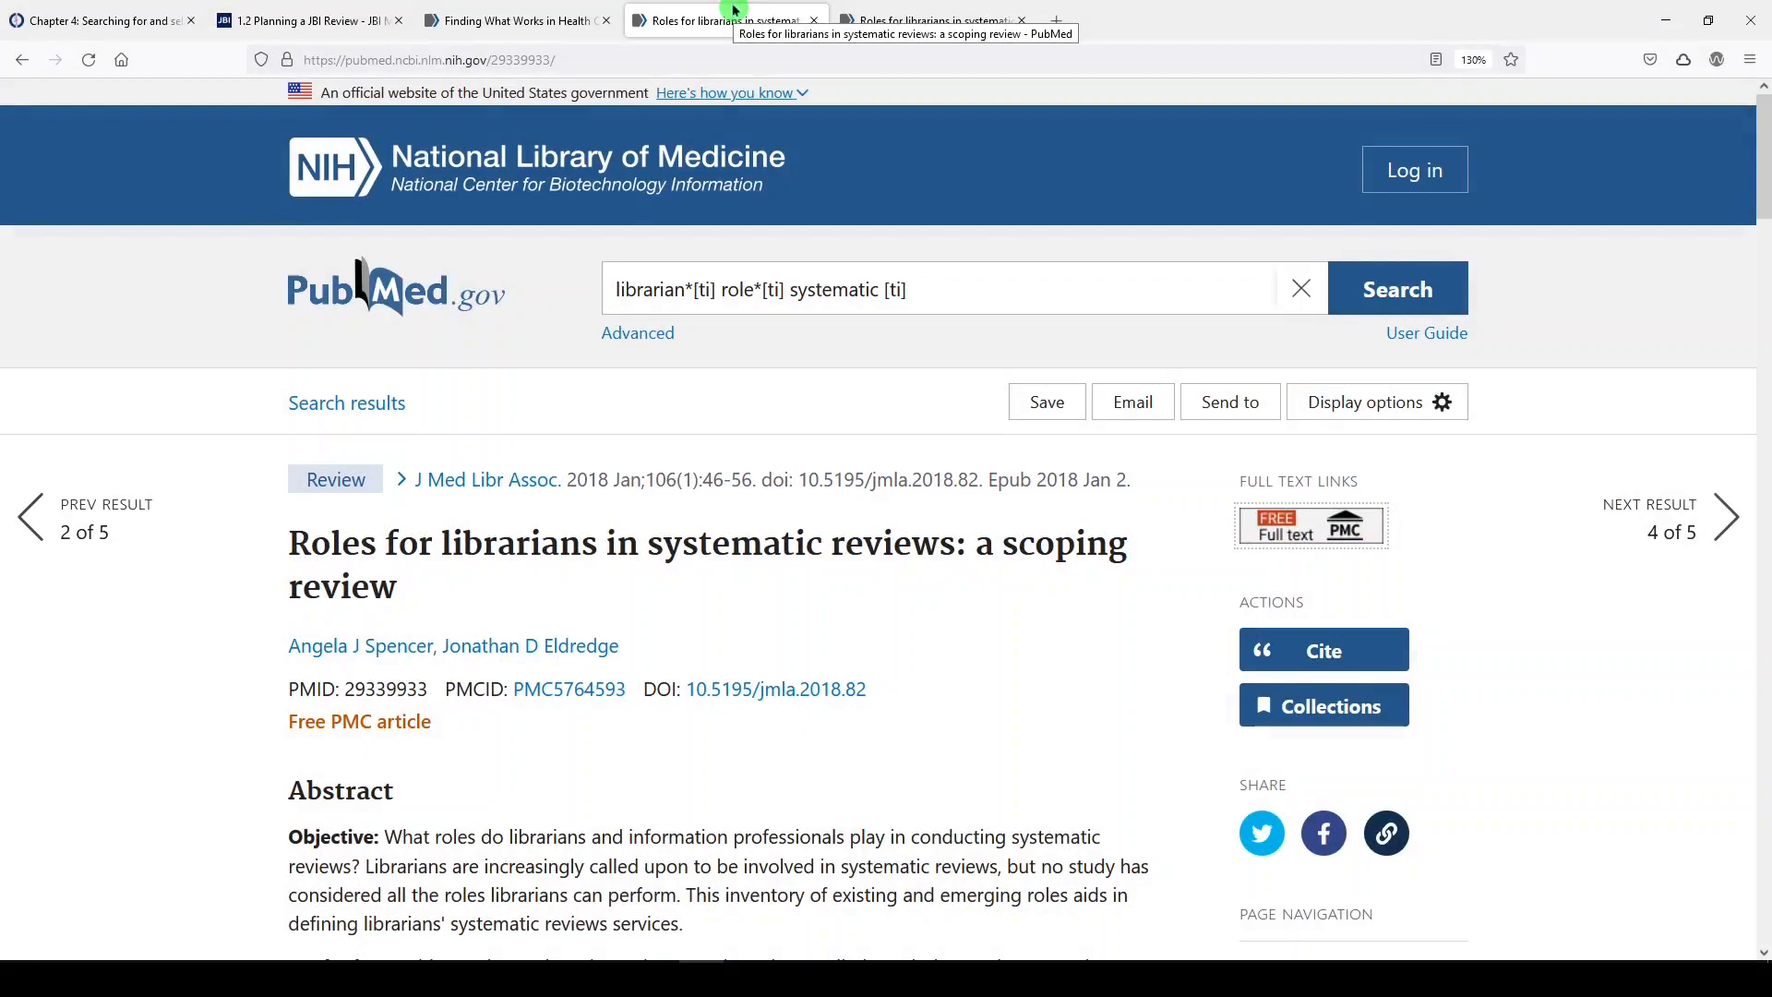
pyautogui.click(1283, 525)
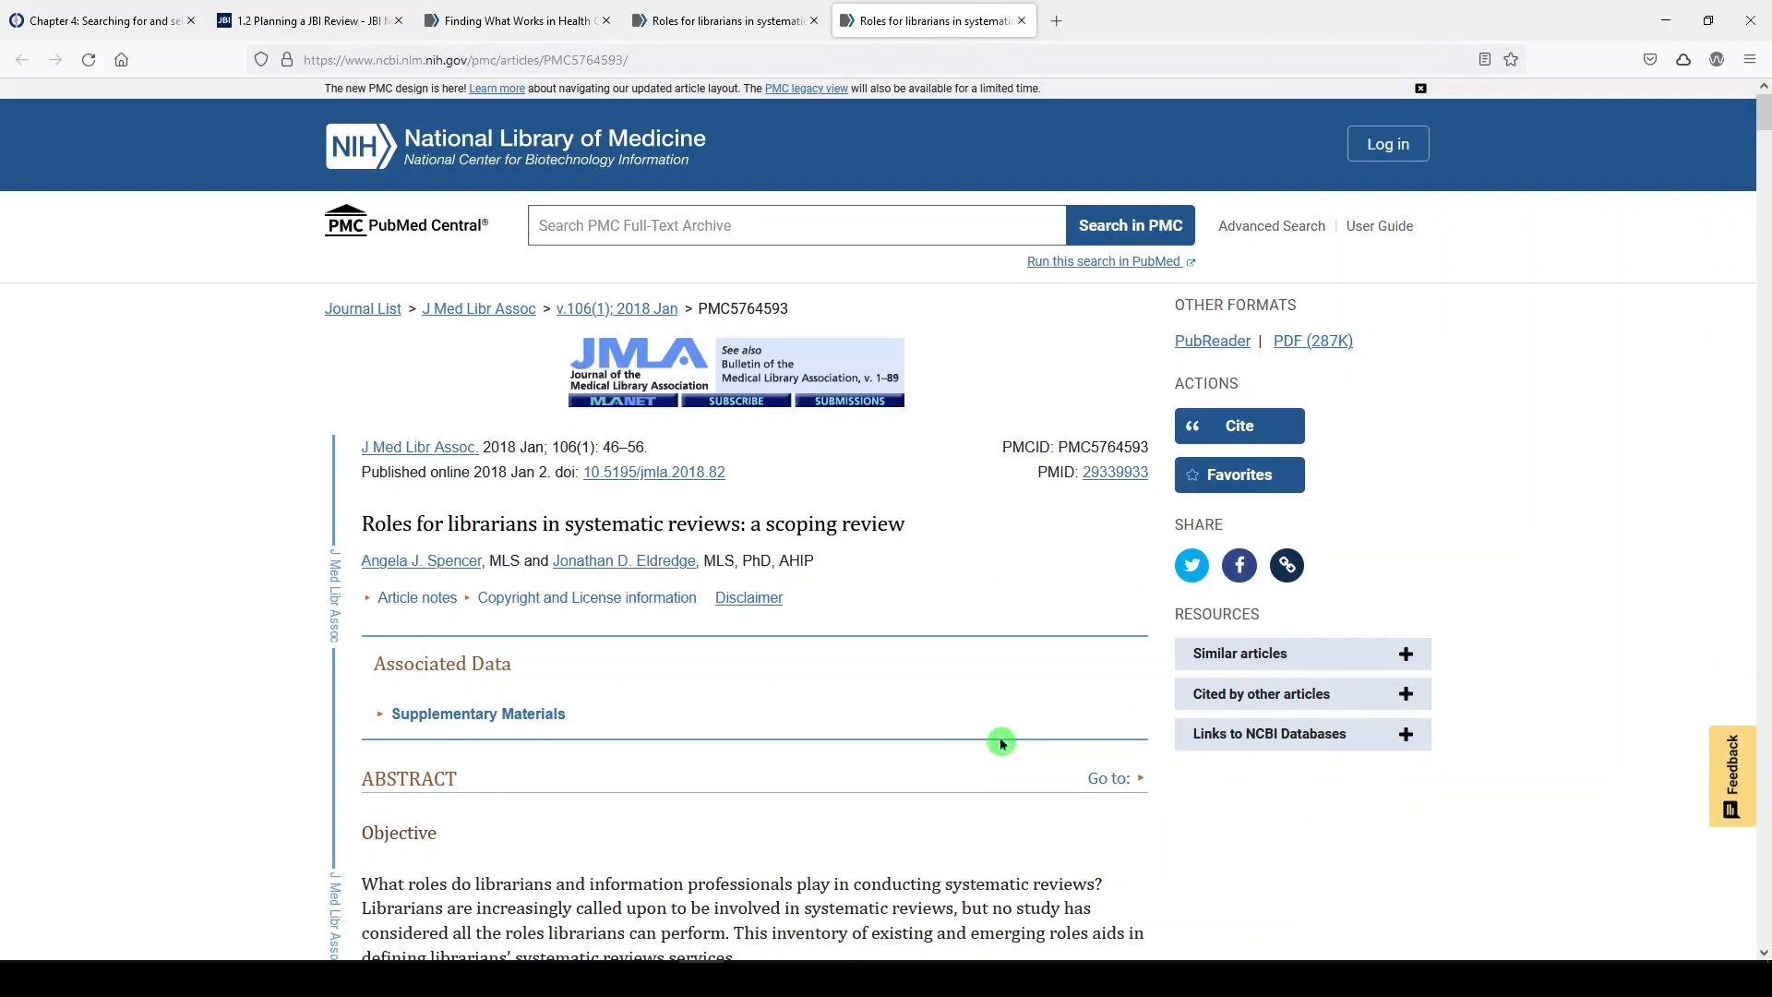
# Step: Scroll the scoping review past the abstract, methods and PRISMA flow diagram
pyautogui.scroll(-3)
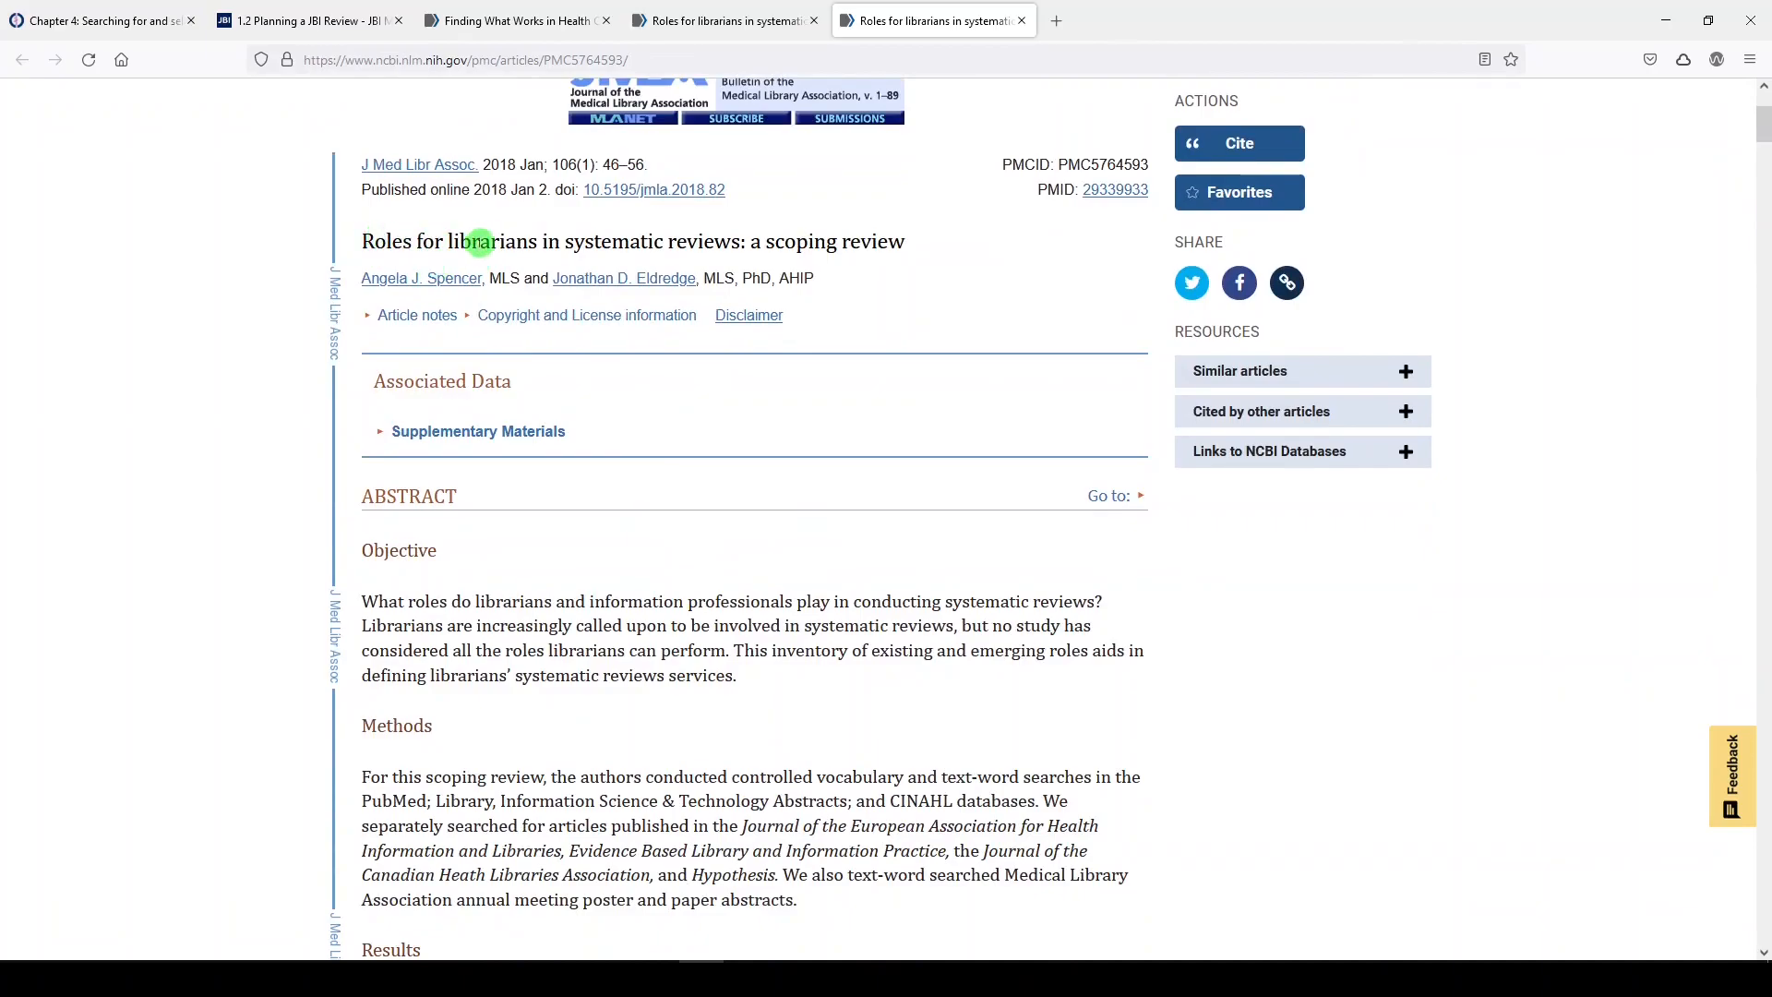
pyautogui.scroll(-3)
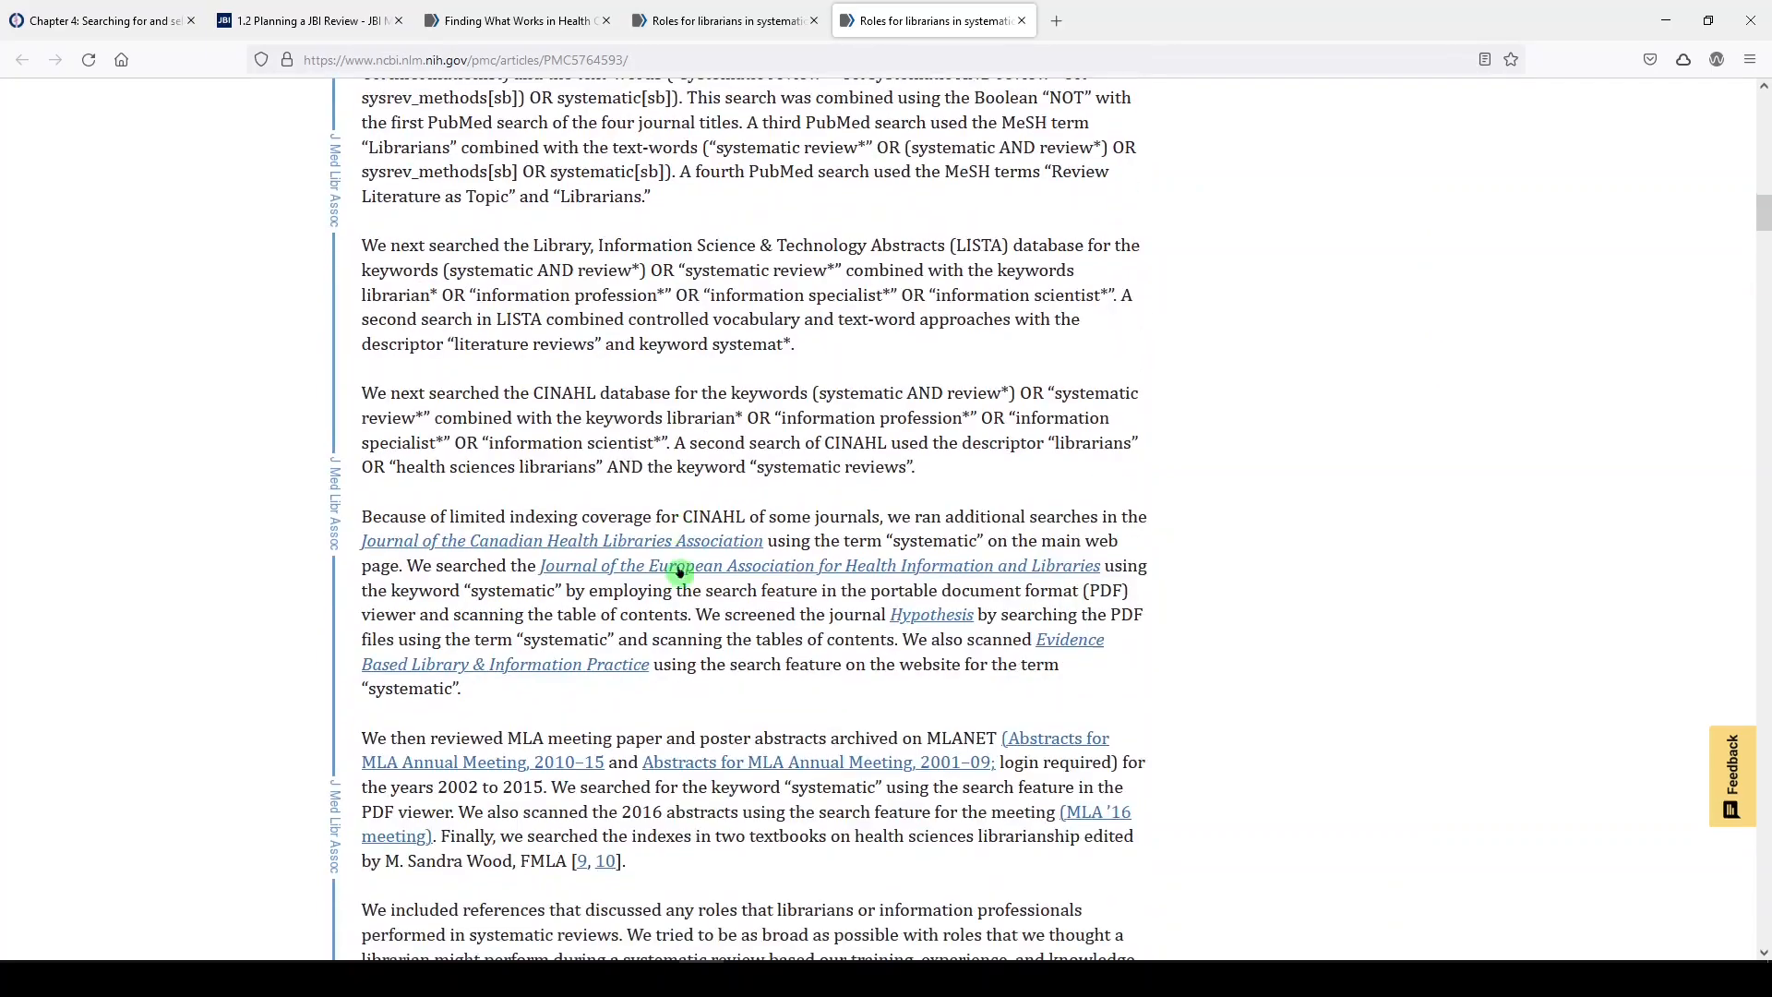
pyautogui.scroll(-3)
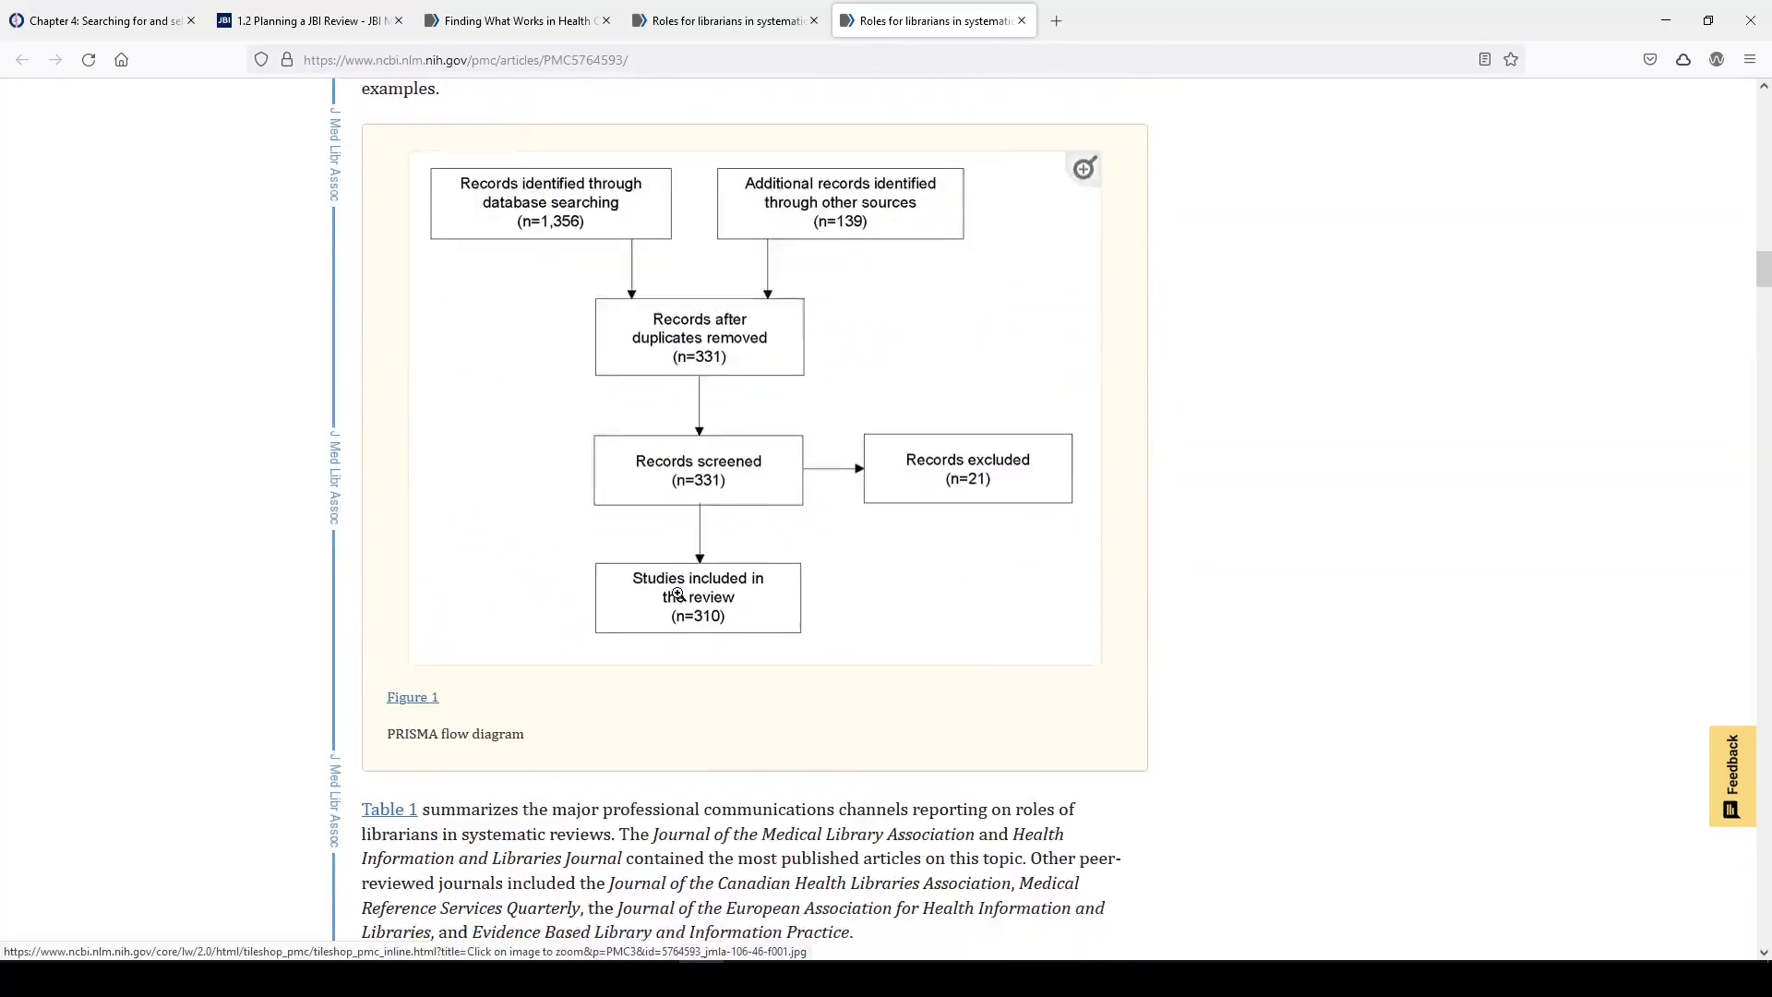
pyautogui.scroll(-3)
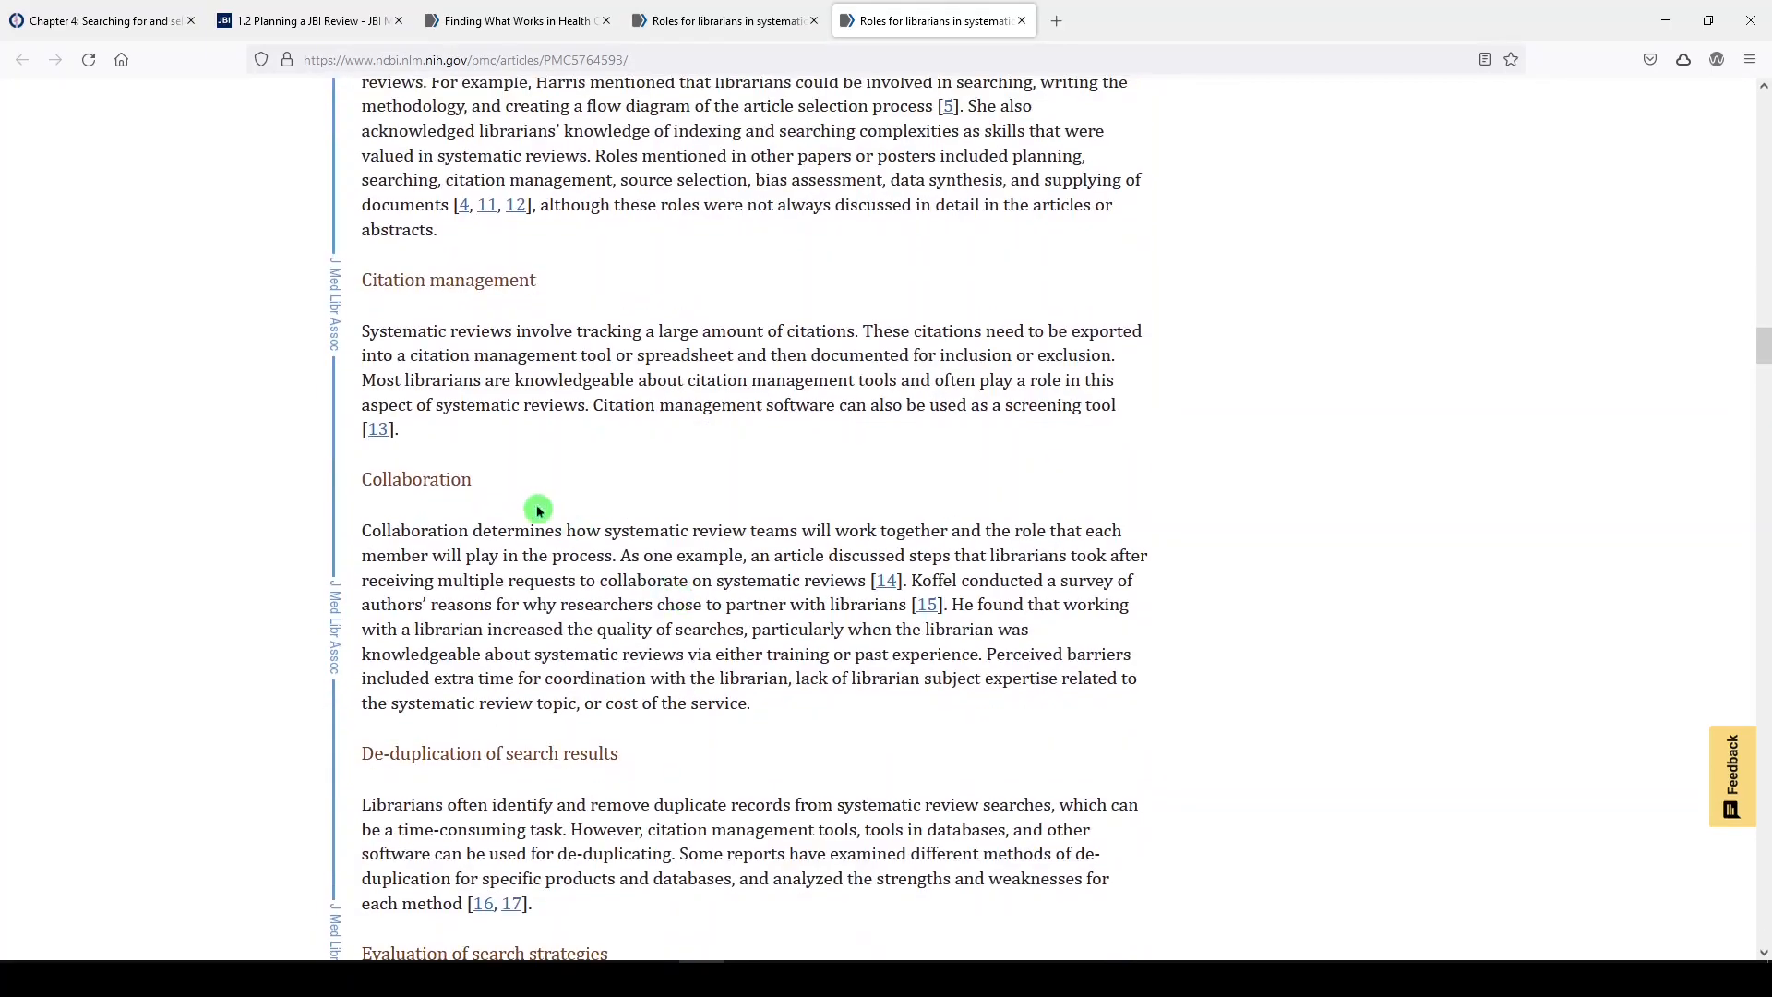
pyautogui.scroll(3)
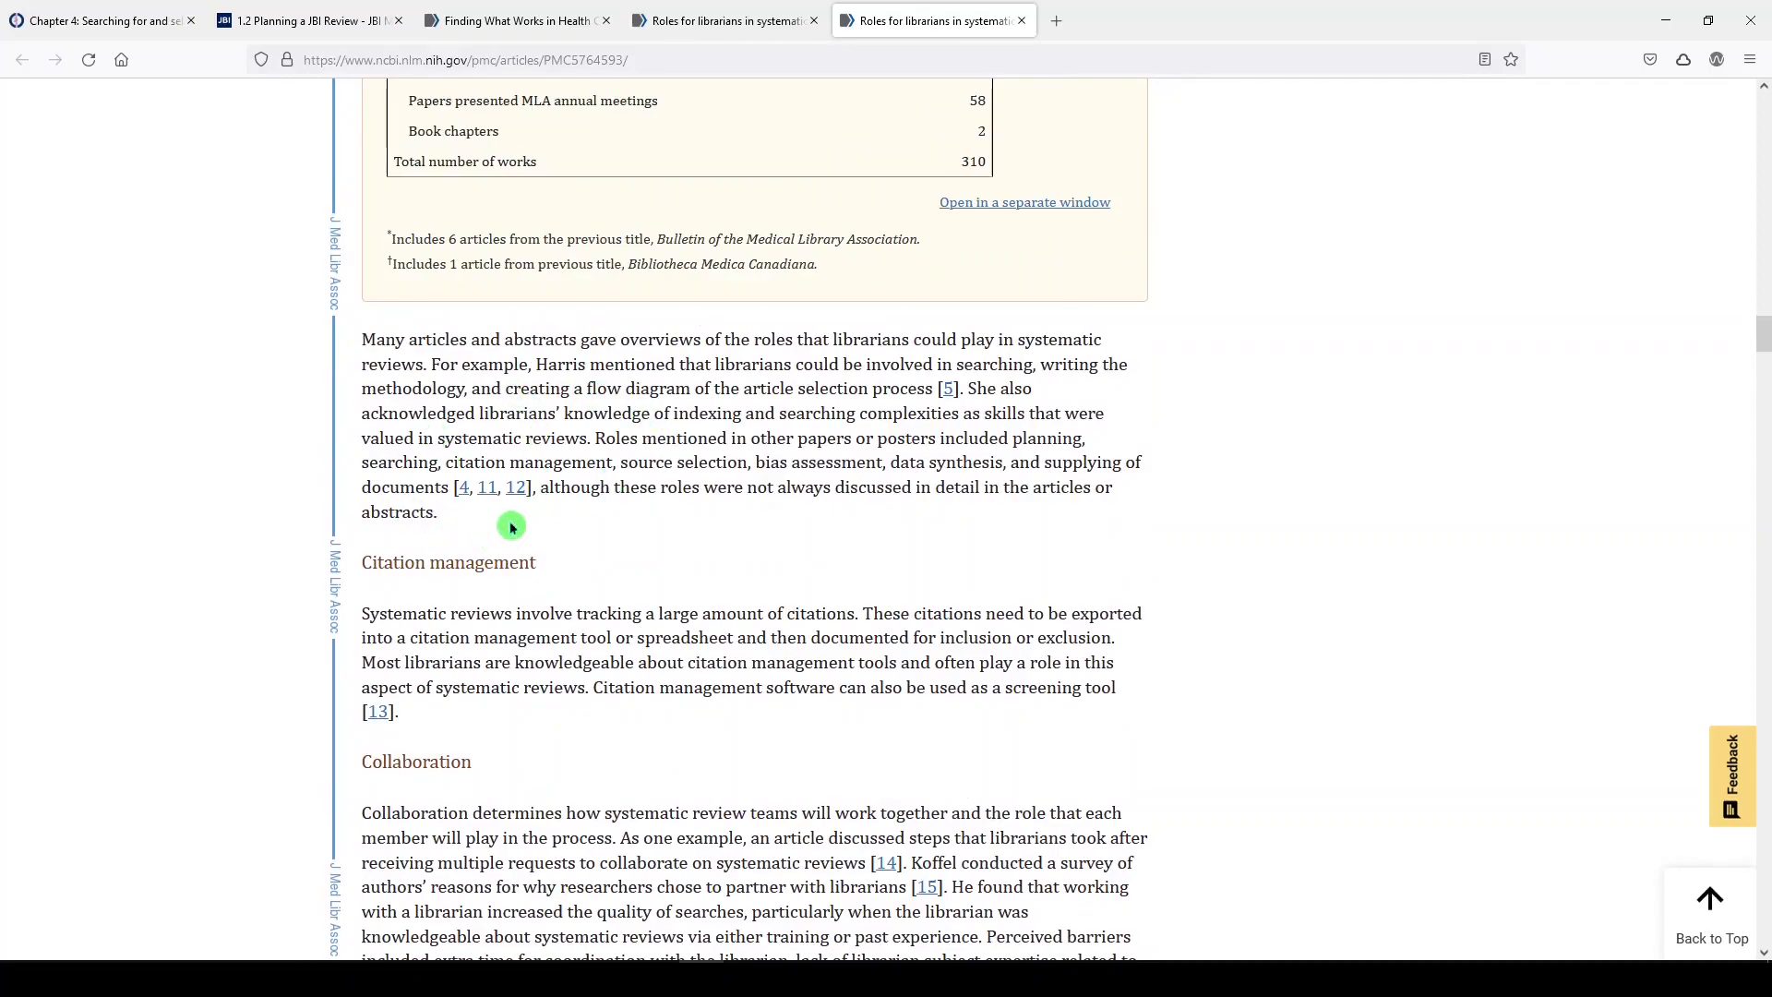
pyautogui.moveTo(523, 646)
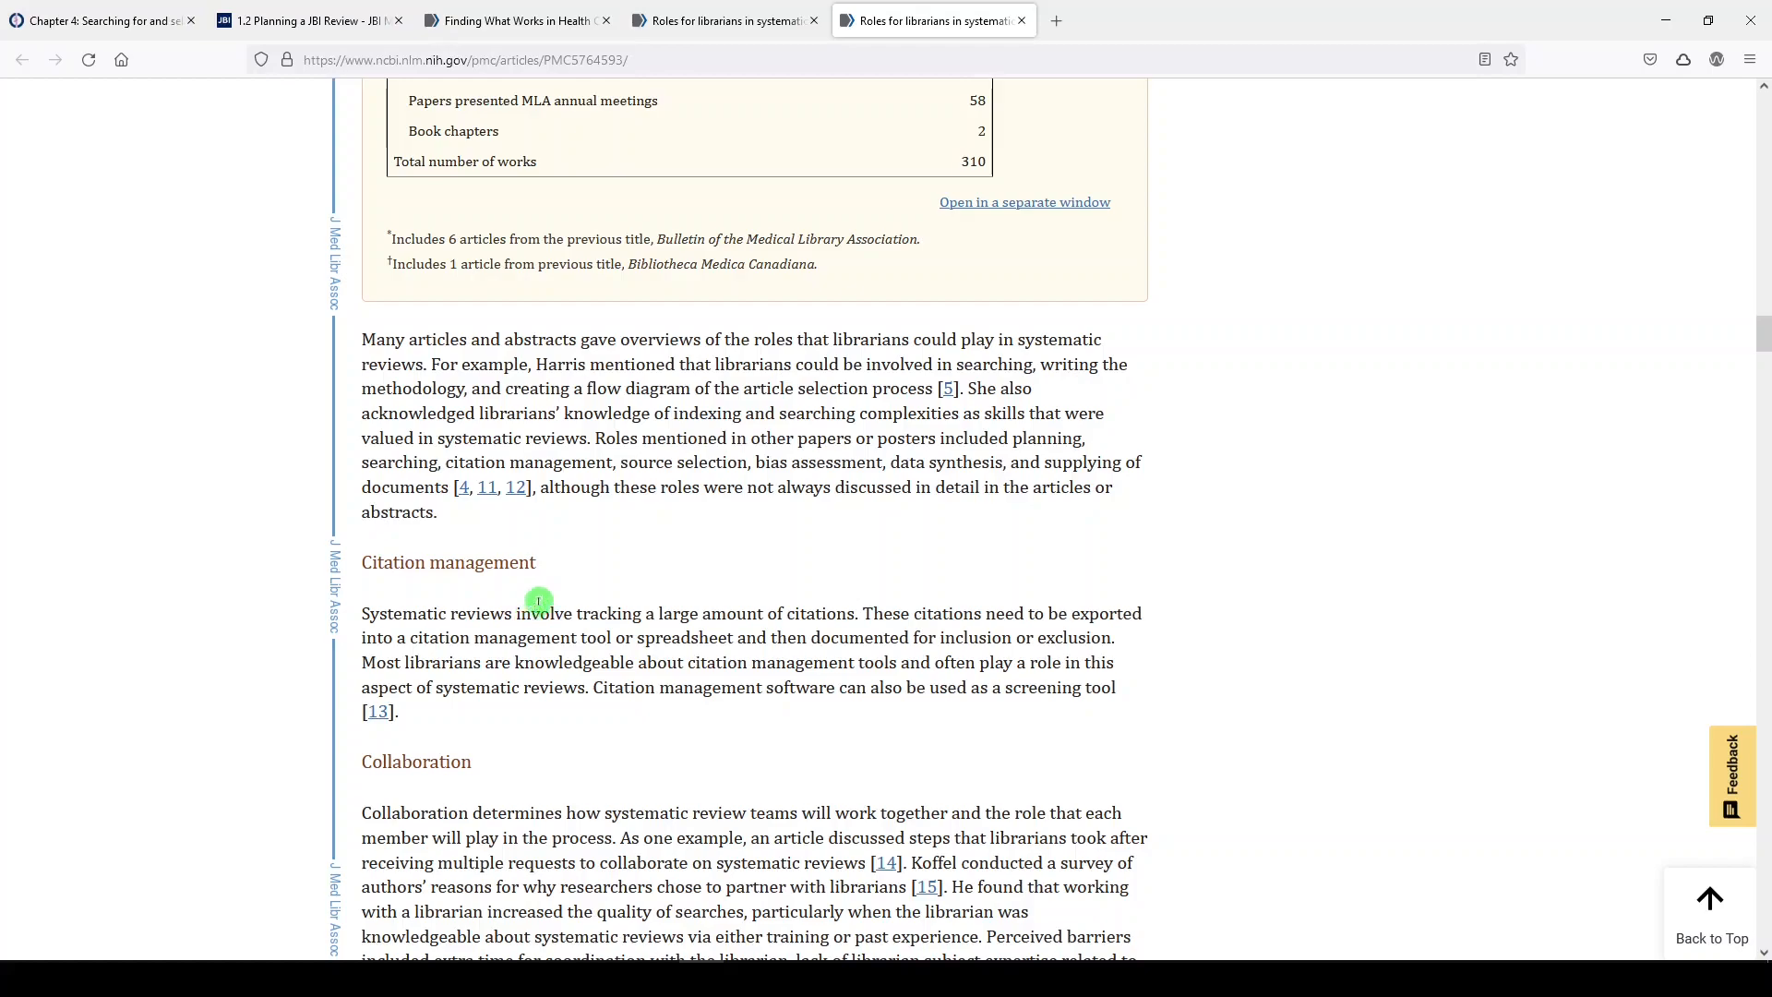
# Step: Scroll through the role subsections, from Citation management to Other roles, reaching the Discussion
pyautogui.scroll(-3)
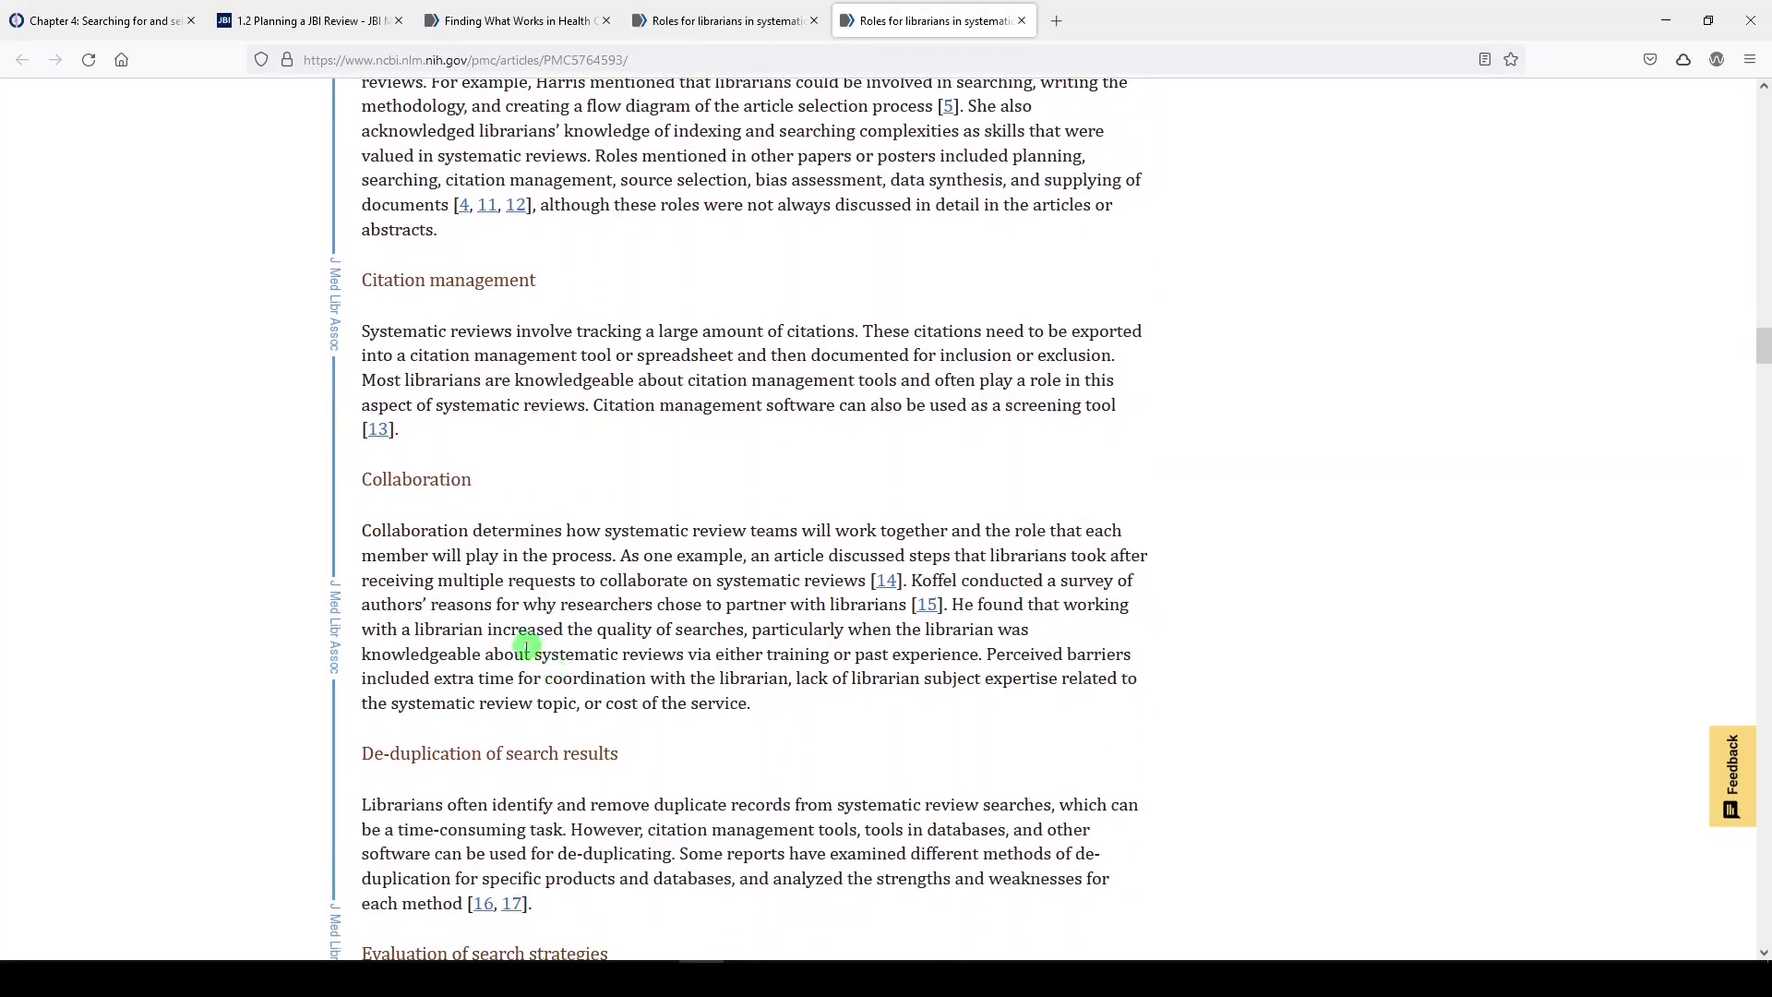
pyautogui.moveTo(656, 714)
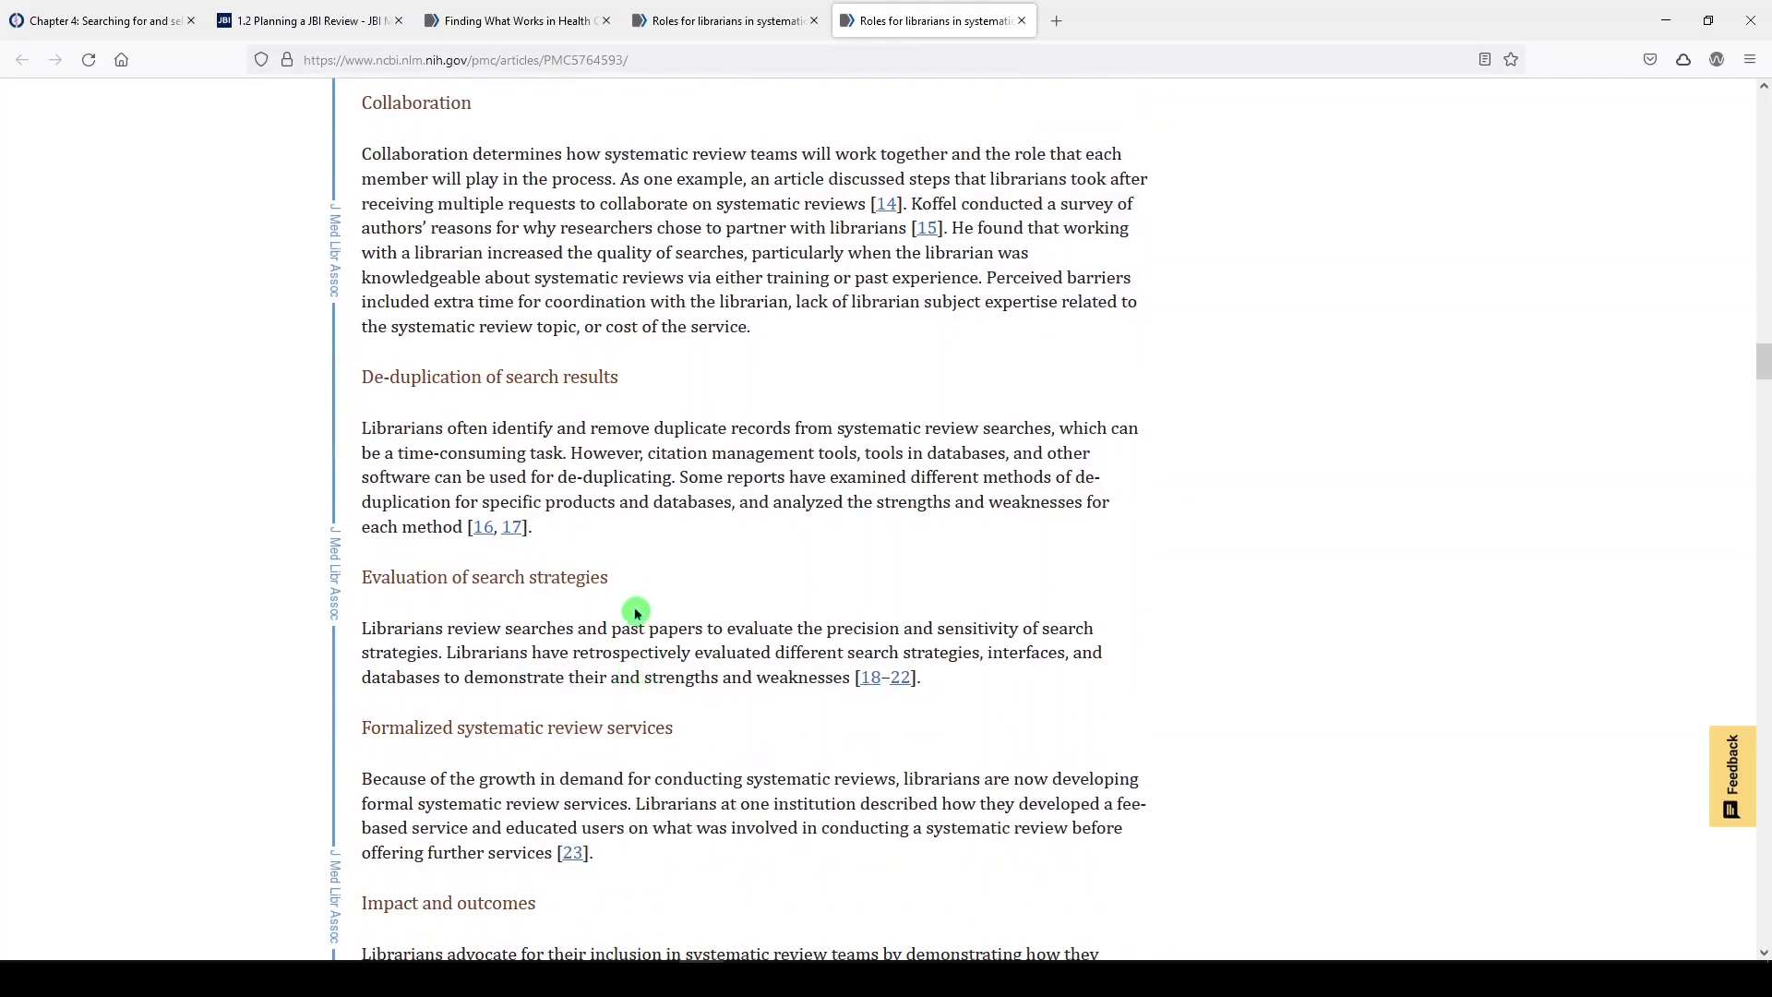
pyautogui.moveTo(625, 587)
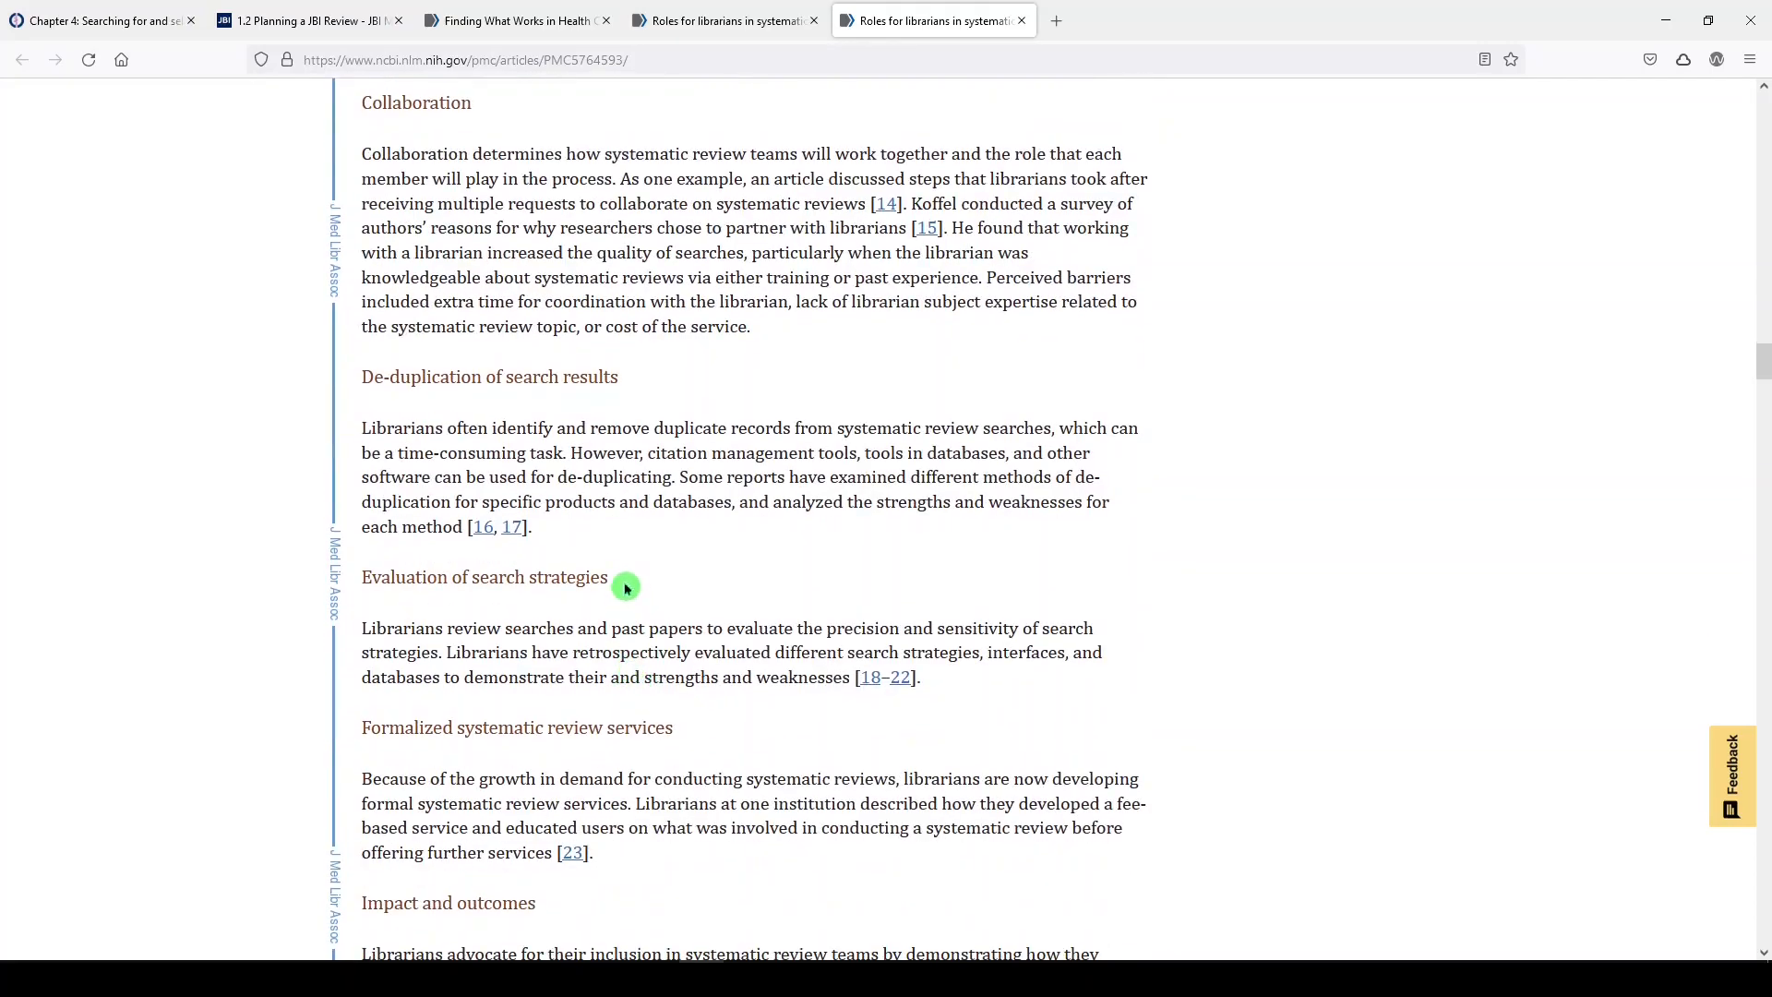
pyautogui.moveTo(689, 735)
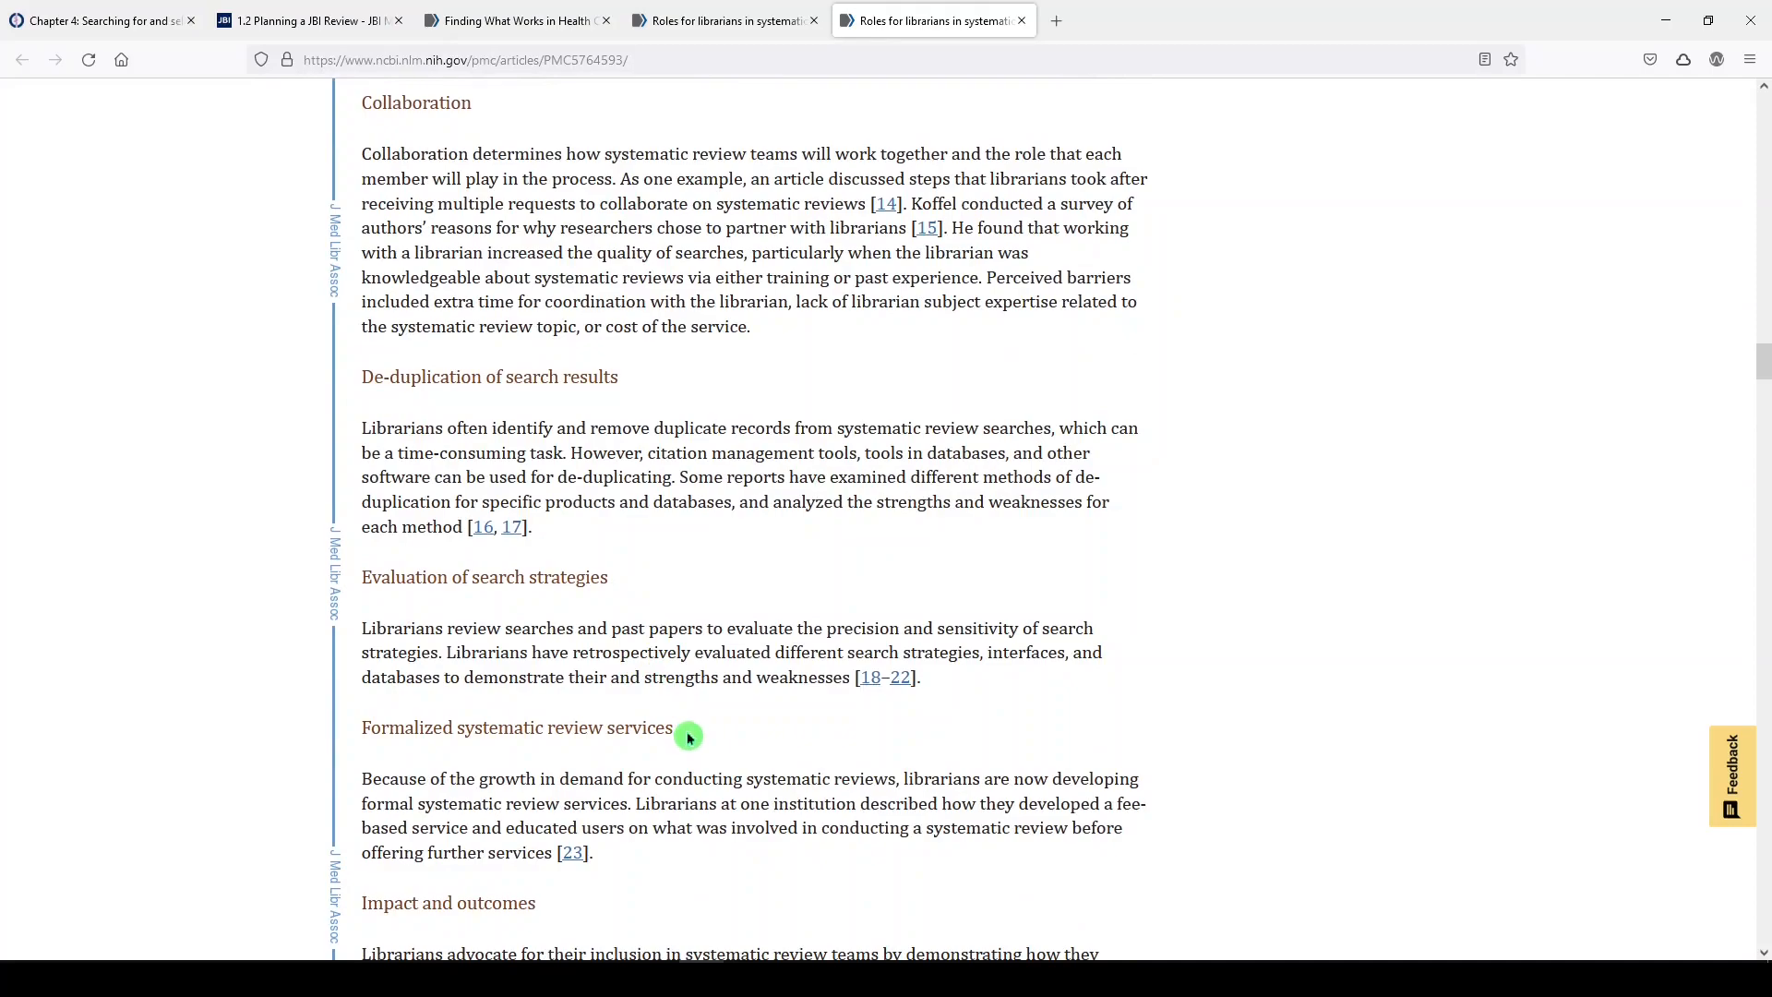
pyautogui.scroll(-3)
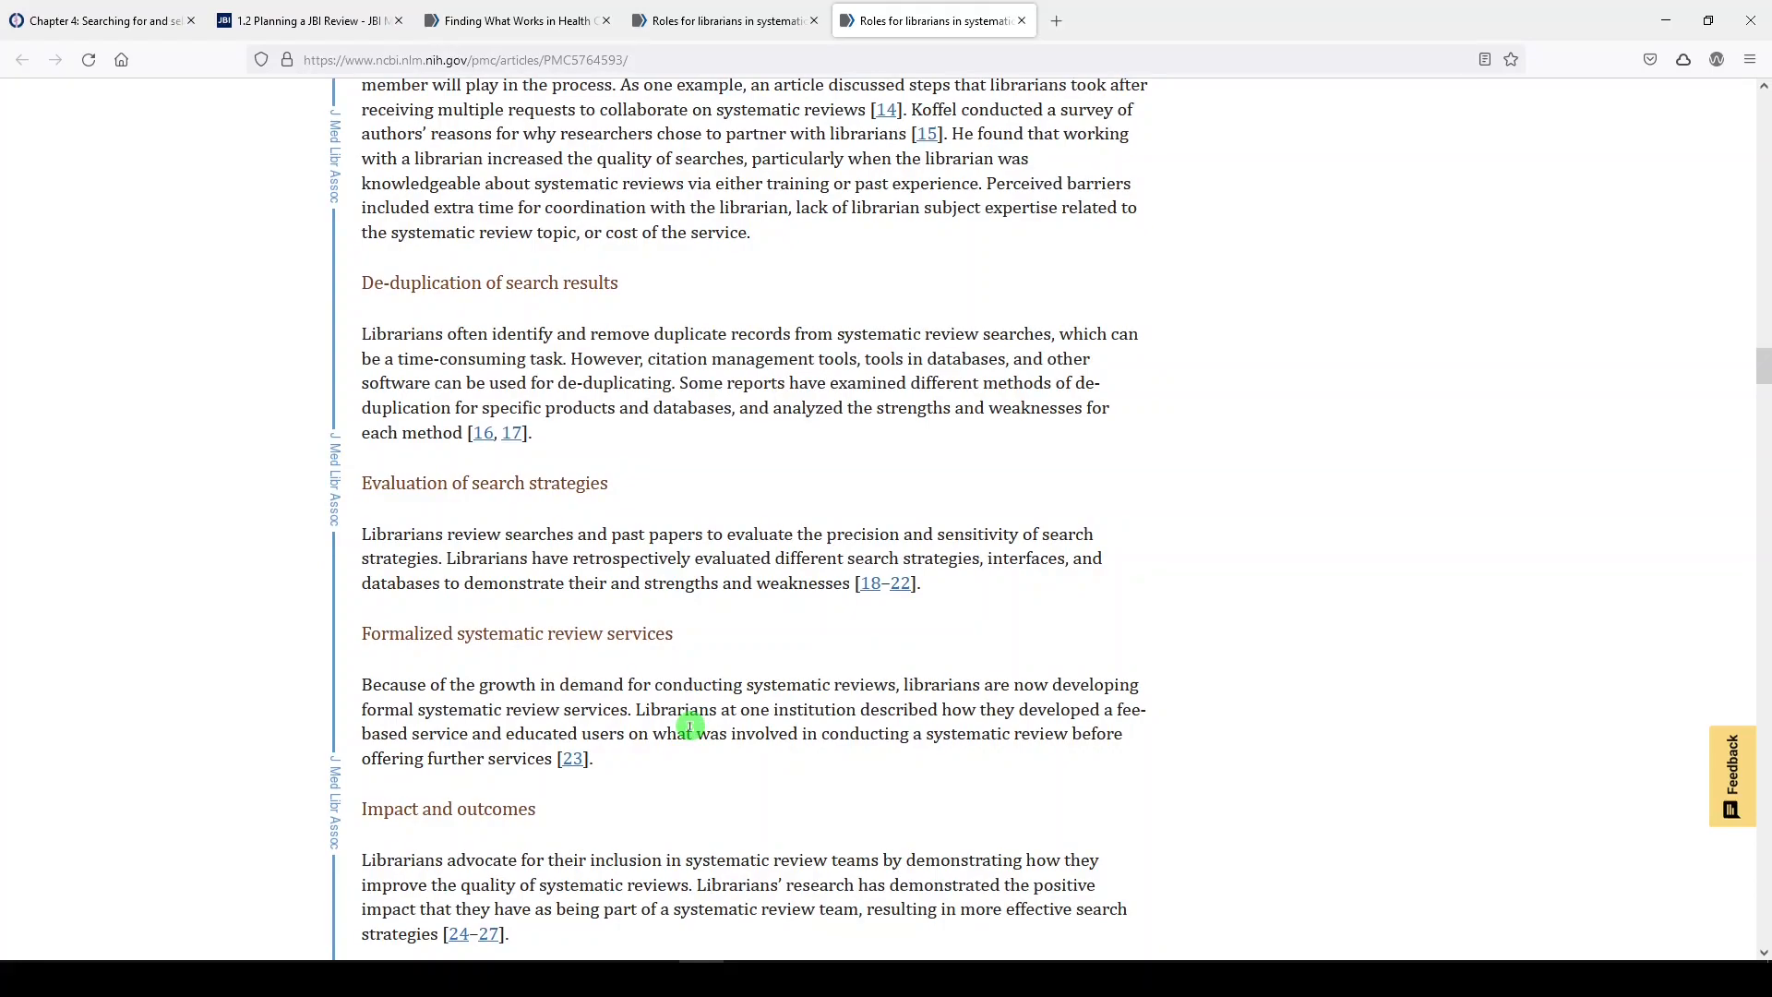
pyautogui.scroll(-3)
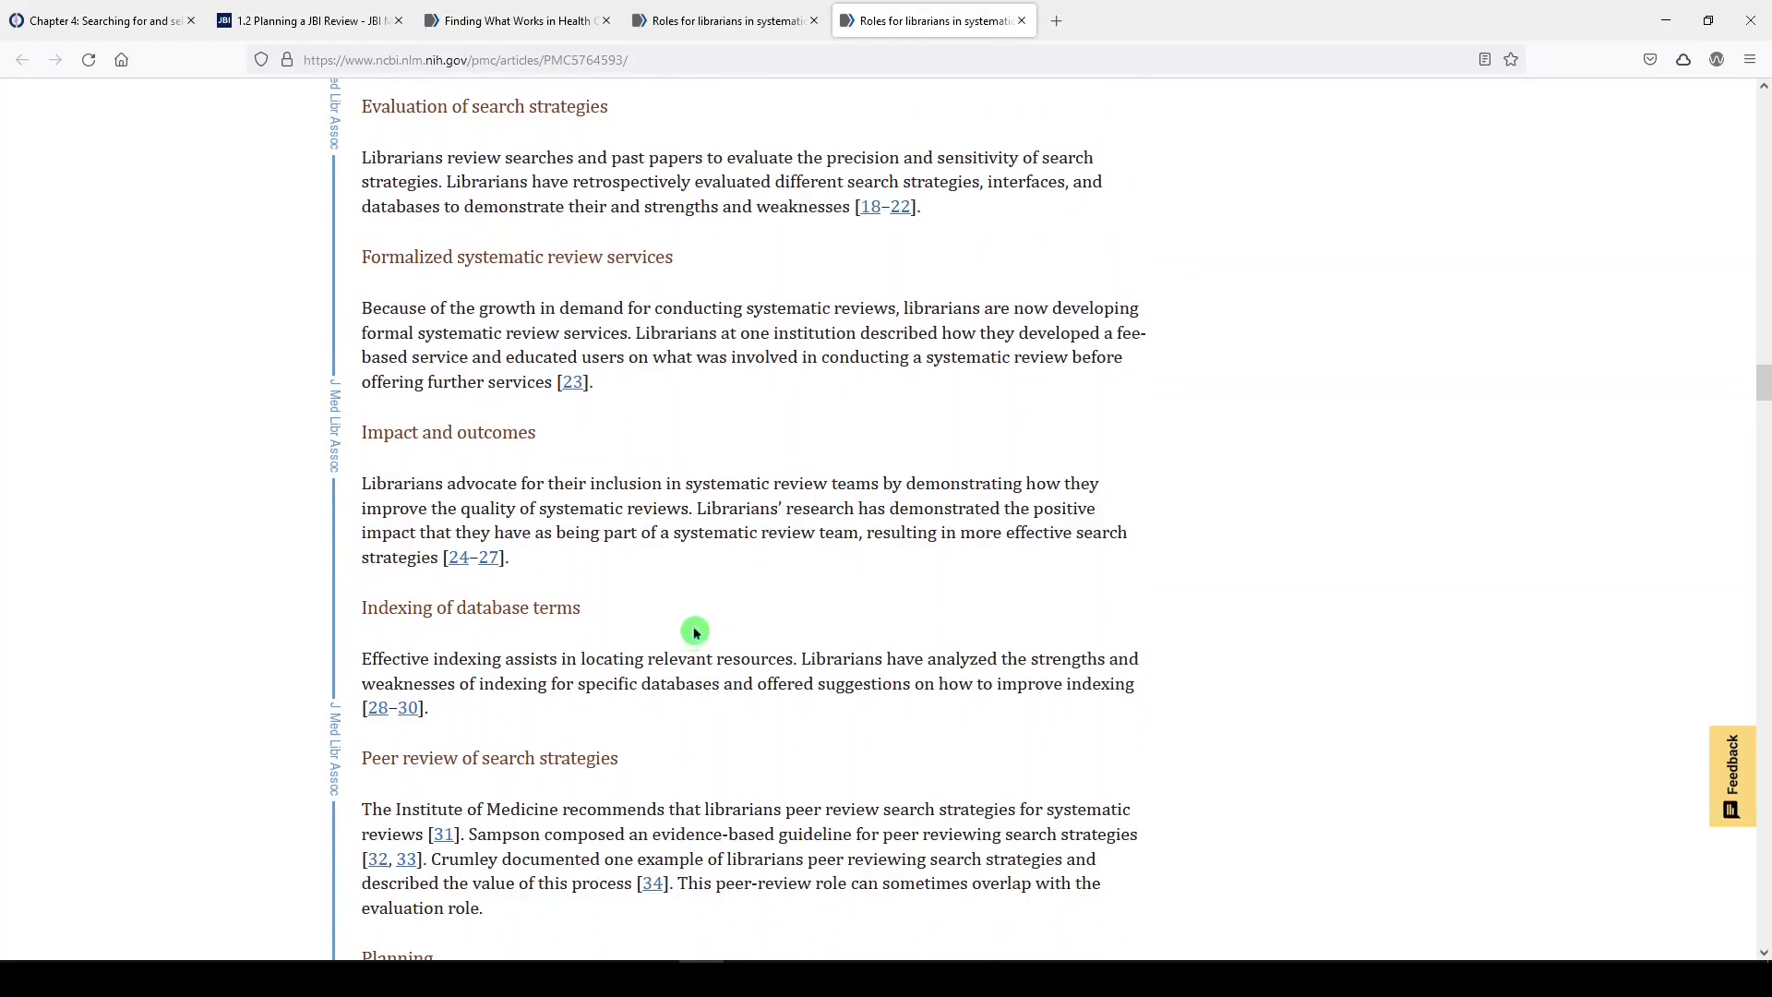
pyautogui.scroll(-3)
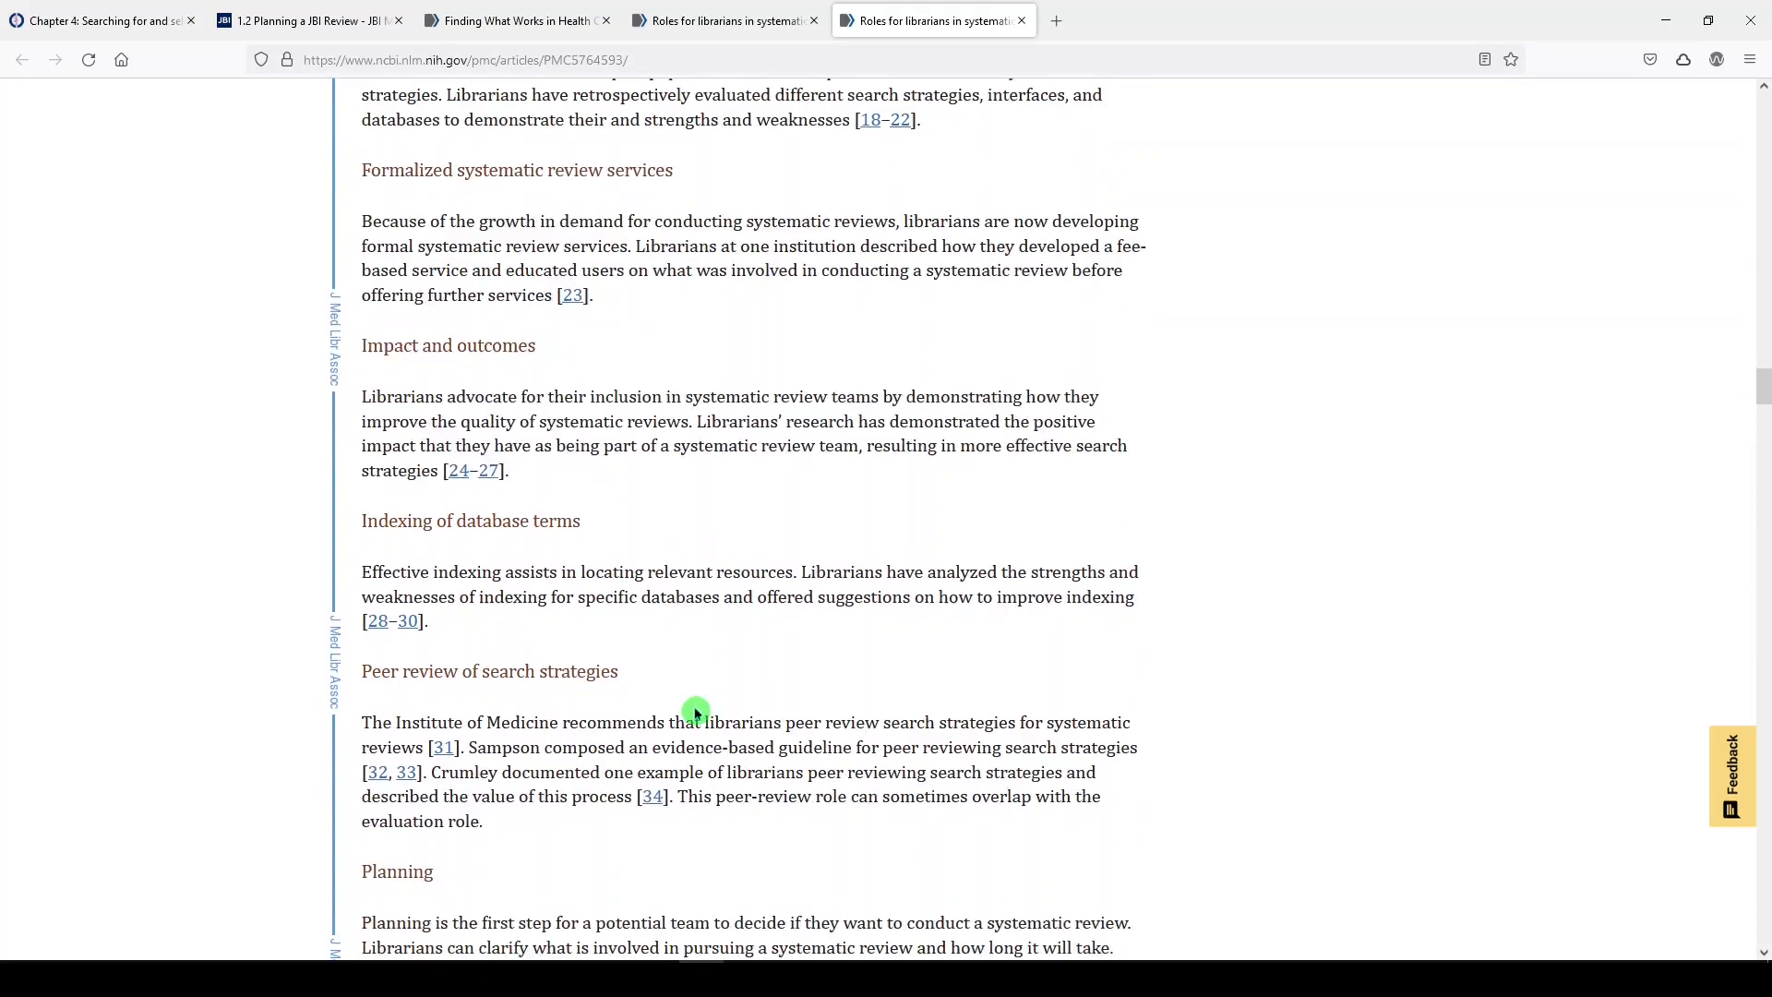
pyautogui.scroll(-3)
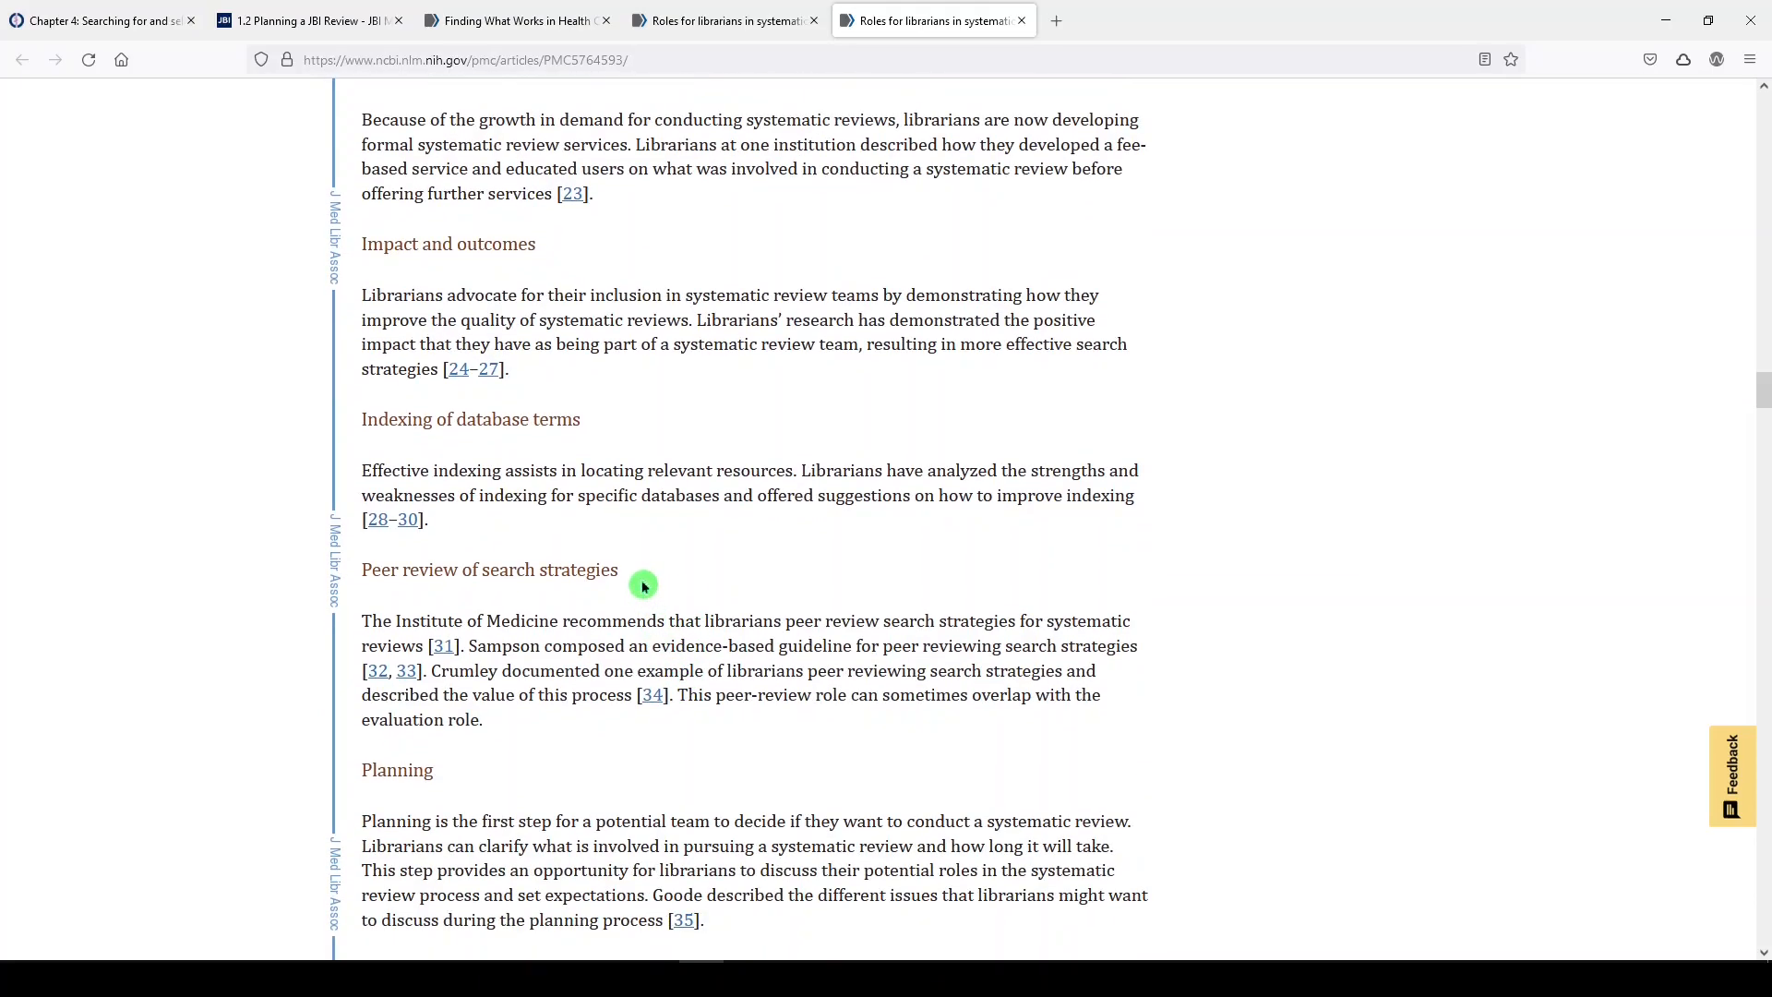
pyautogui.scroll(-3)
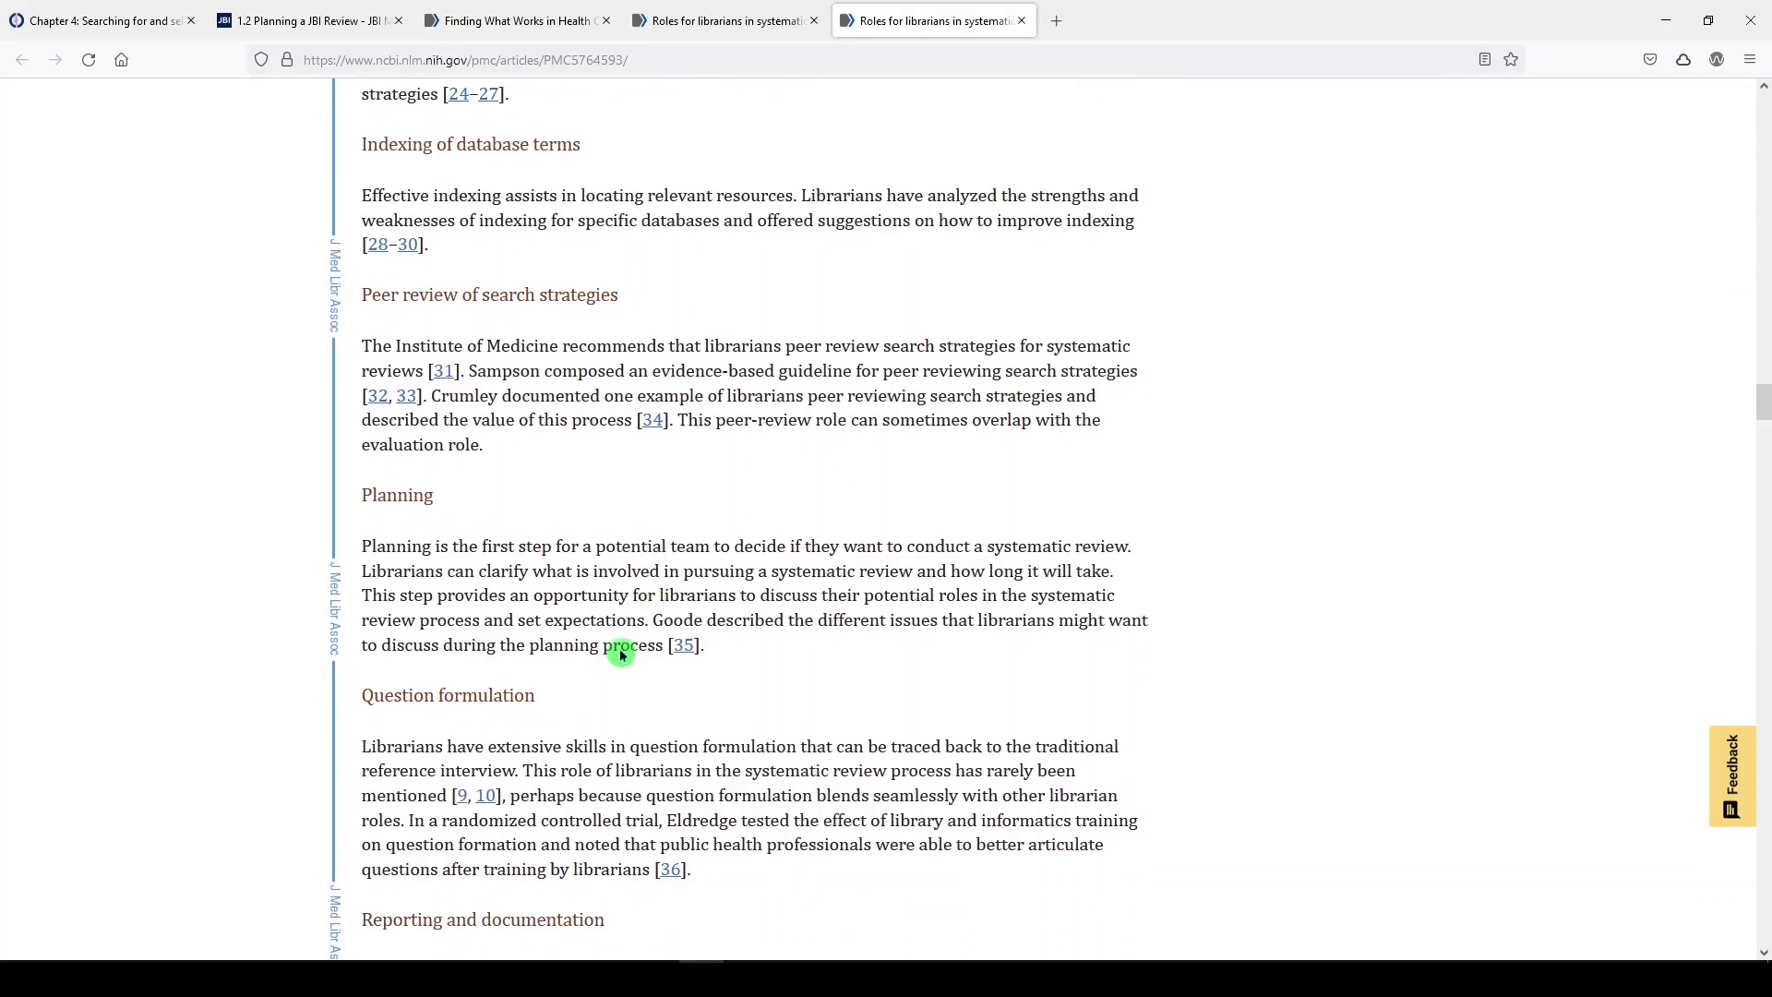
pyautogui.scroll(-3)
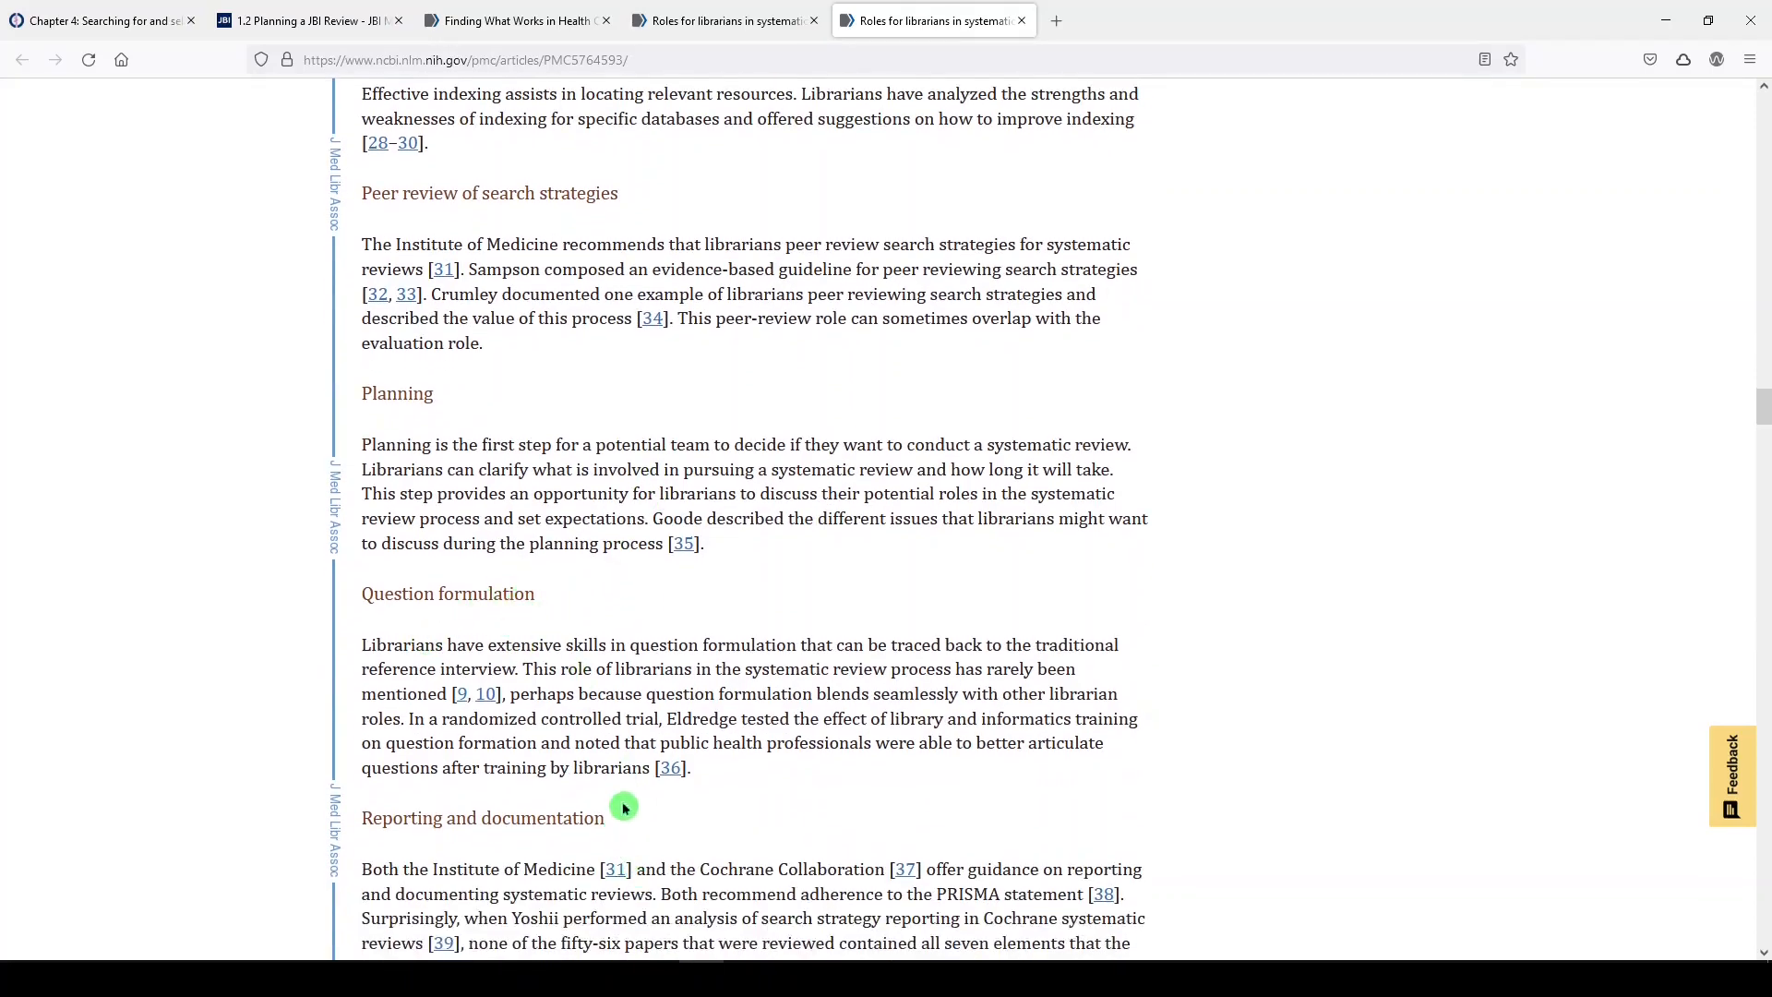
pyautogui.scroll(-3)
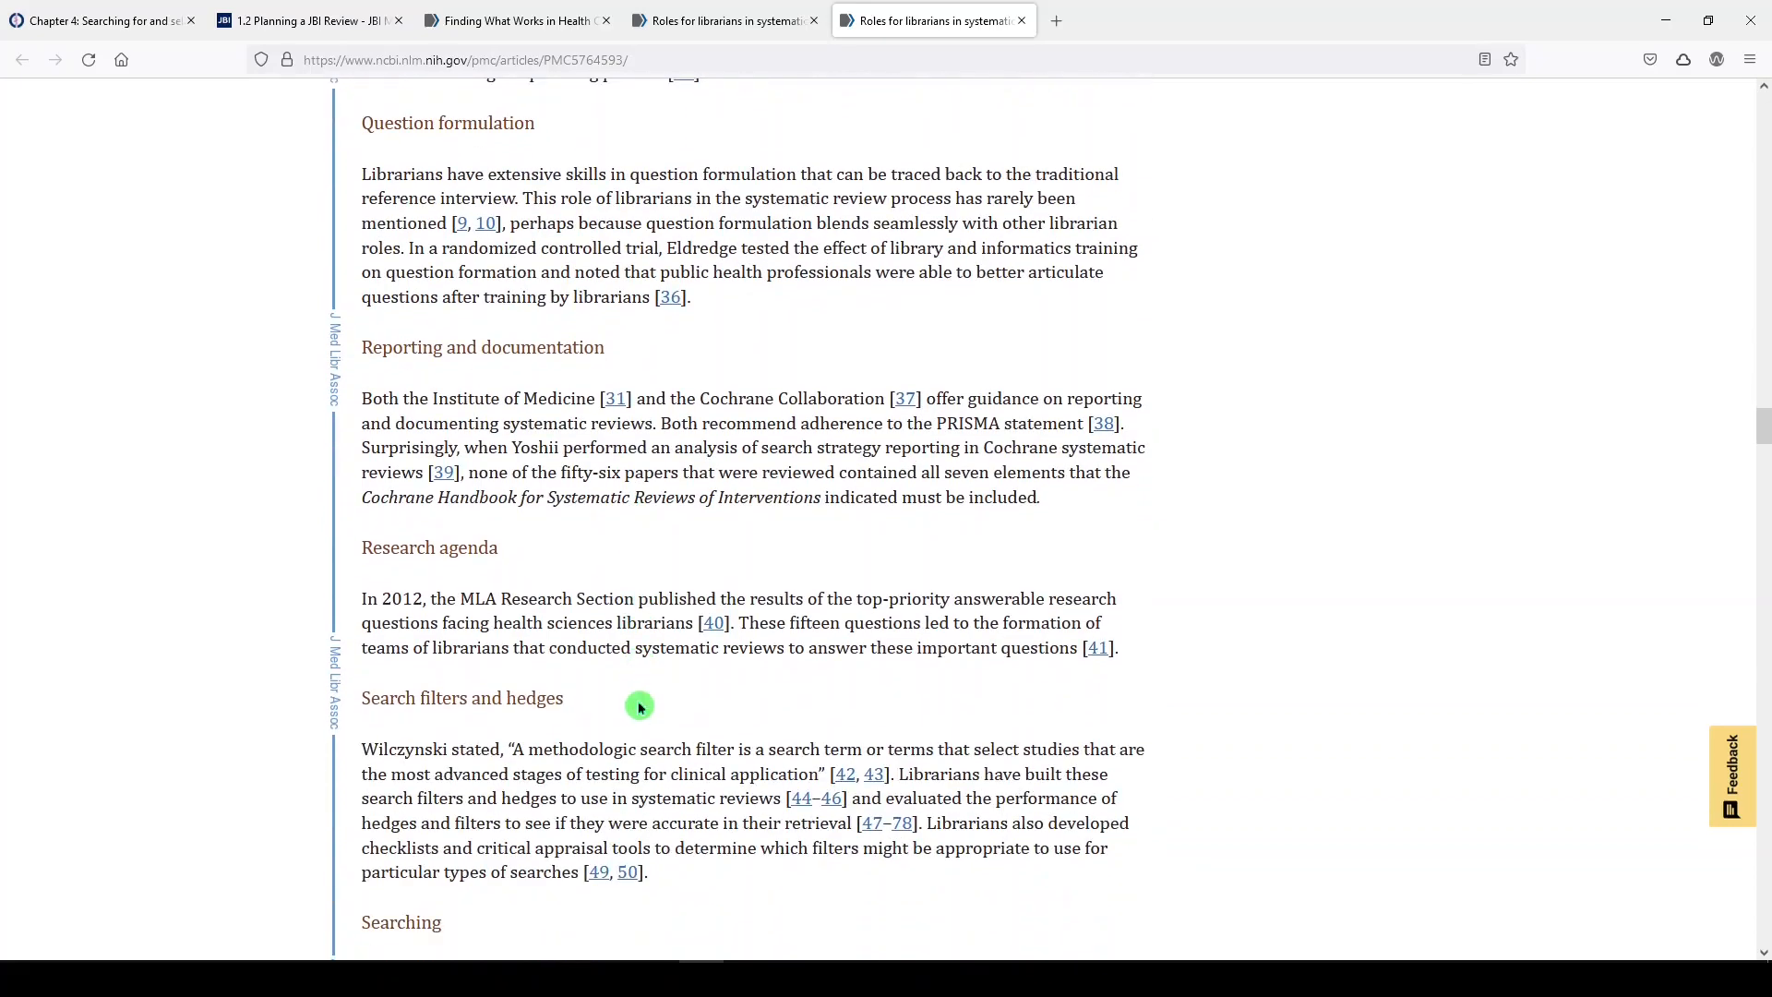
pyautogui.scroll(-3)
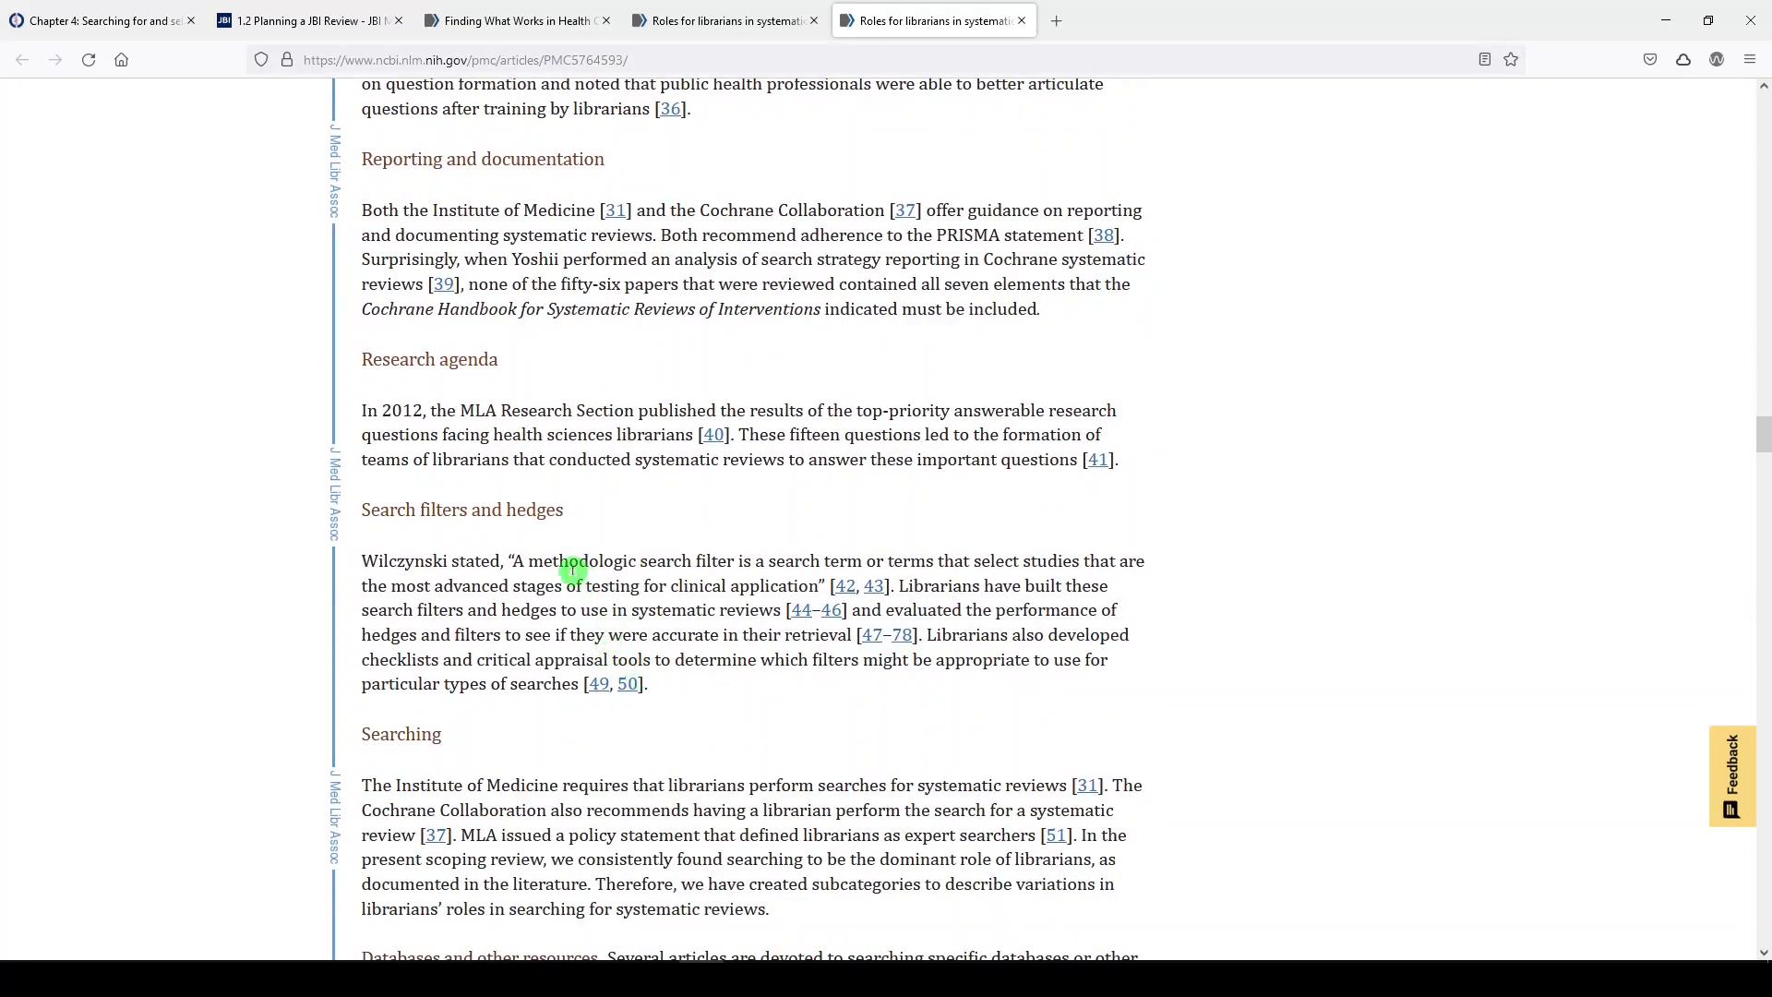
pyautogui.scroll(-3)
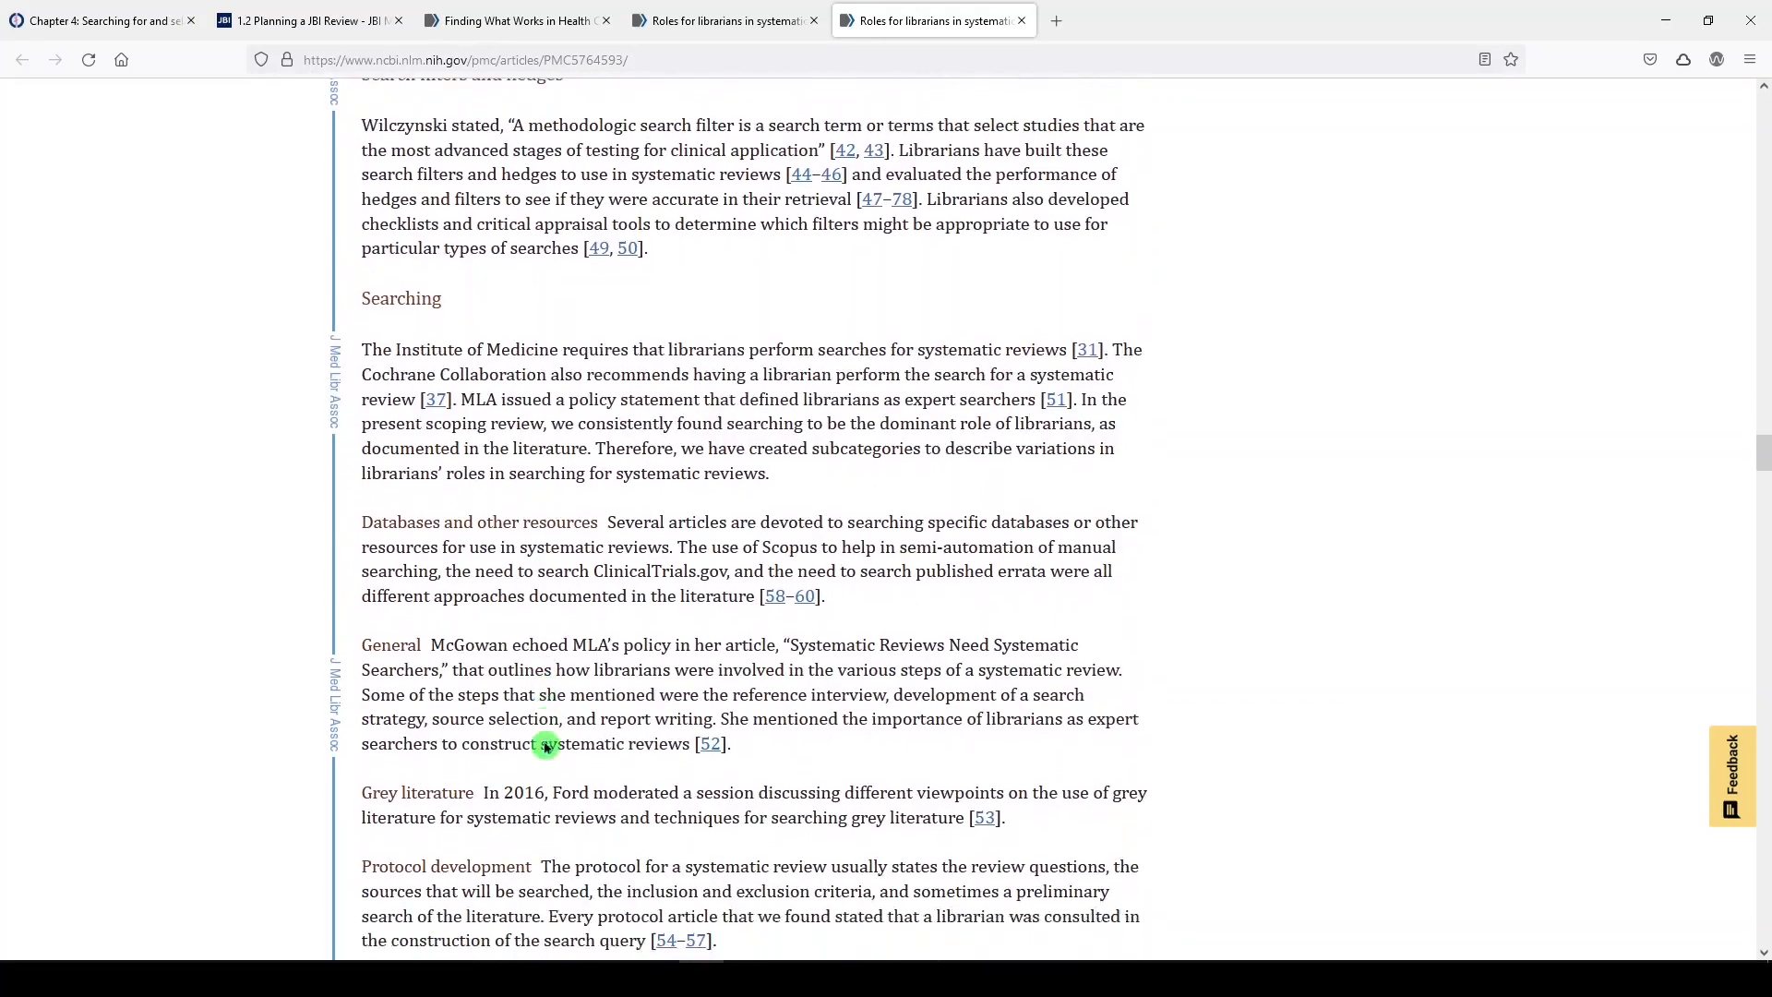
pyautogui.scroll(-3)
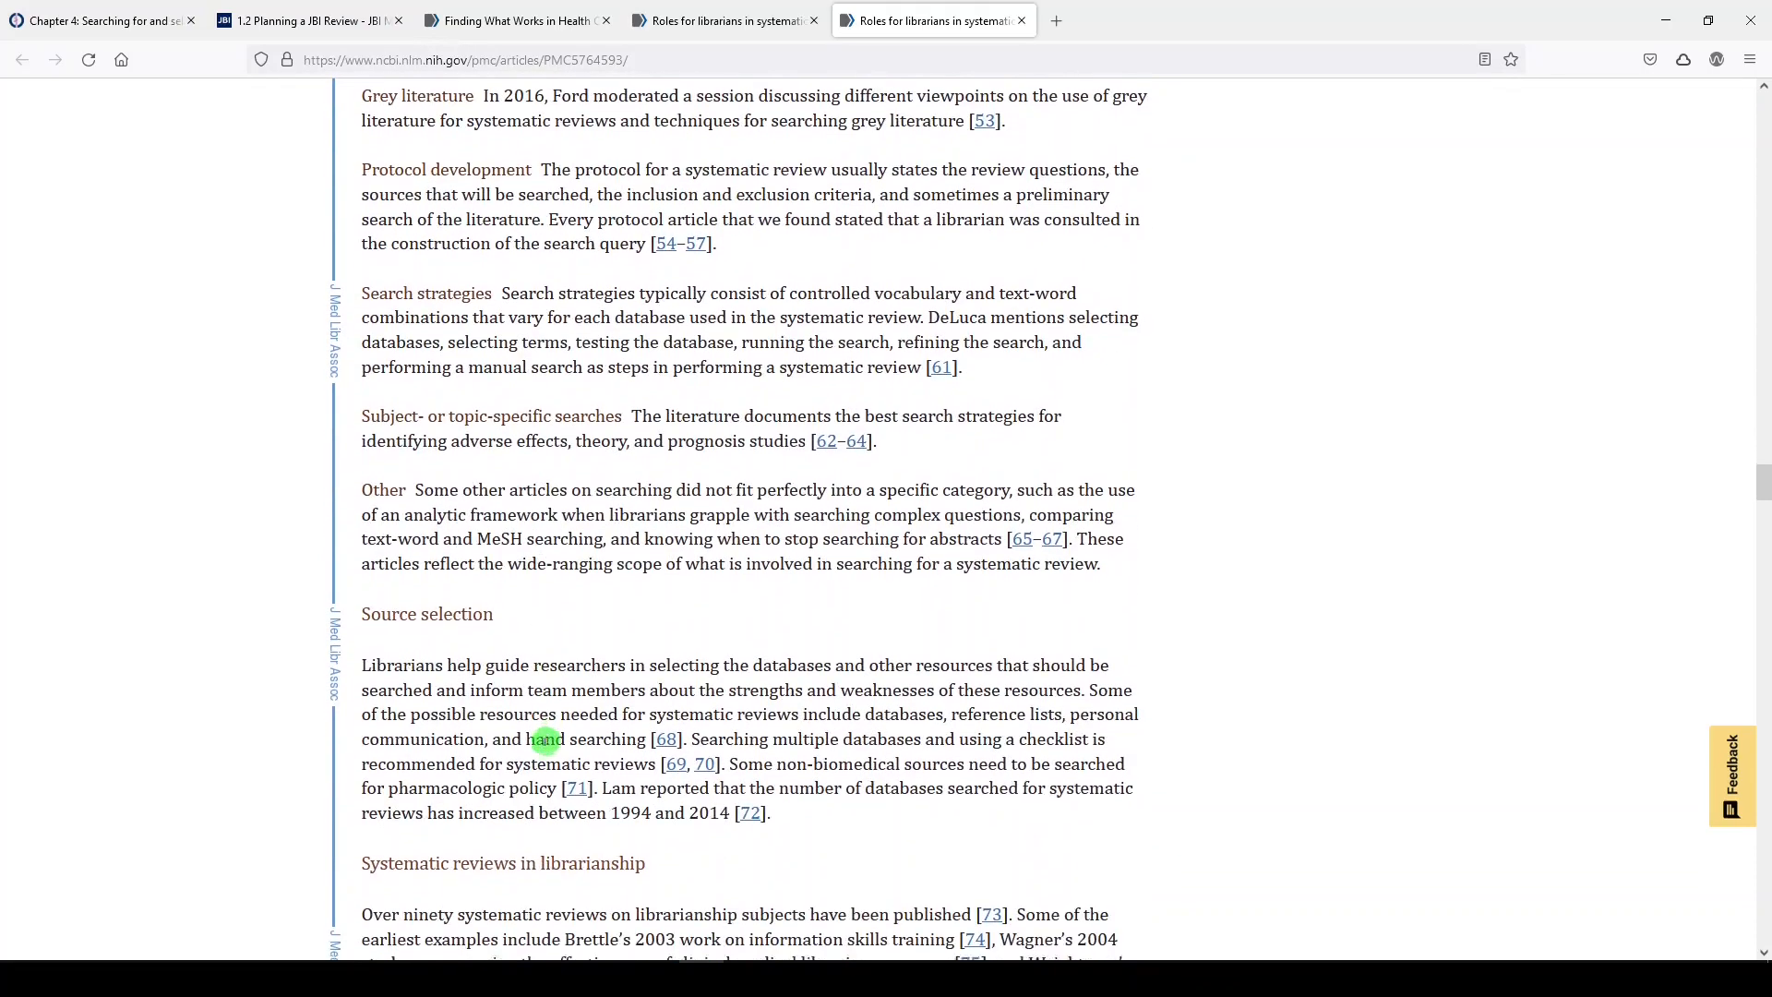
pyautogui.scroll(-3)
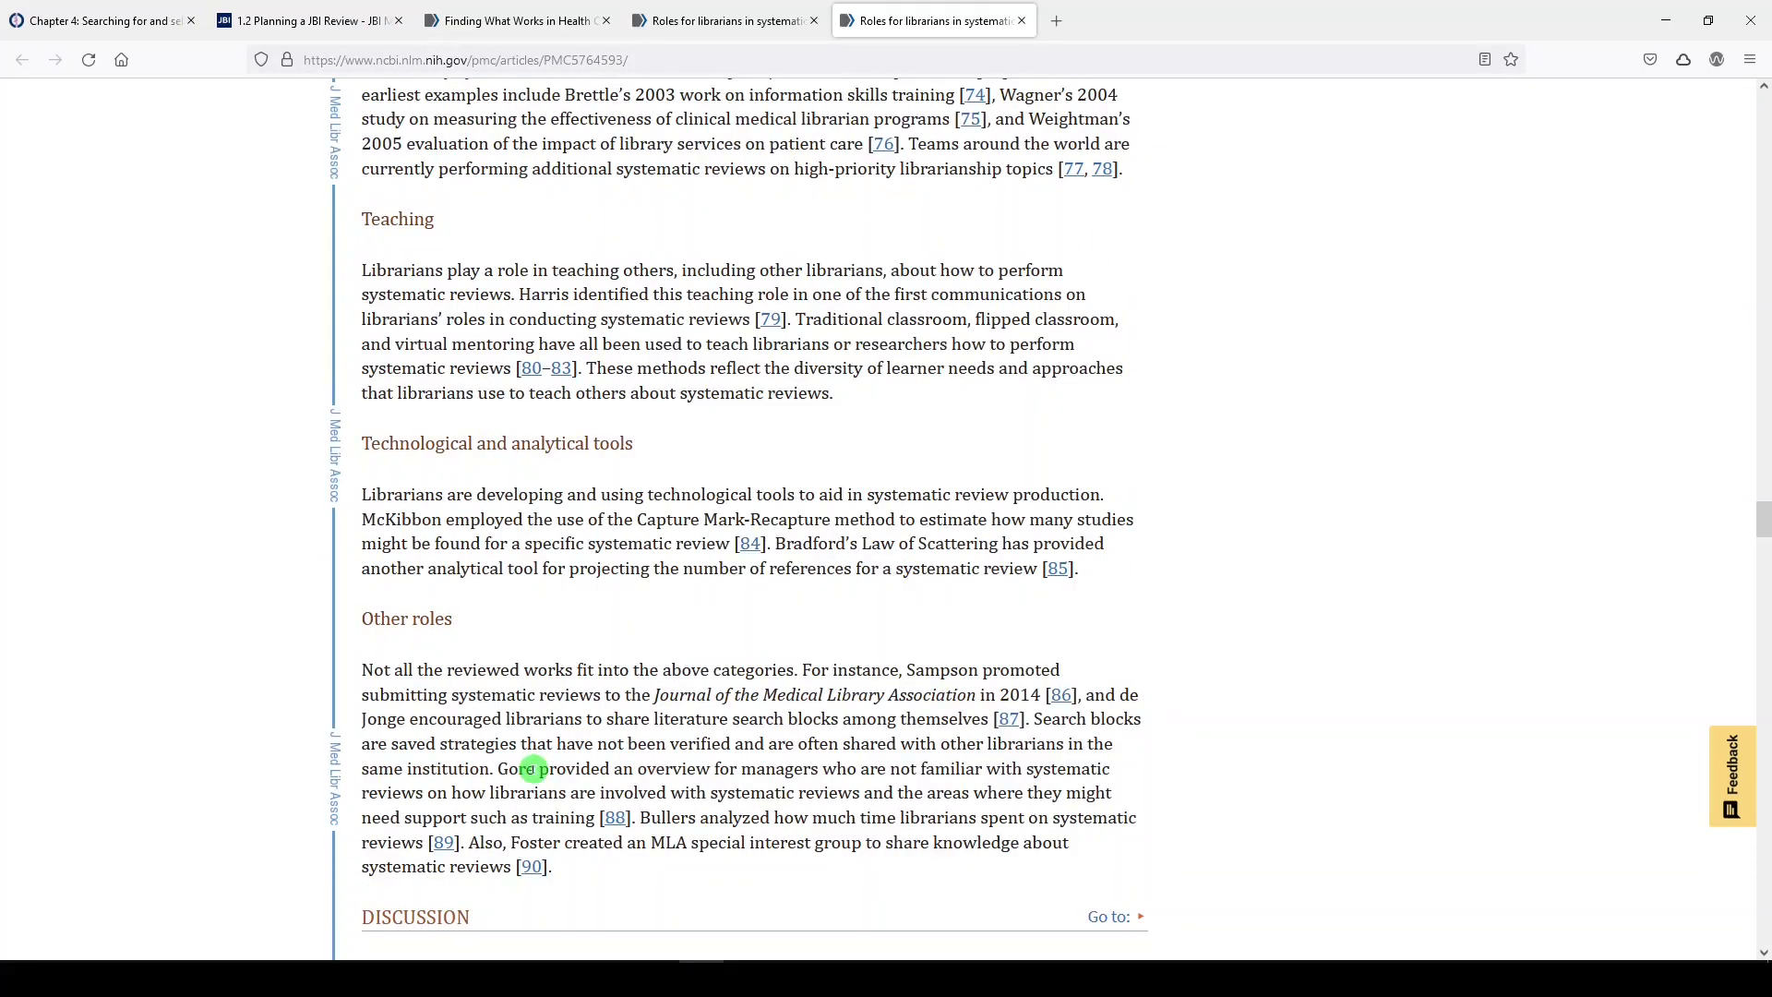